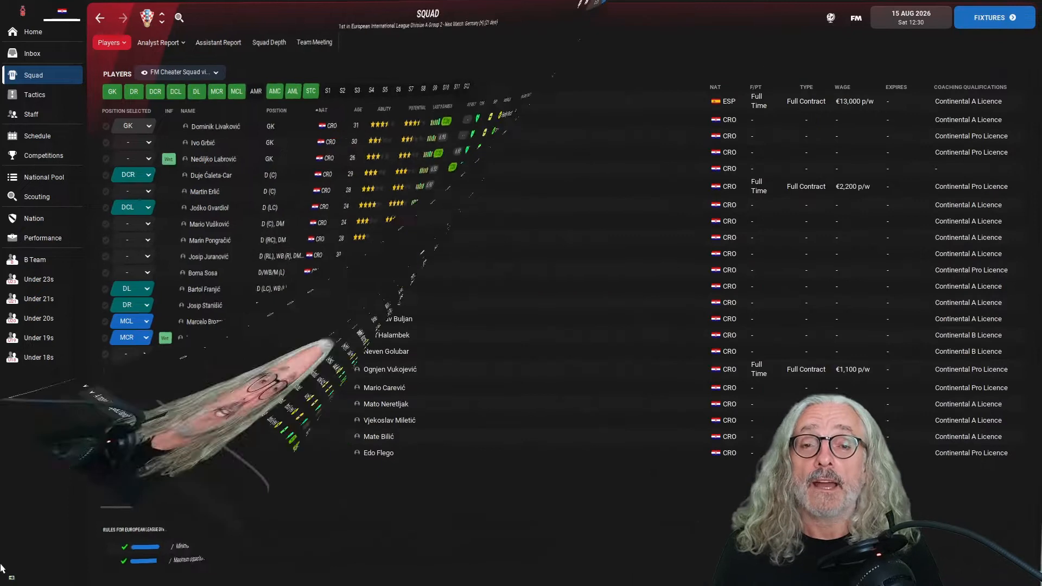
left_click(32, 114)
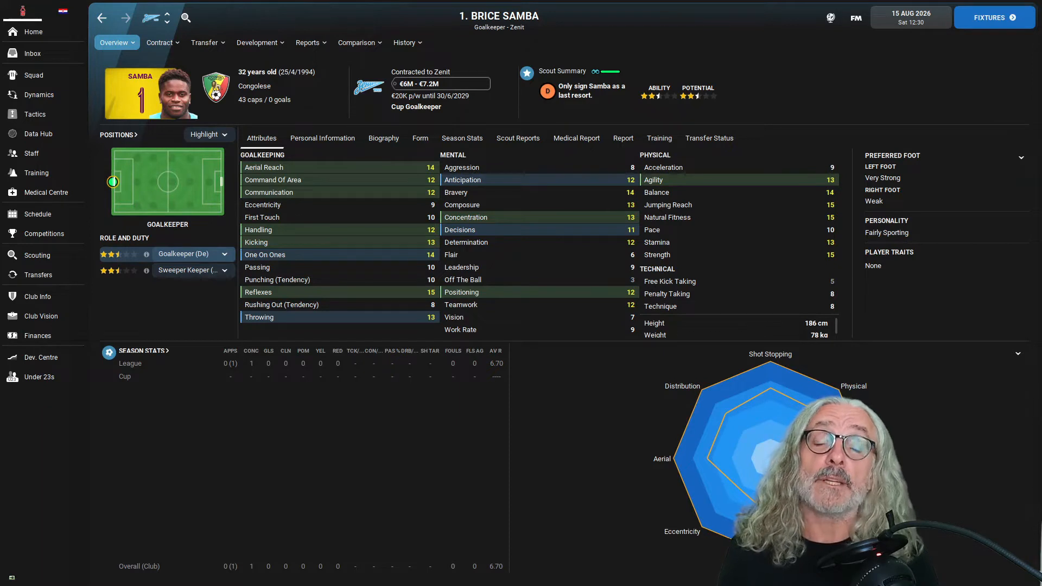
Move from Samba to Yerson Chacón's player profile
left_click(167, 17)
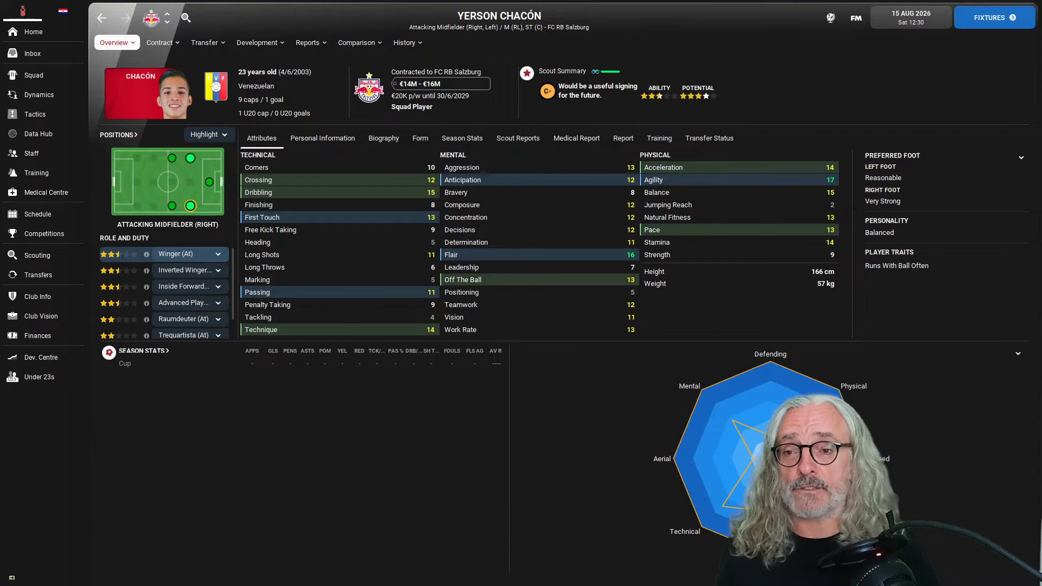
Review Chacón's career stats and transfer fees, then return to his profile
left_click(405, 42)
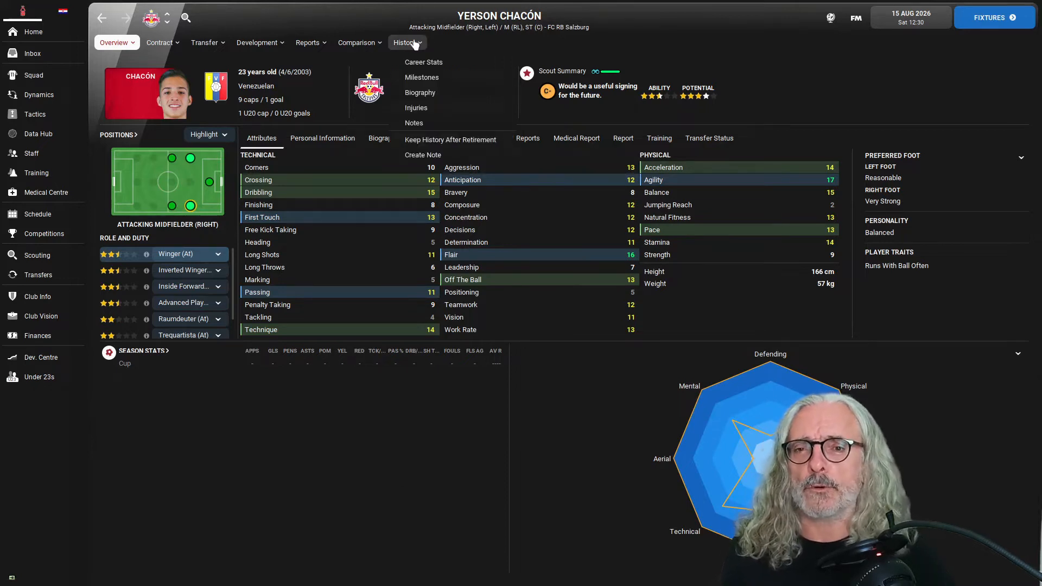
left_click(423, 62)
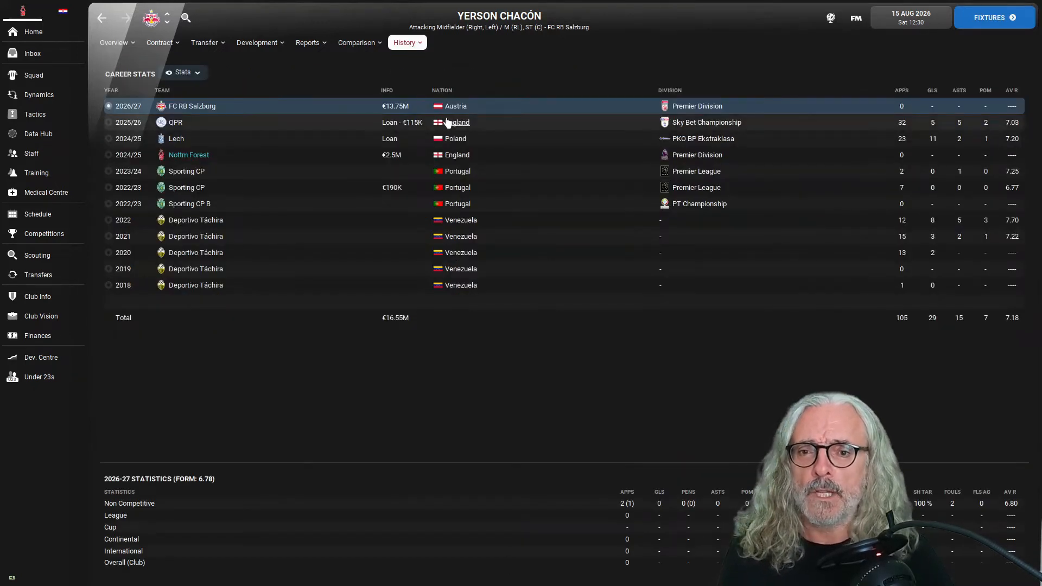
mouse_move(399, 158)
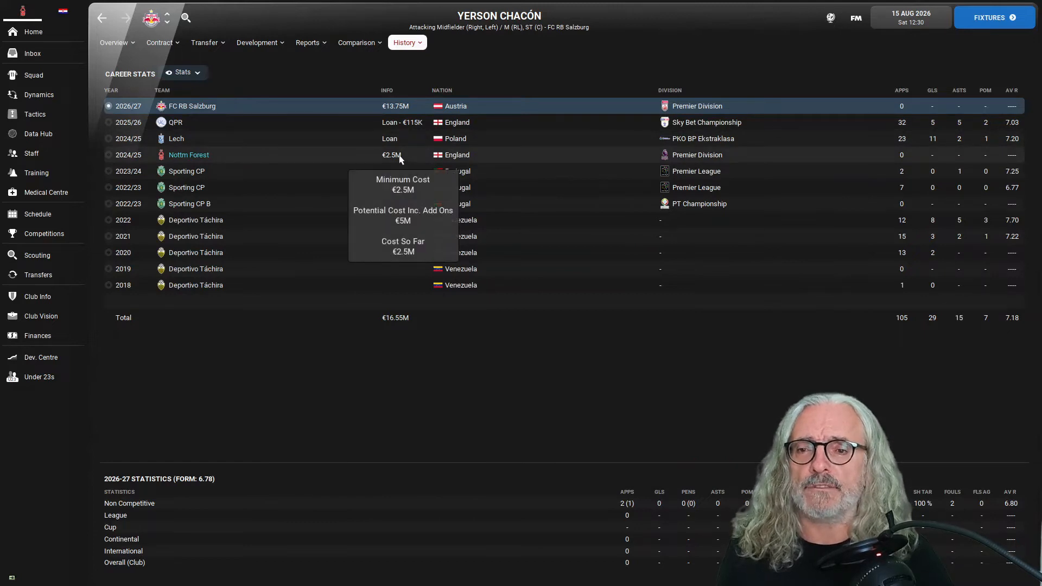
mouse_move(398, 120)
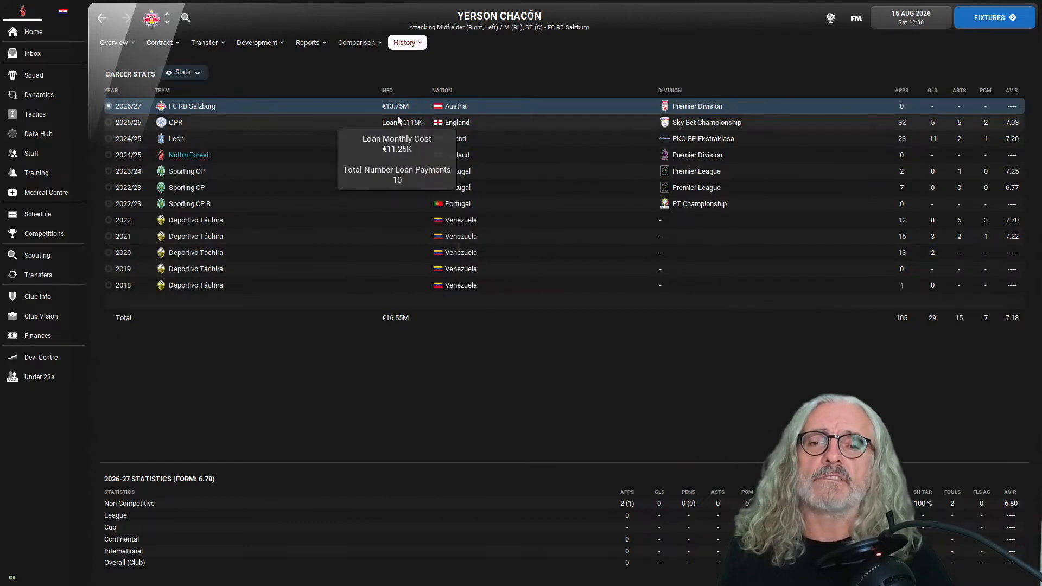
left_click(114, 42)
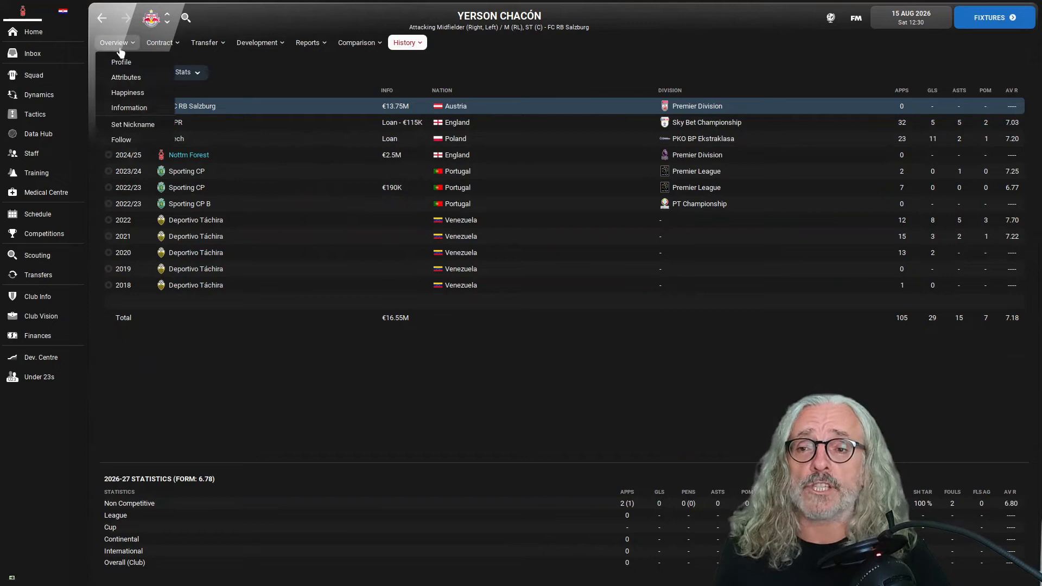
left_click(121, 62)
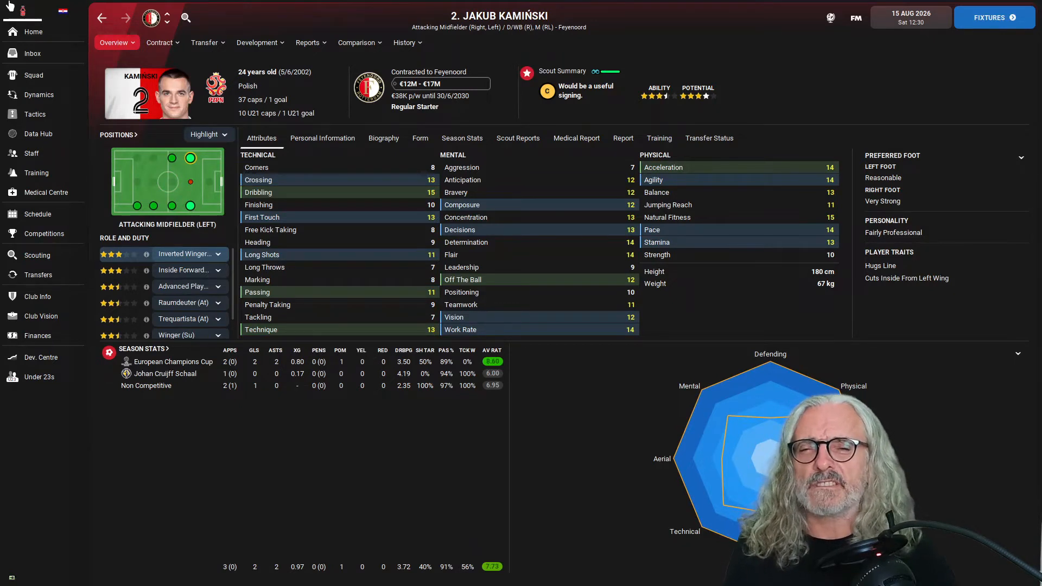
Review Kamiński's career stats and transfer fees, then return to his overview
left_click(404, 42)
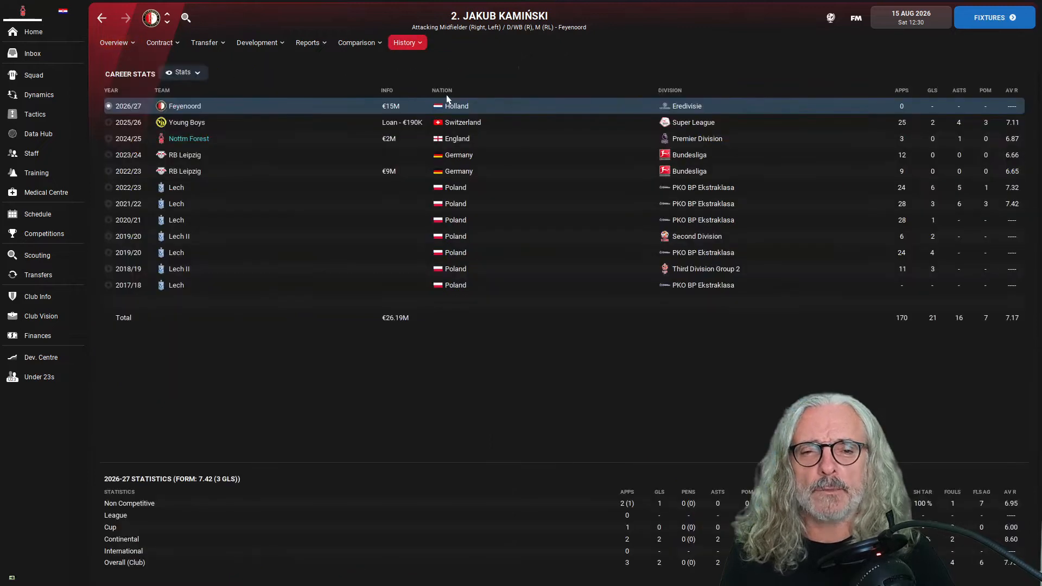
mouse_move(501, 117)
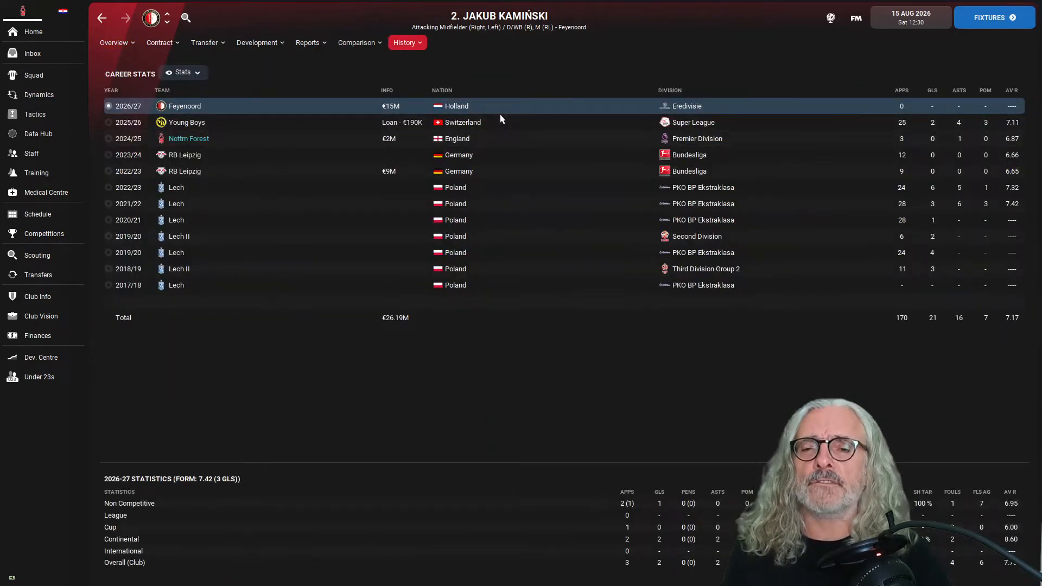
mouse_move(392, 140)
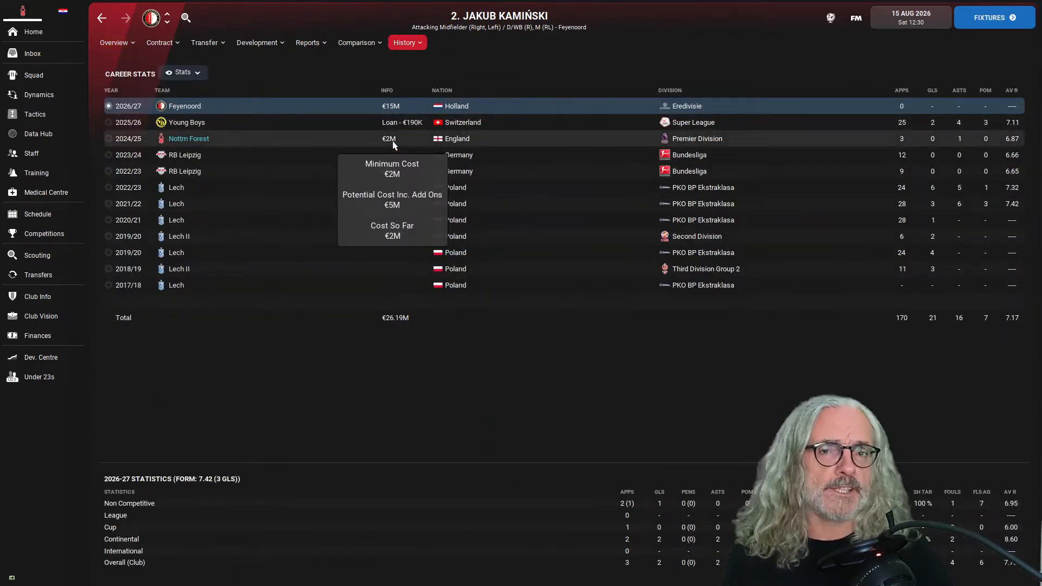
left_click(114, 43)
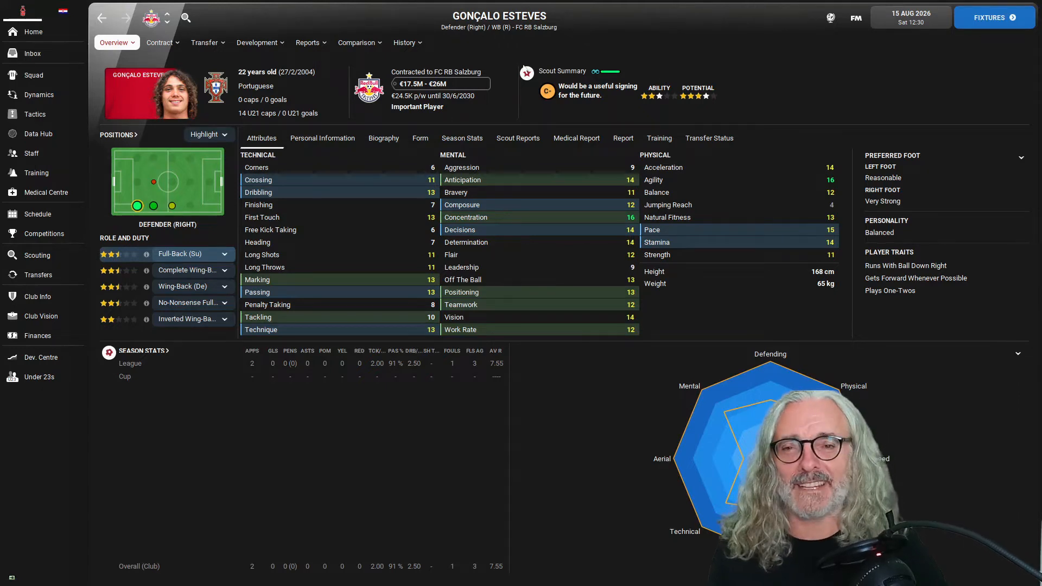
left_click(403, 43)
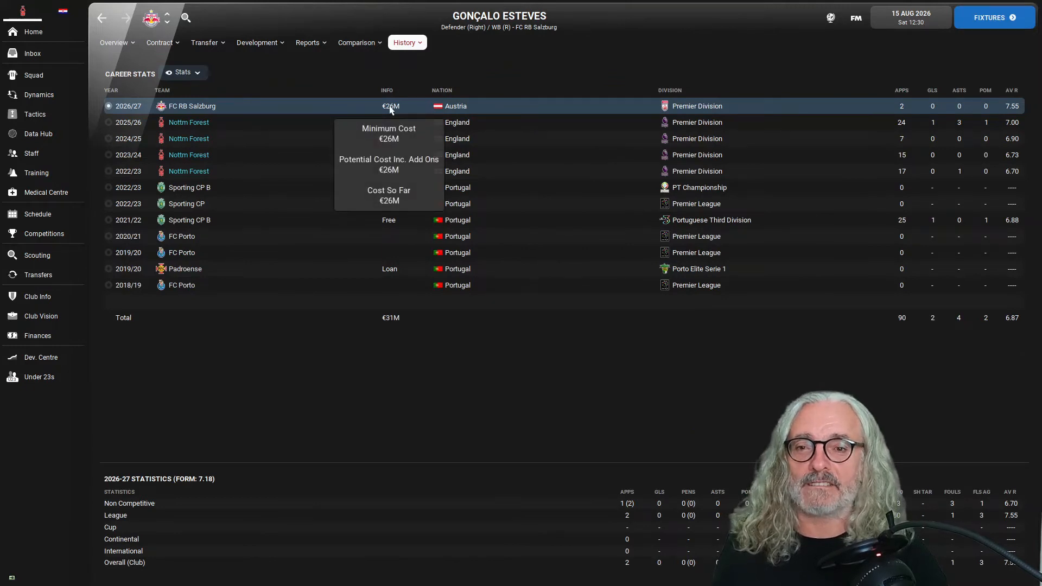
mouse_move(106, 57)
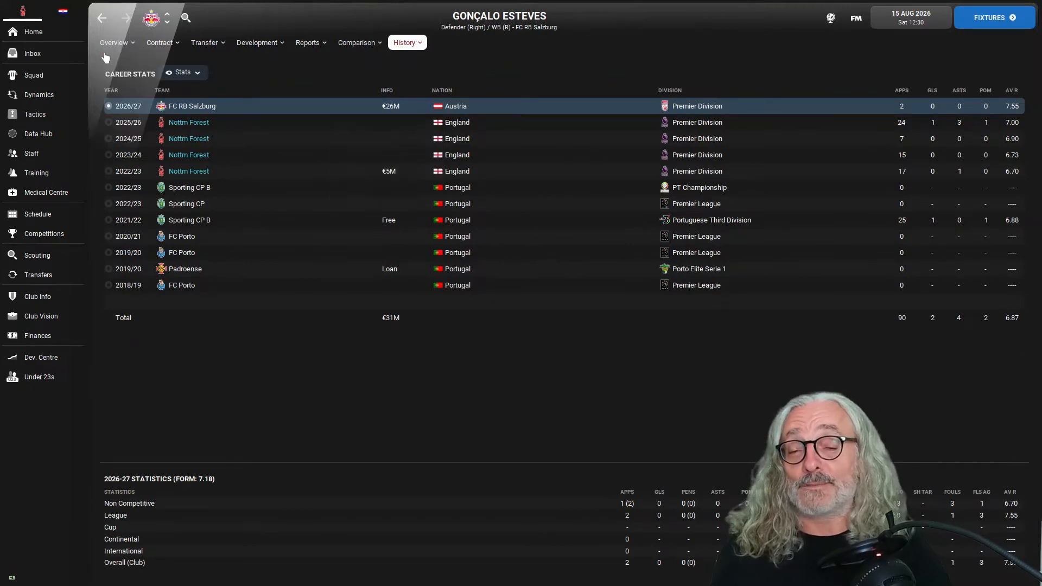
left_click(114, 42)
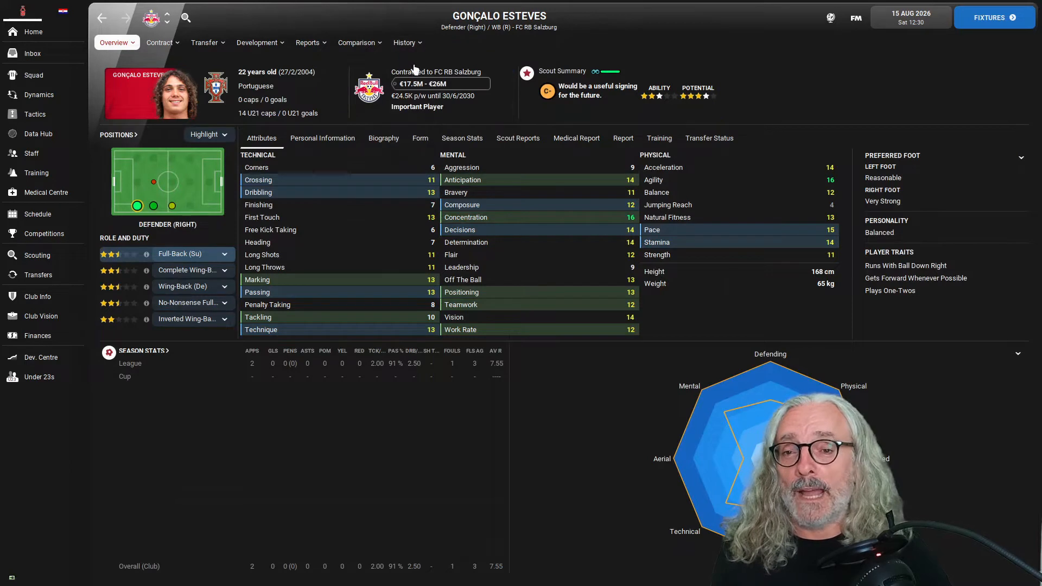
left_click(404, 42)
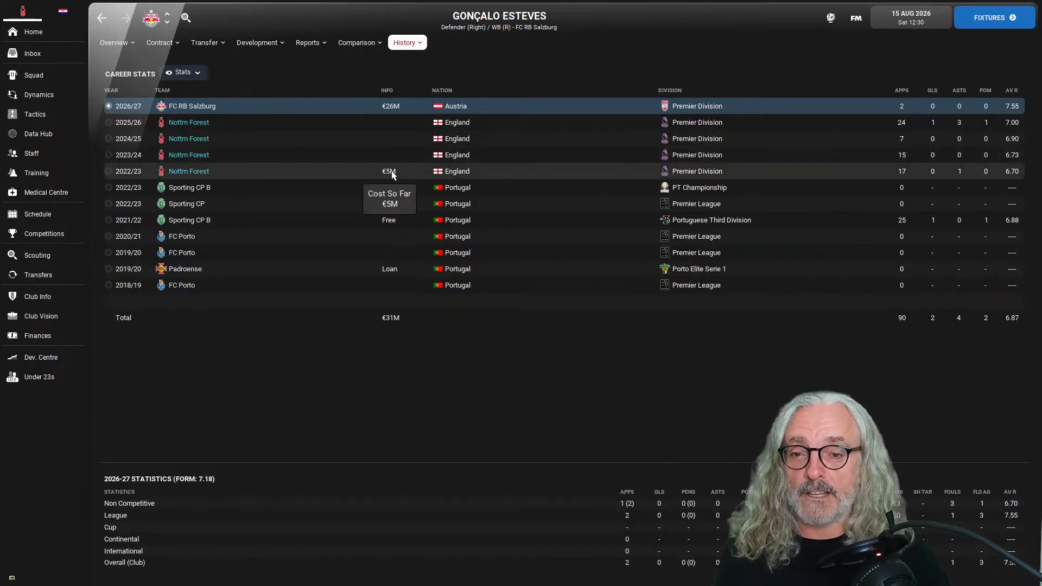
mouse_move(132, 85)
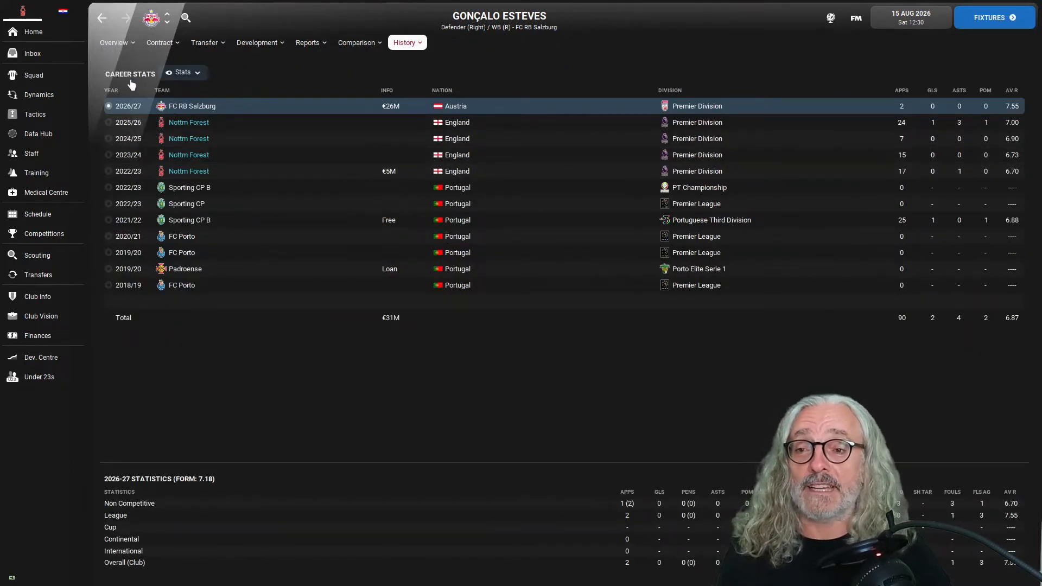
left_click(114, 42)
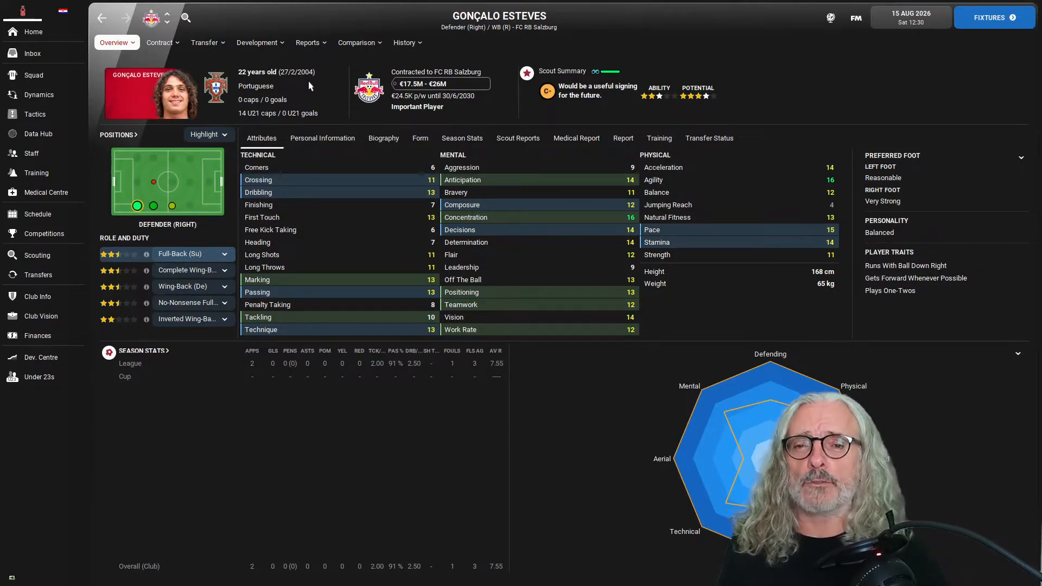
left_click(404, 42)
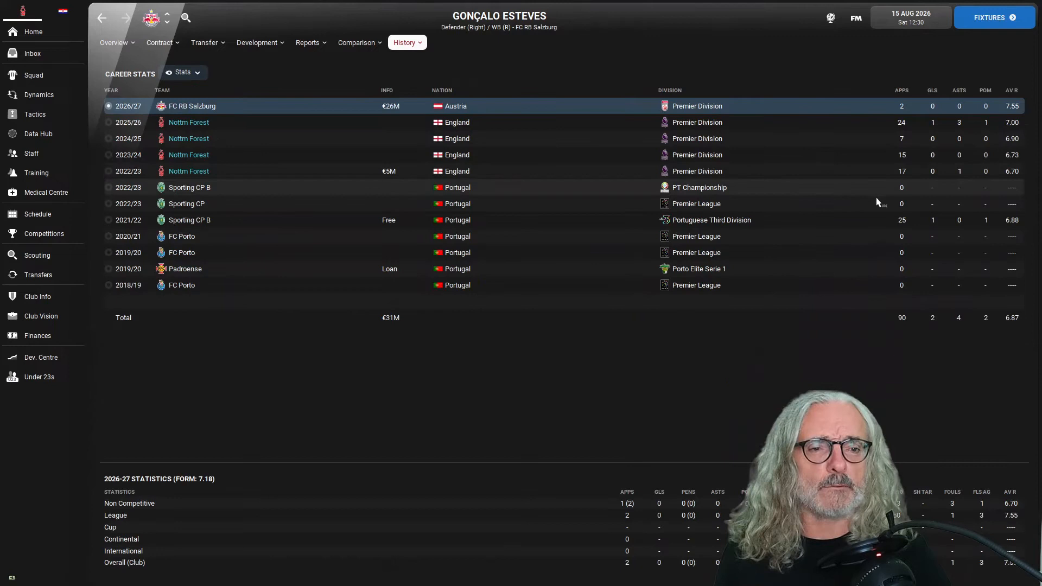
mouse_move(771, 95)
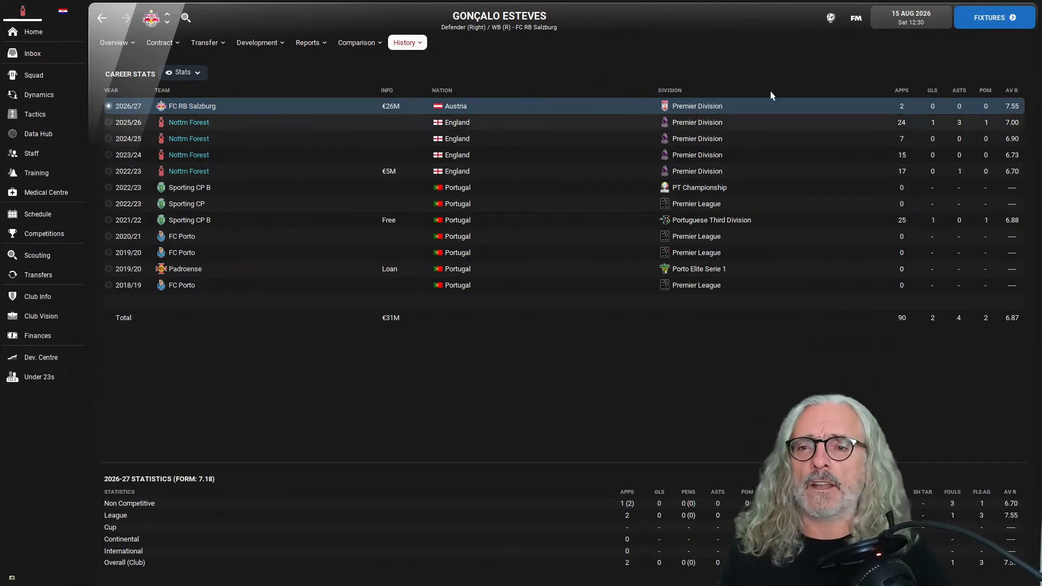
mouse_move(960, 125)
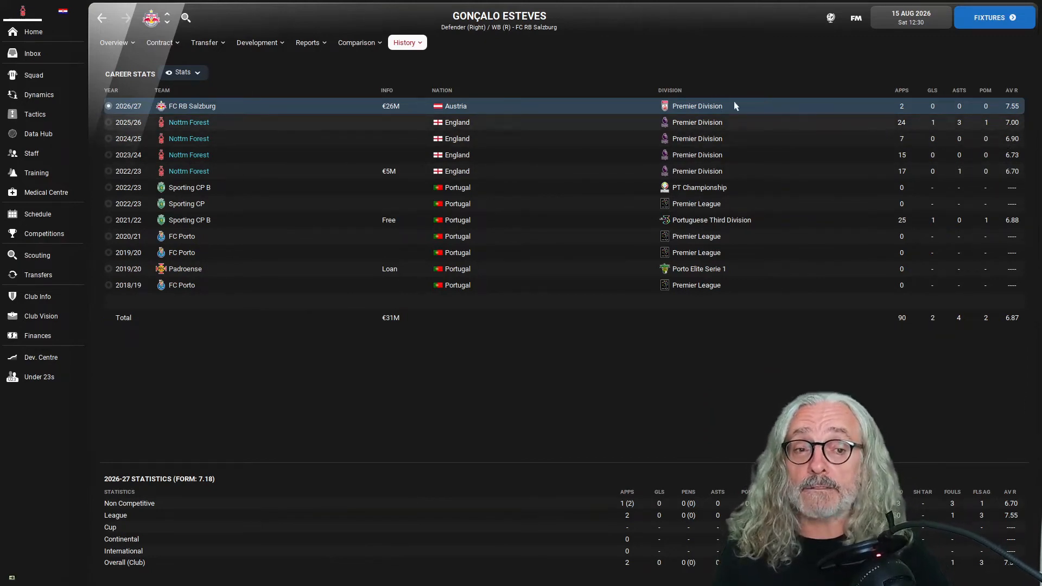
left_click(114, 42)
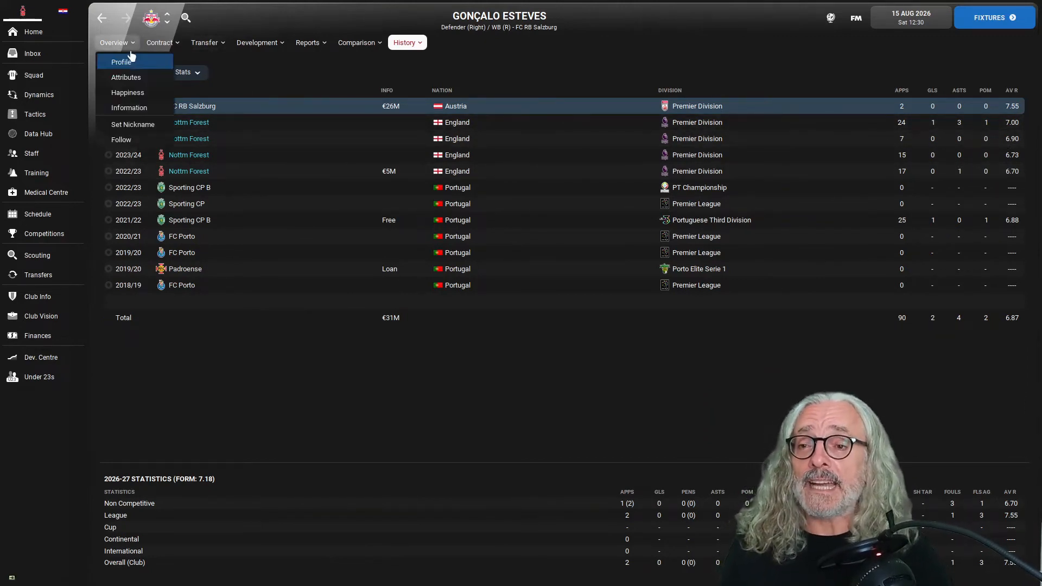
left_click(121, 62)
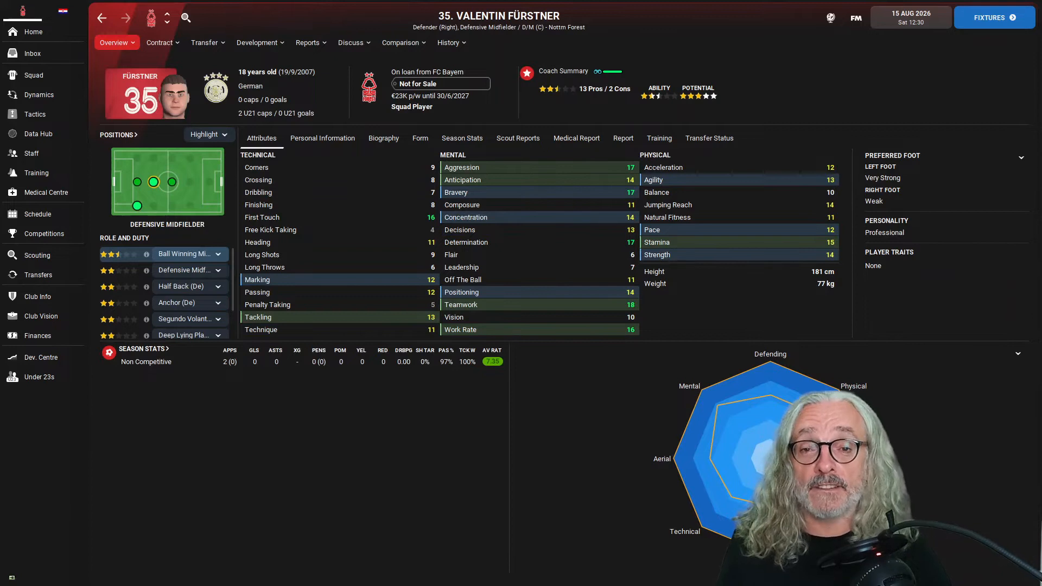
mouse_move(290, 248)
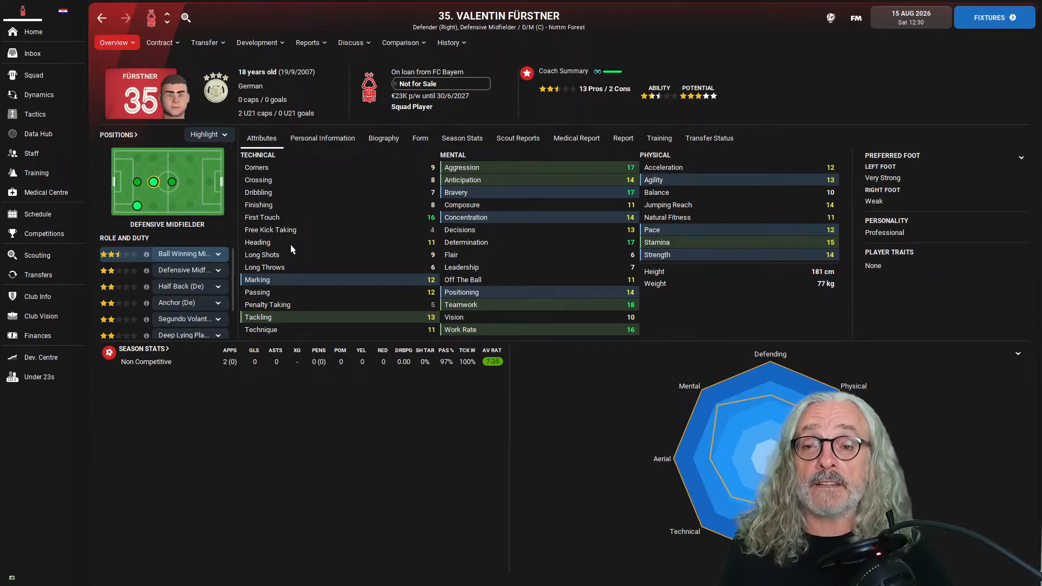
Check Fürstner's FC Bayern loan contract with its €9.5M optional fee, then return to his overview
left_click(159, 42)
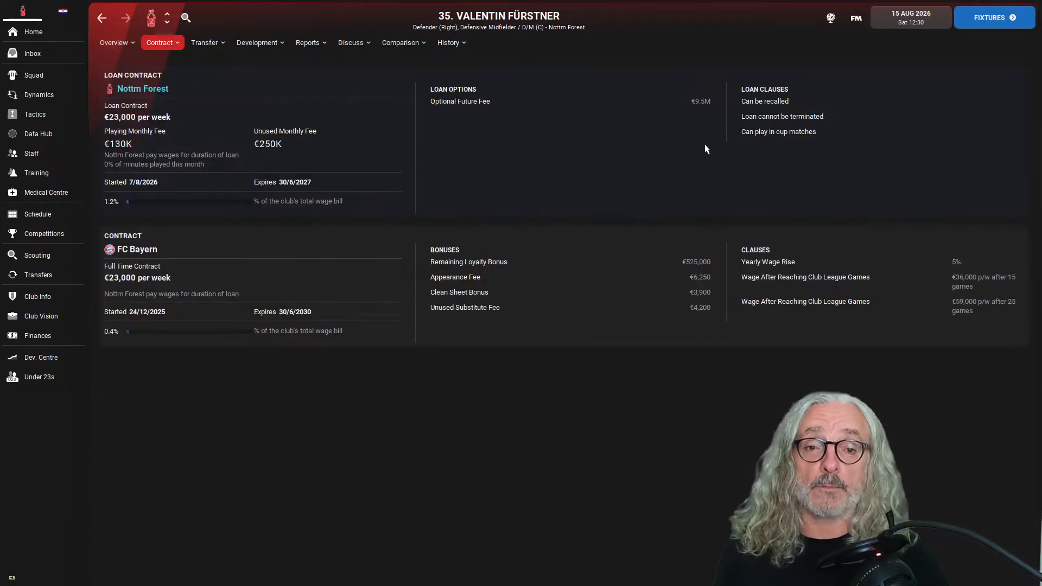
left_click(114, 42)
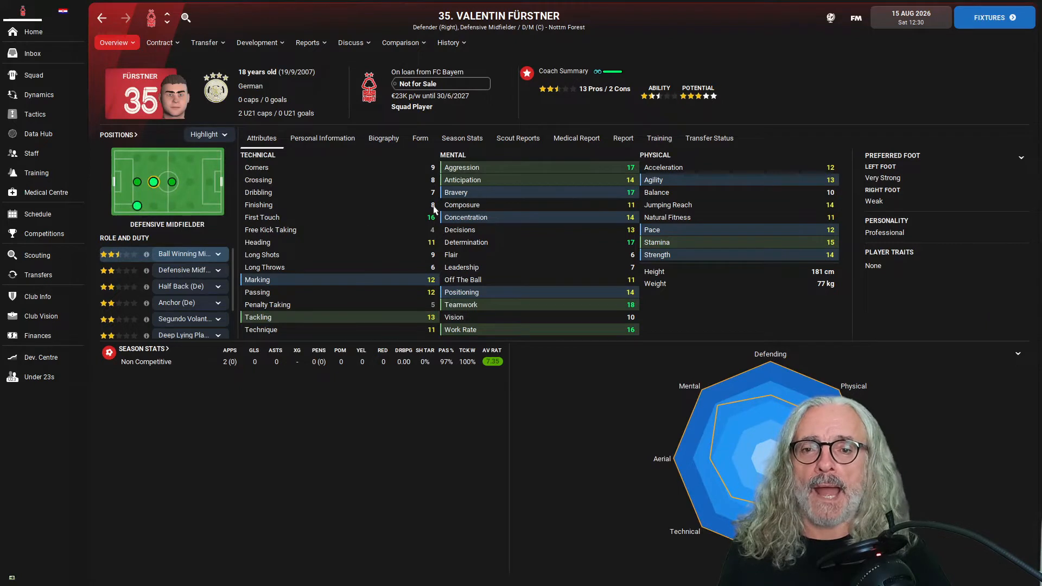
mouse_move(796, 93)
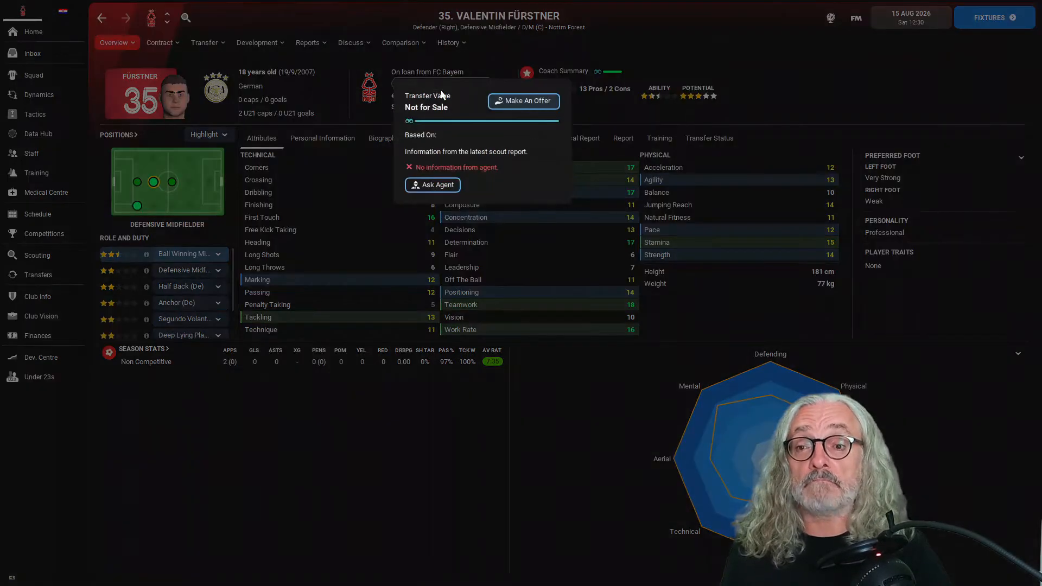
mouse_move(264, 473)
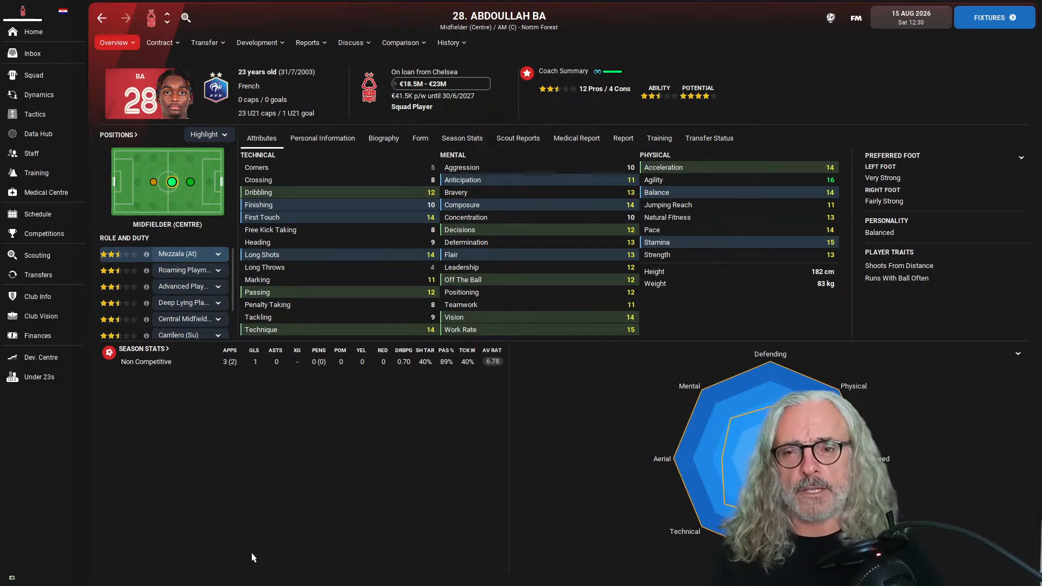
mouse_move(305, 407)
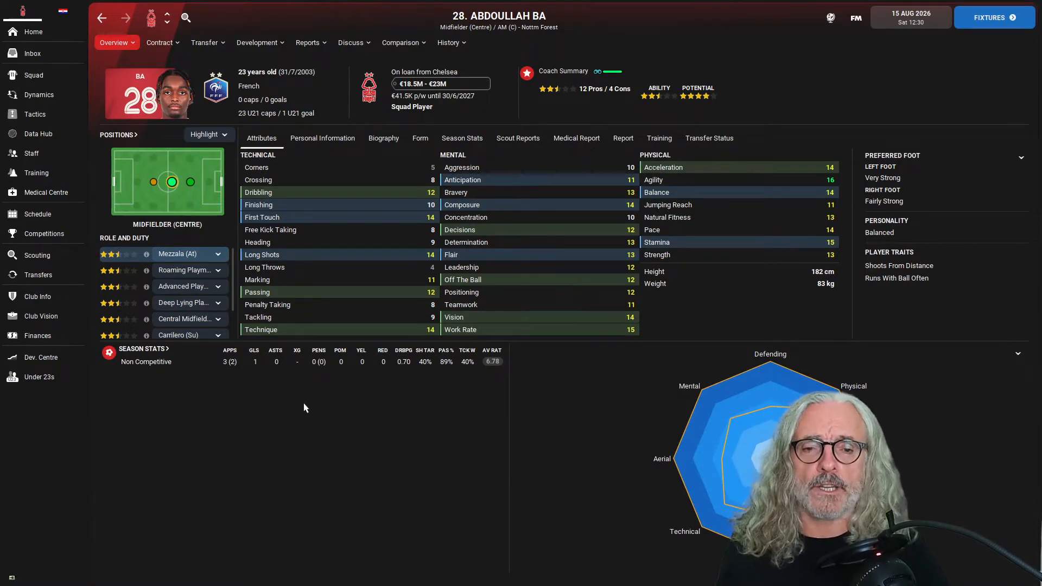
Check Abdoullah Ba's Chelsea loan contract at €41,500 a week until June 2027, then return to his overview
left_click(159, 42)
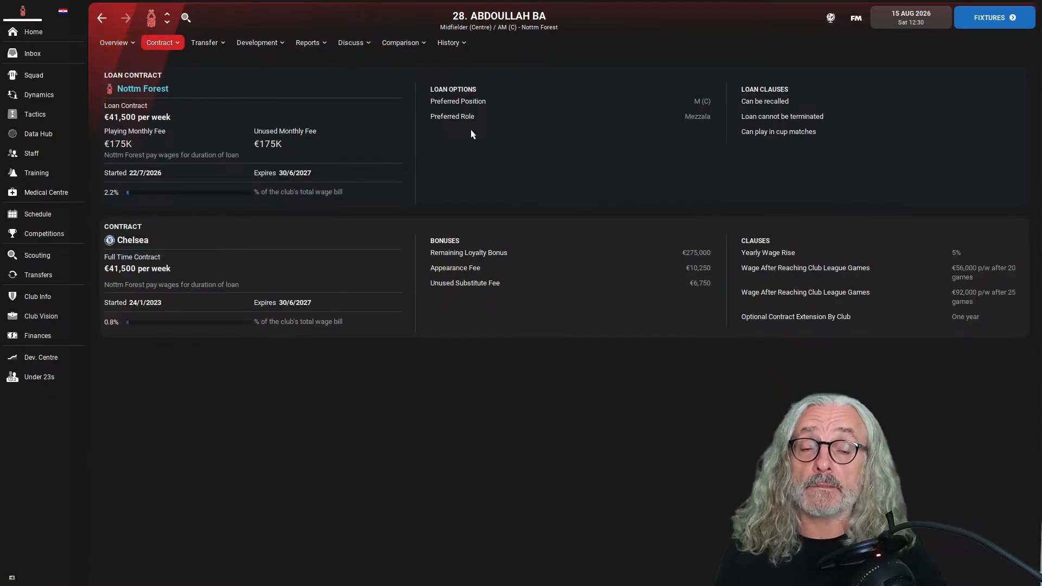
left_click(114, 42)
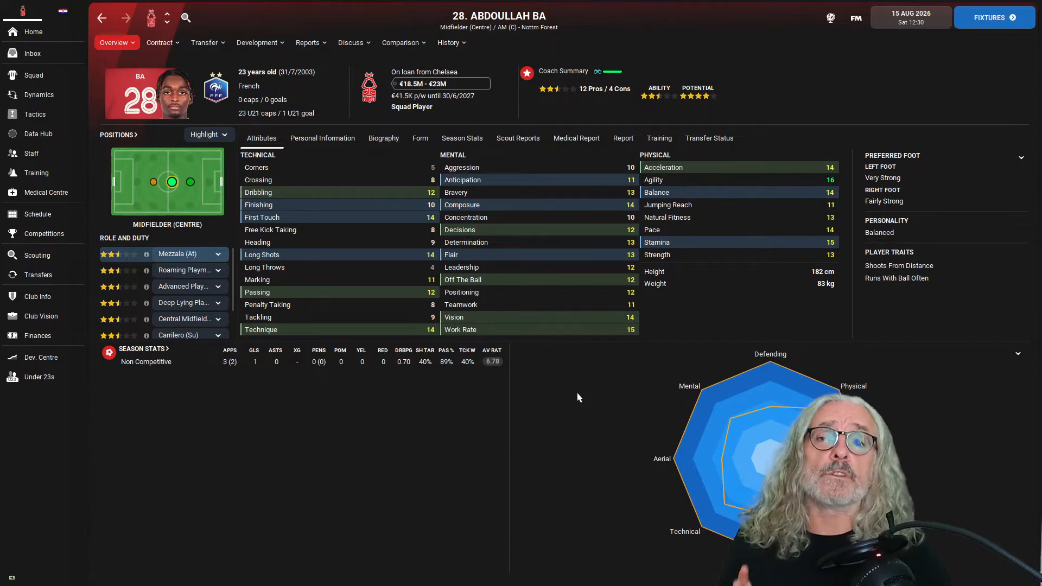
mouse_move(587, 394)
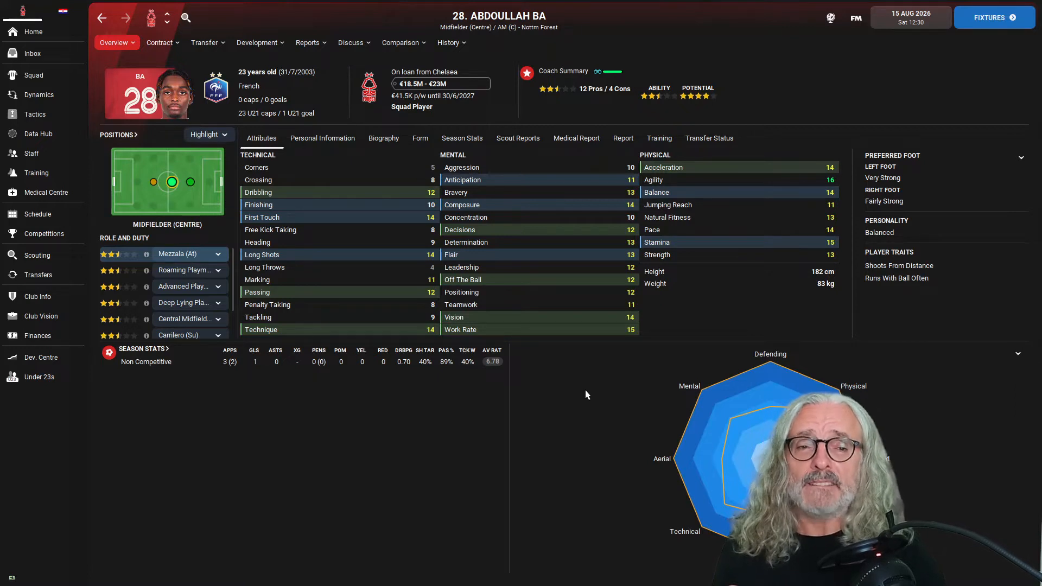
mouse_move(492, 370)
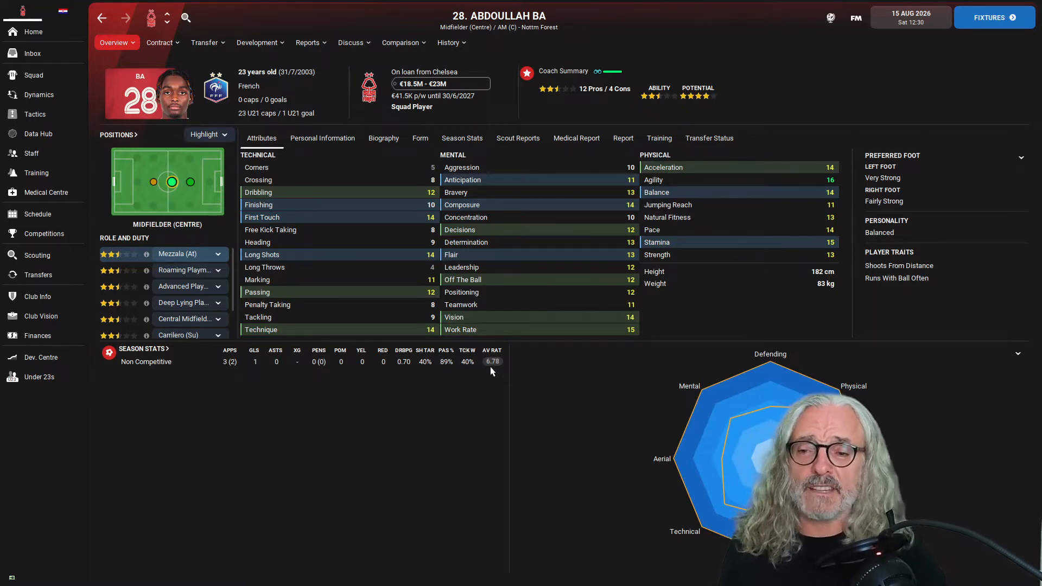
mouse_move(461, 329)
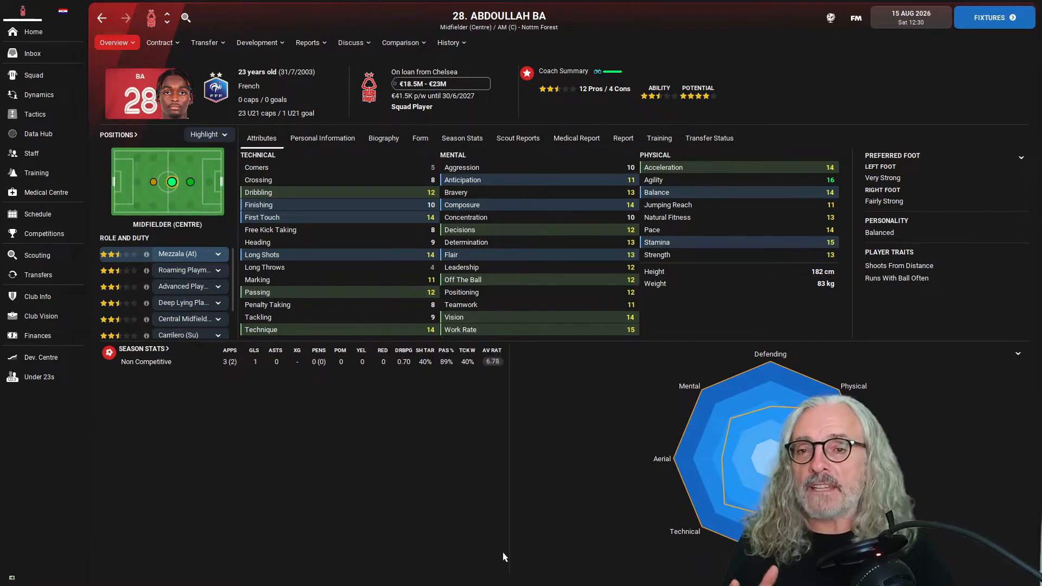
mouse_move(462, 420)
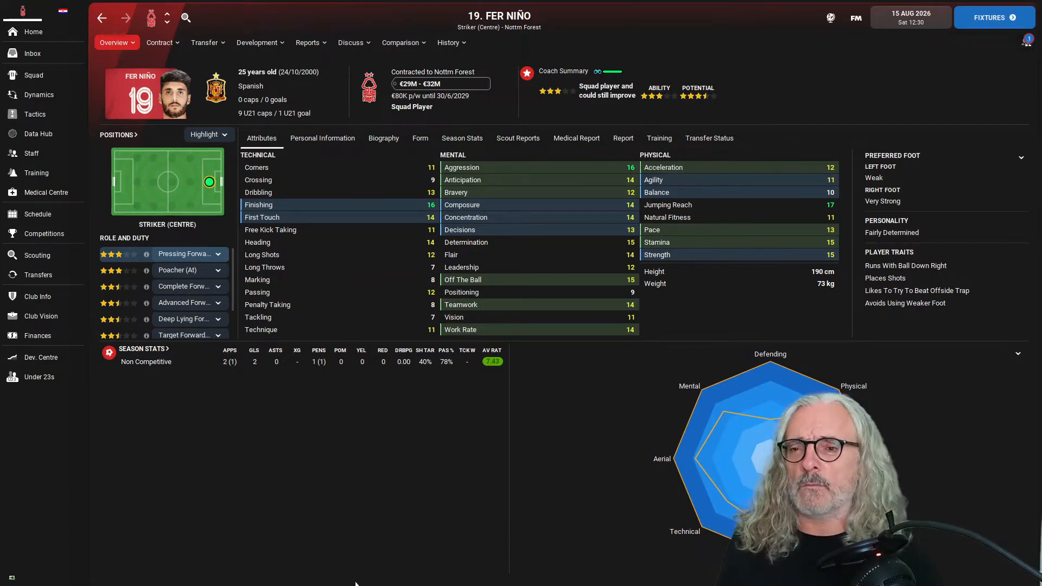
View Fer Niño's career history listing his clubs from Cádiz onward
left_click(448, 42)
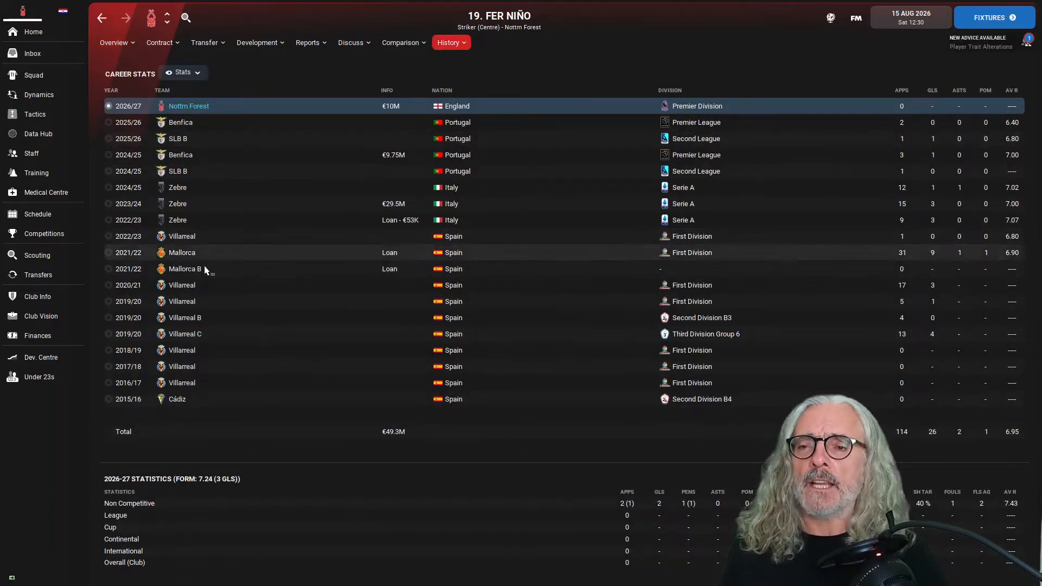
mouse_move(195, 142)
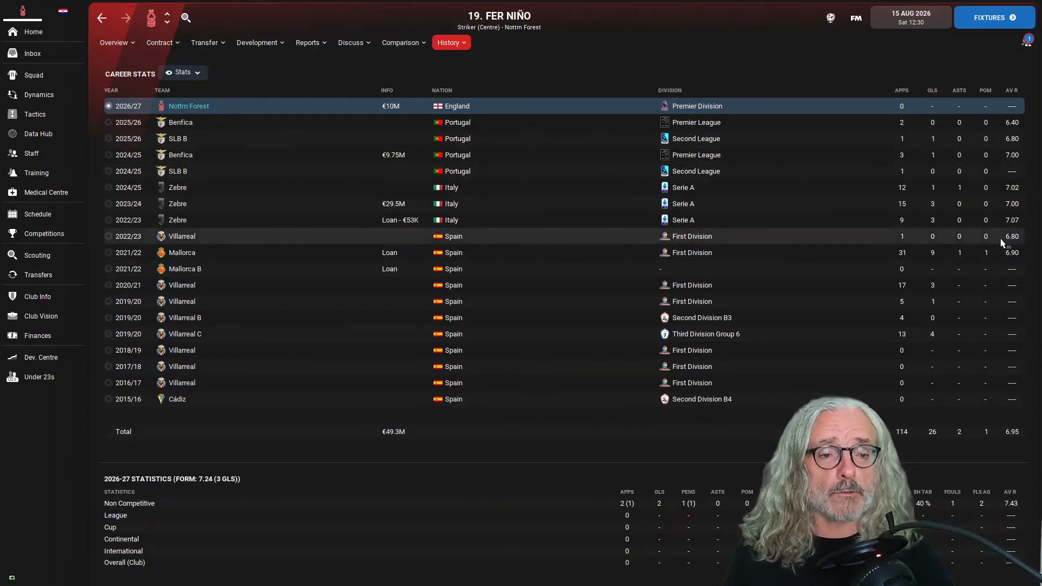
mouse_move(963, 104)
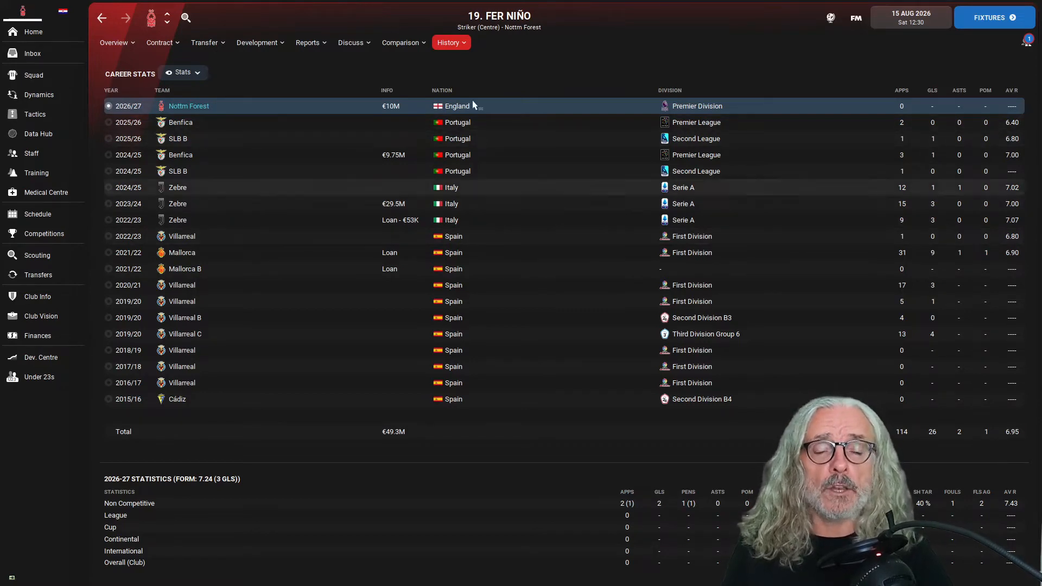
left_click(114, 42)
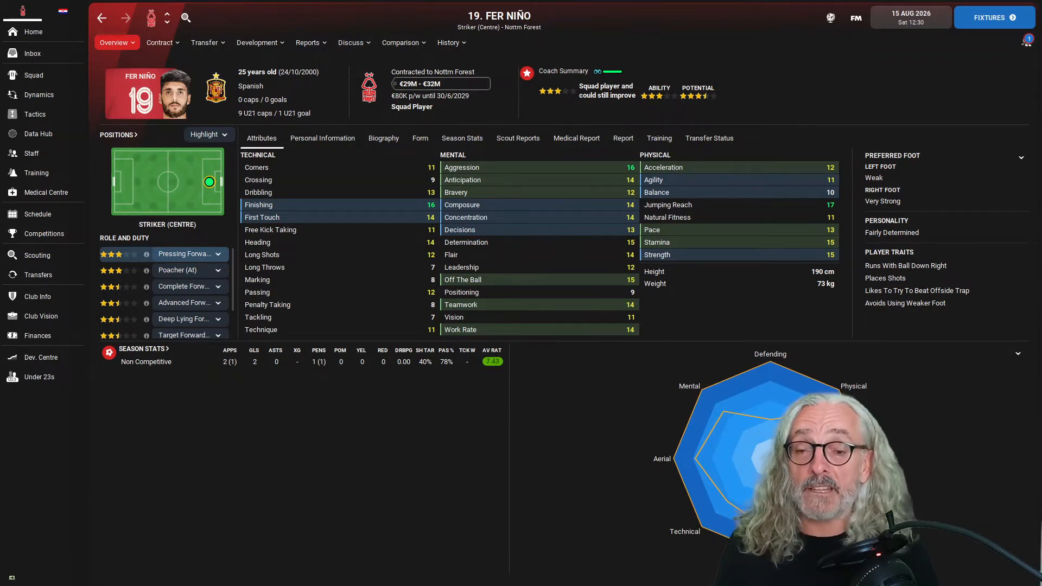
mouse_move(466, 387)
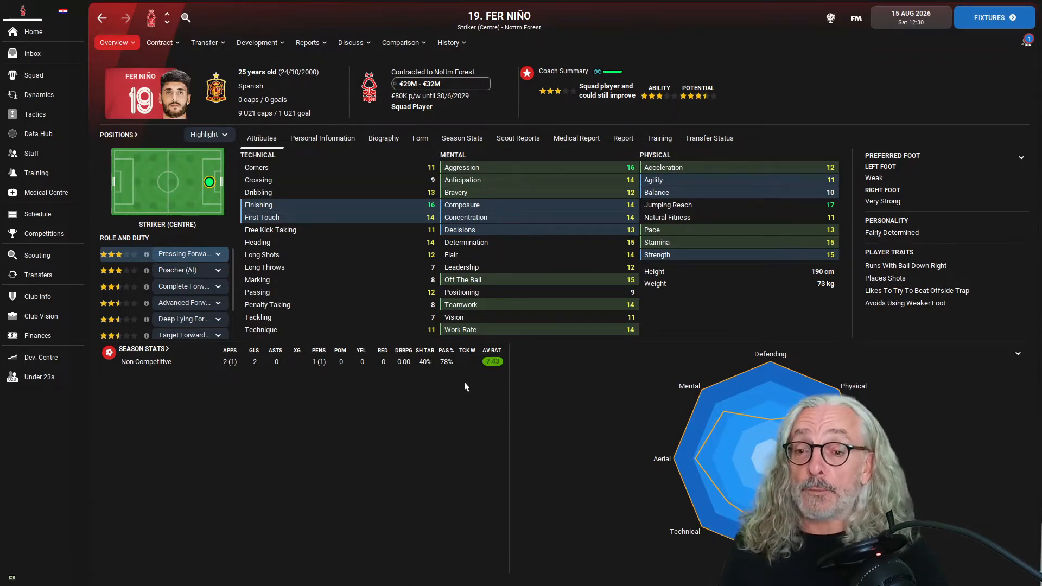
mouse_move(395, 142)
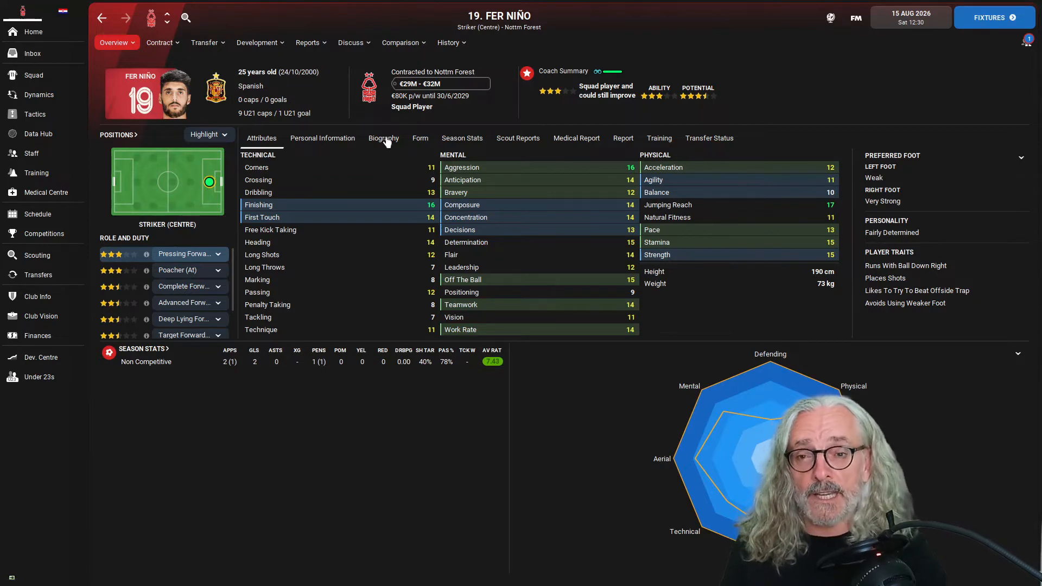
left_click(307, 42)
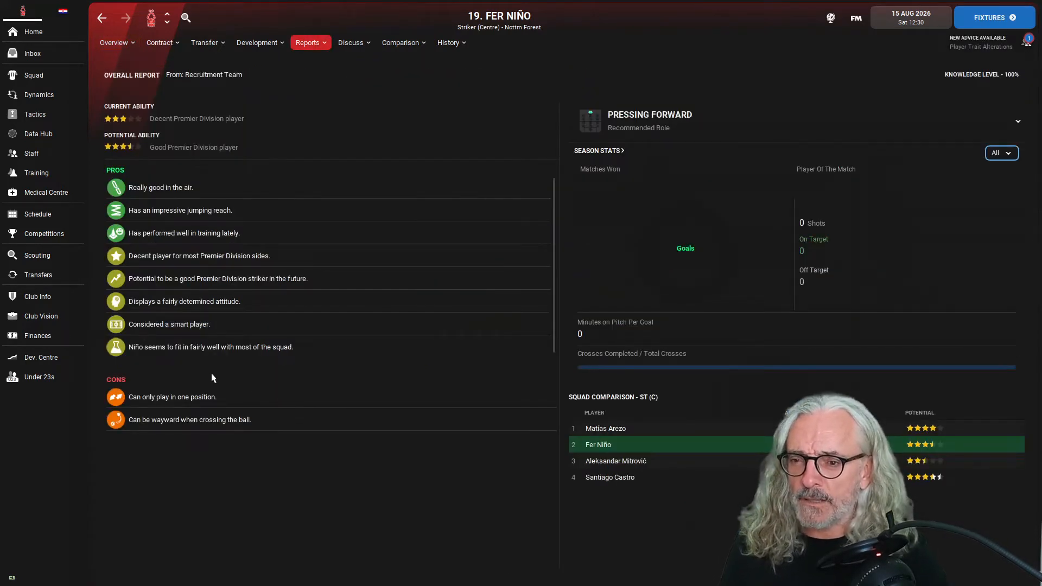
left_click(114, 43)
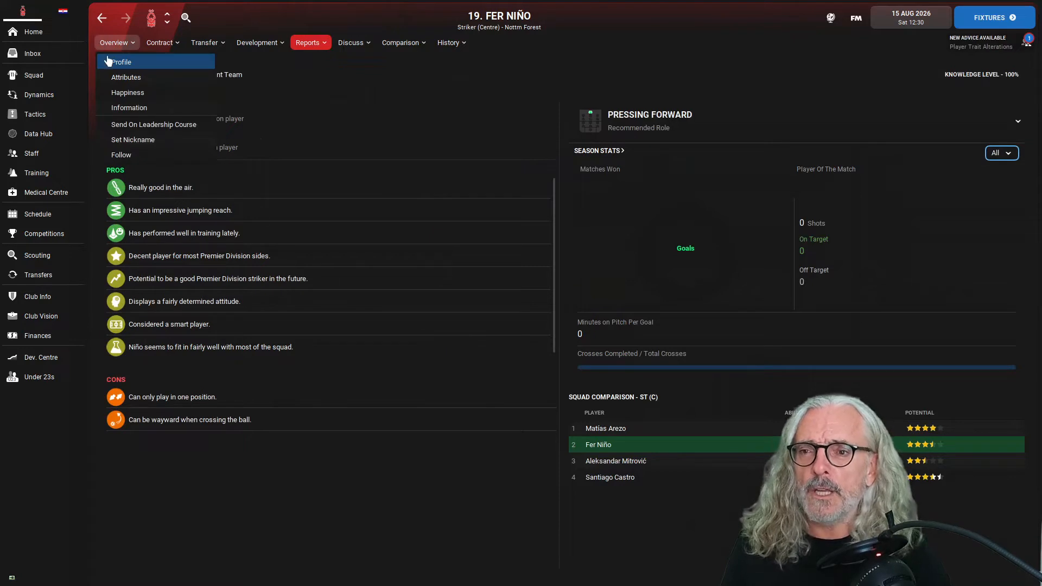
left_click(125, 77)
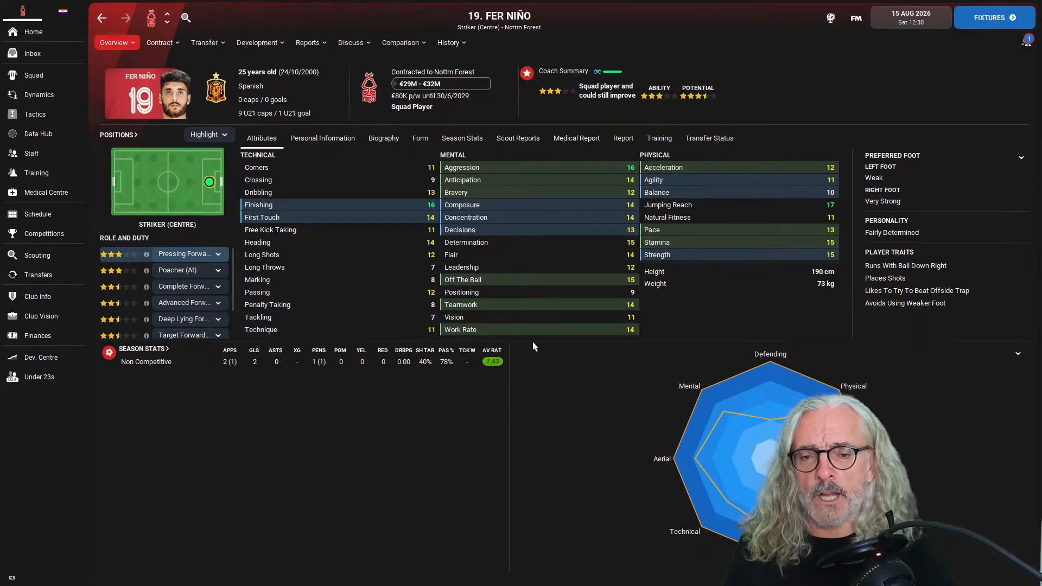
mouse_move(283, 483)
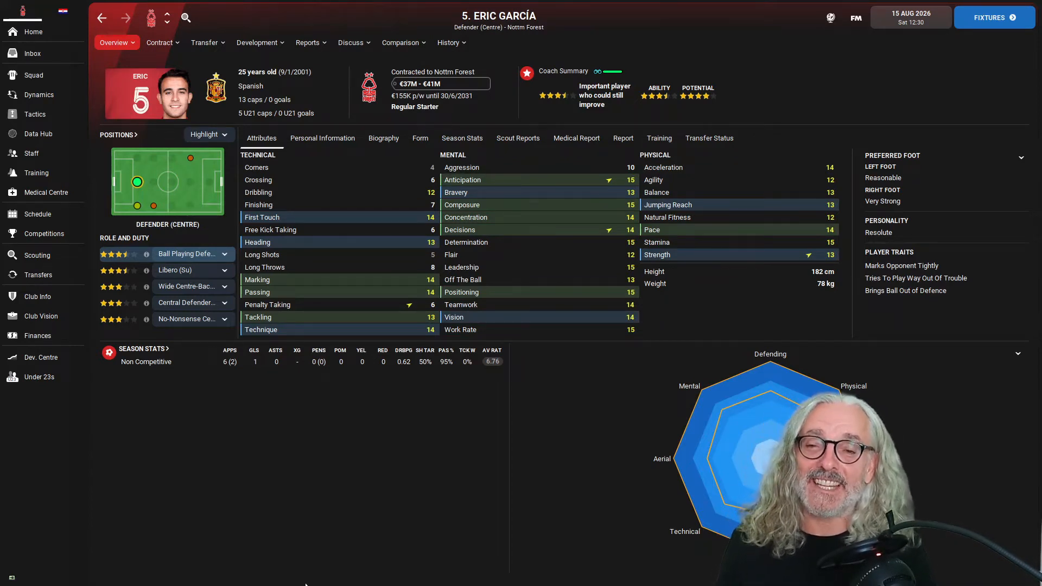
left_click(449, 43)
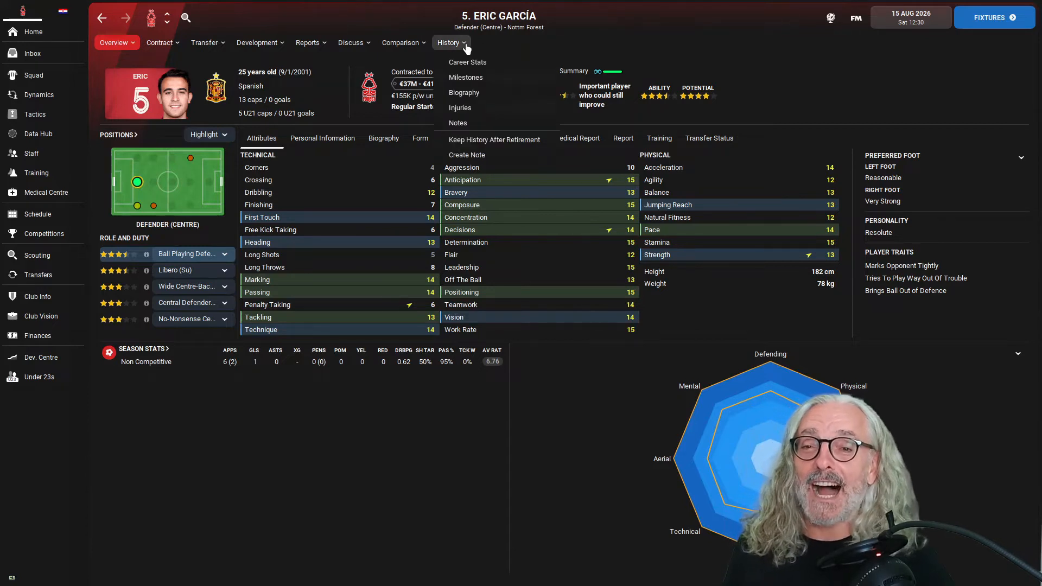
left_click(467, 61)
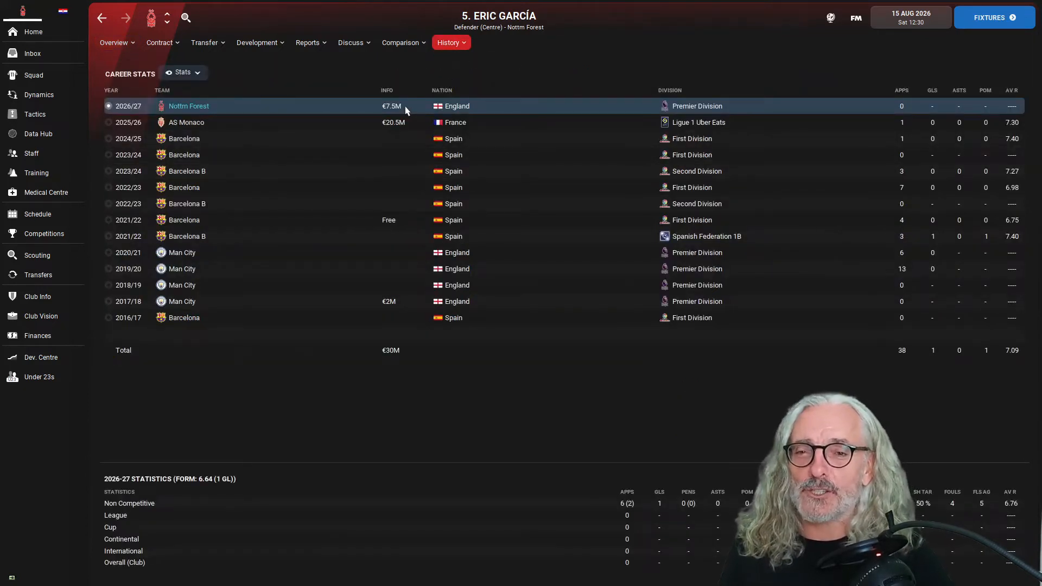
mouse_move(393, 108)
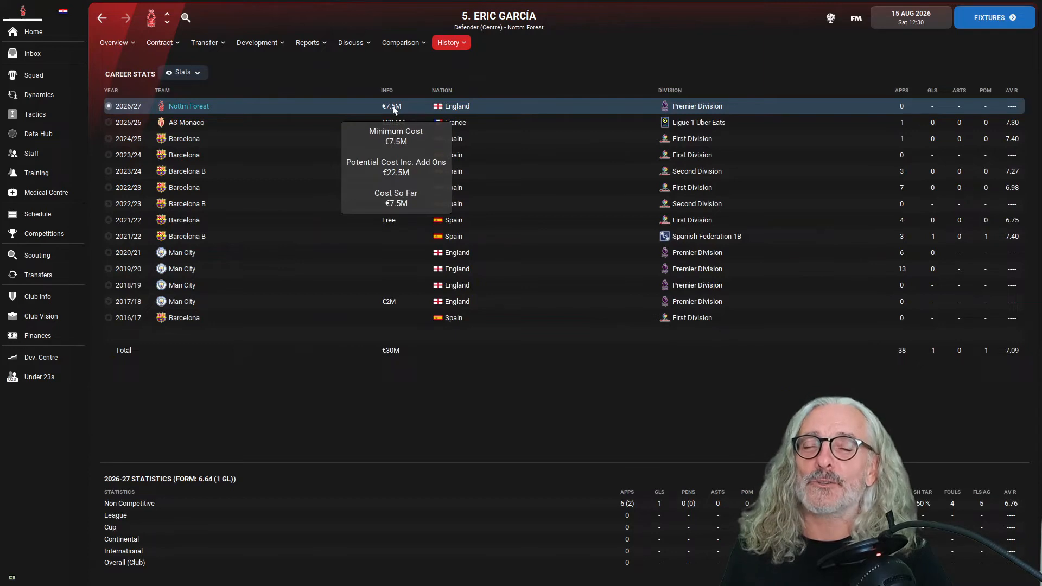
left_click(114, 42)
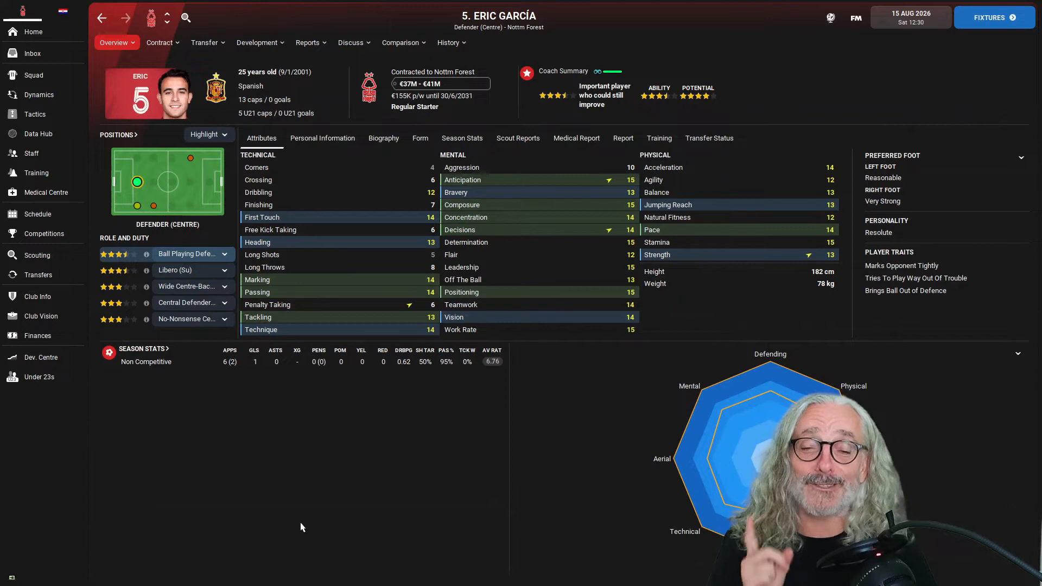
mouse_move(467, 284)
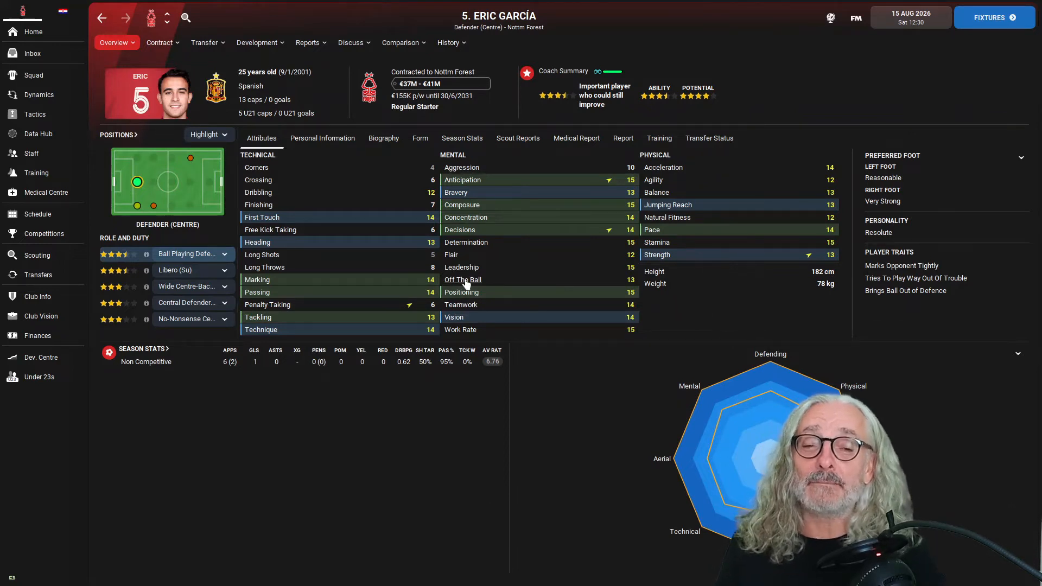
mouse_move(995, 242)
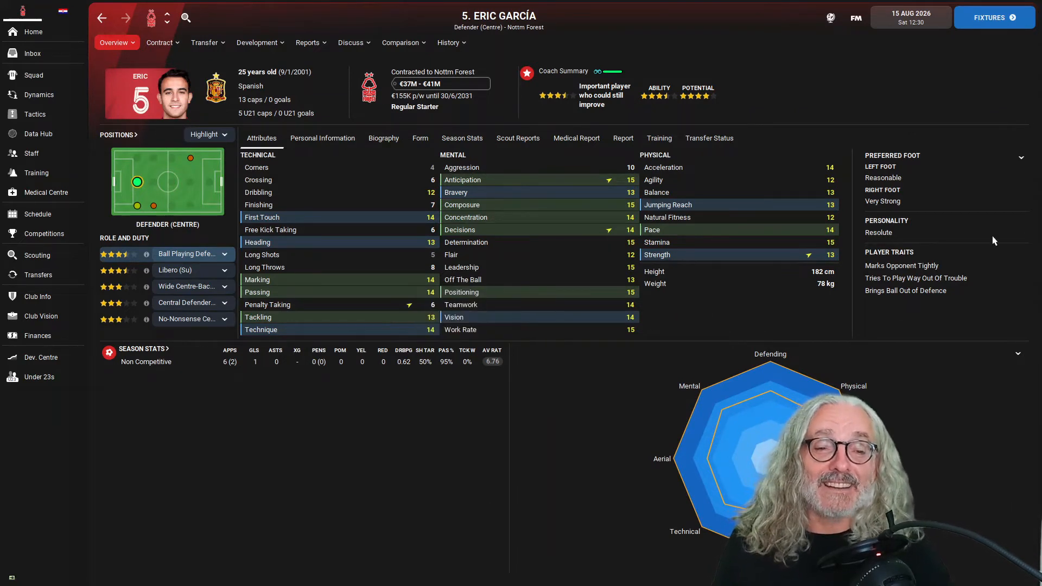
mouse_move(780, 292)
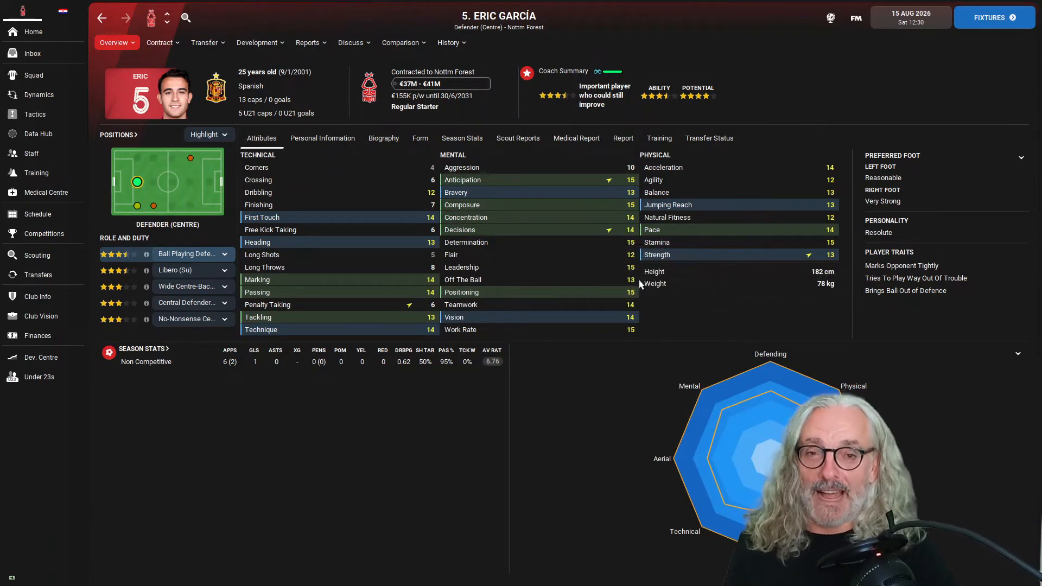
Review Eric García's recruitment report, then view the club finances summary with €23.8M transfer budget
left_click(307, 42)
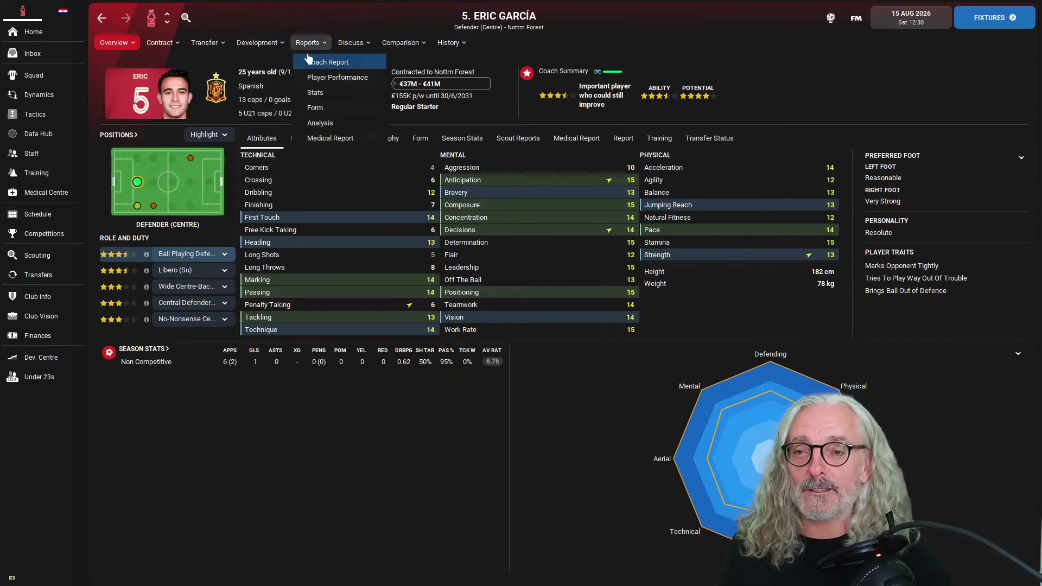
left_click(330, 61)
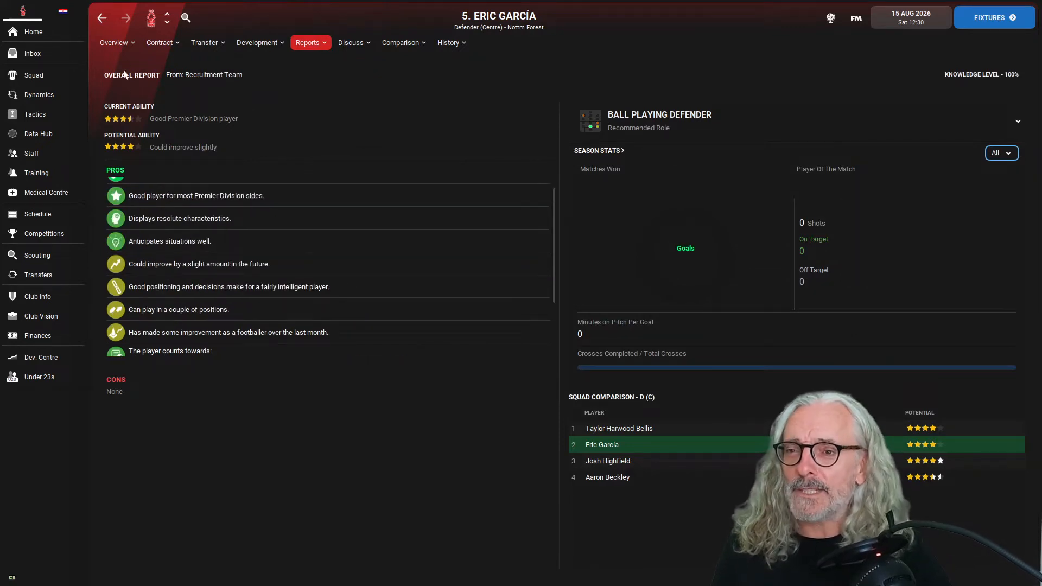
left_click(114, 42)
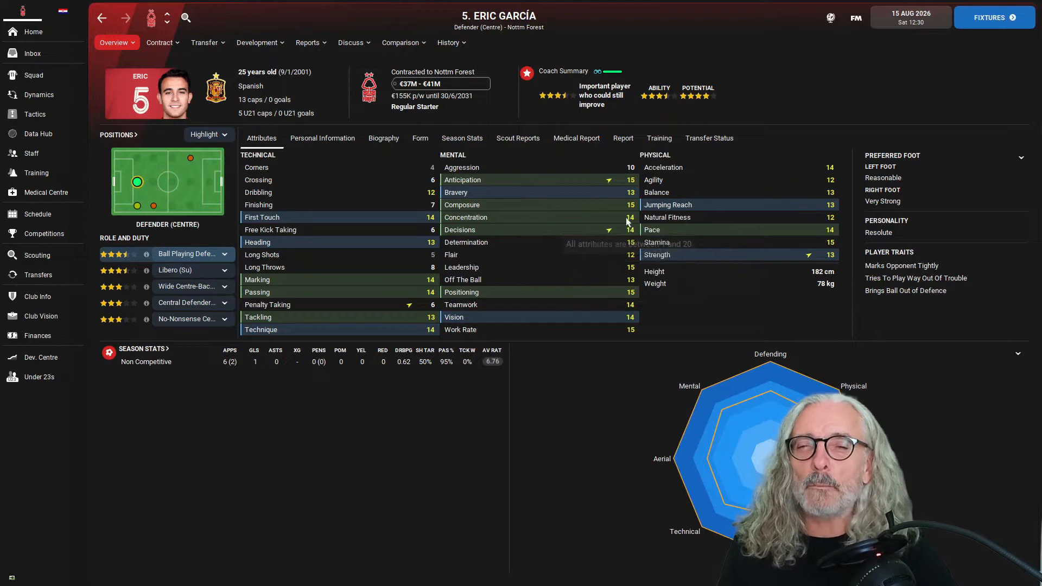
left_click(37, 335)
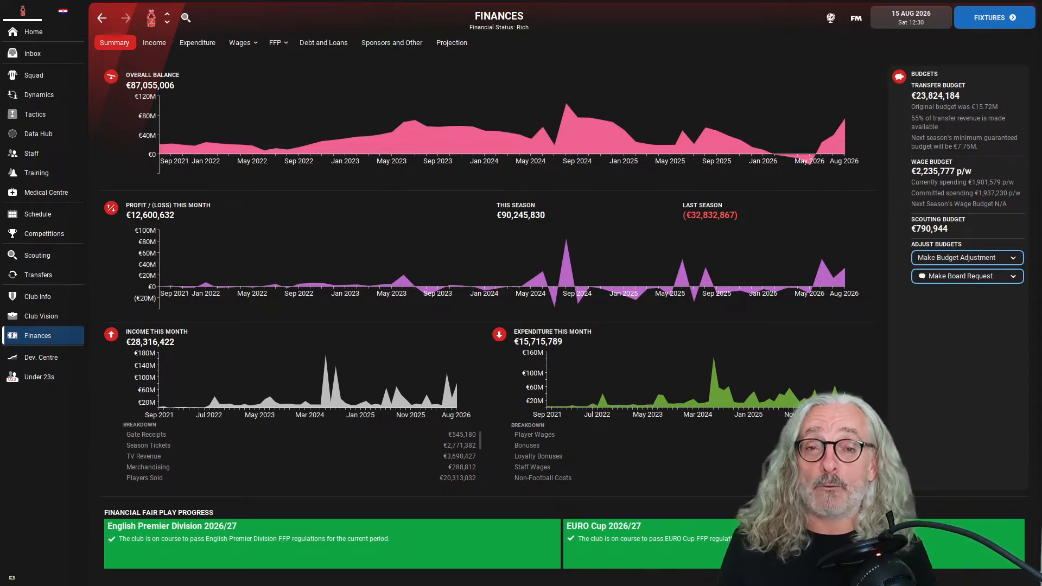
Return to the Nottm Forest squad player list
left_click(33, 75)
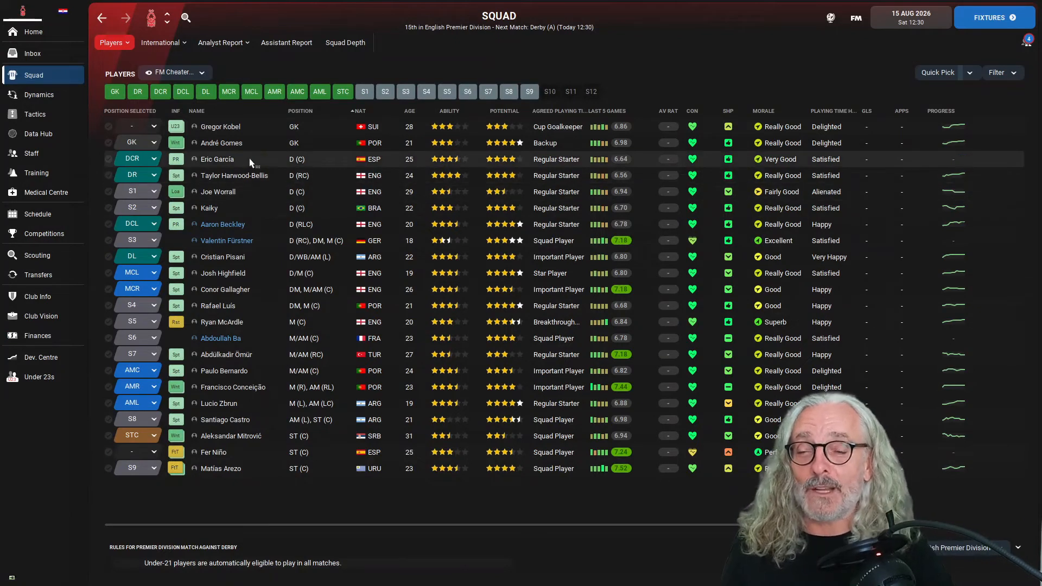
mouse_move(224, 370)
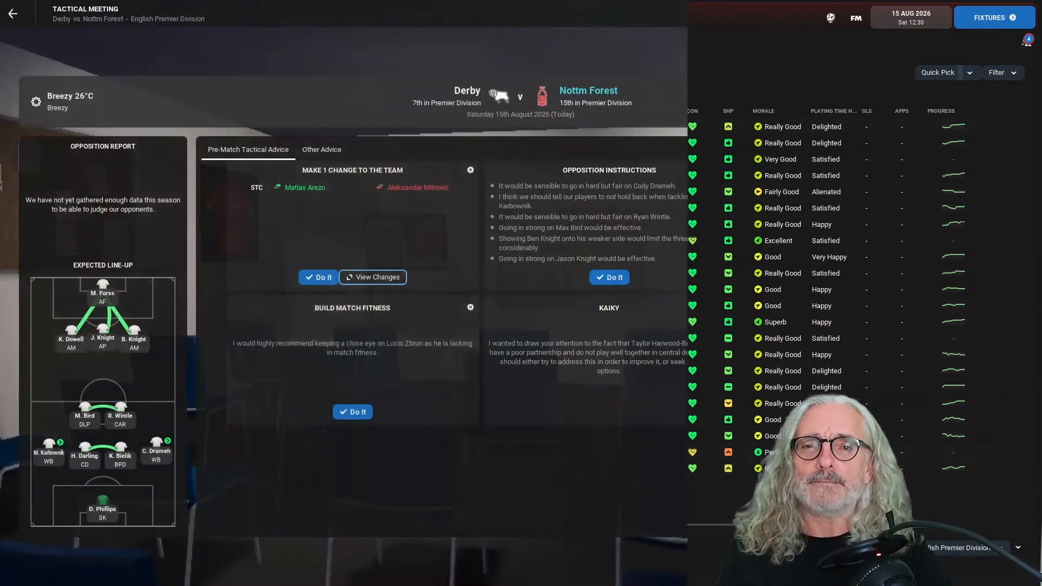
left_click(609, 277)
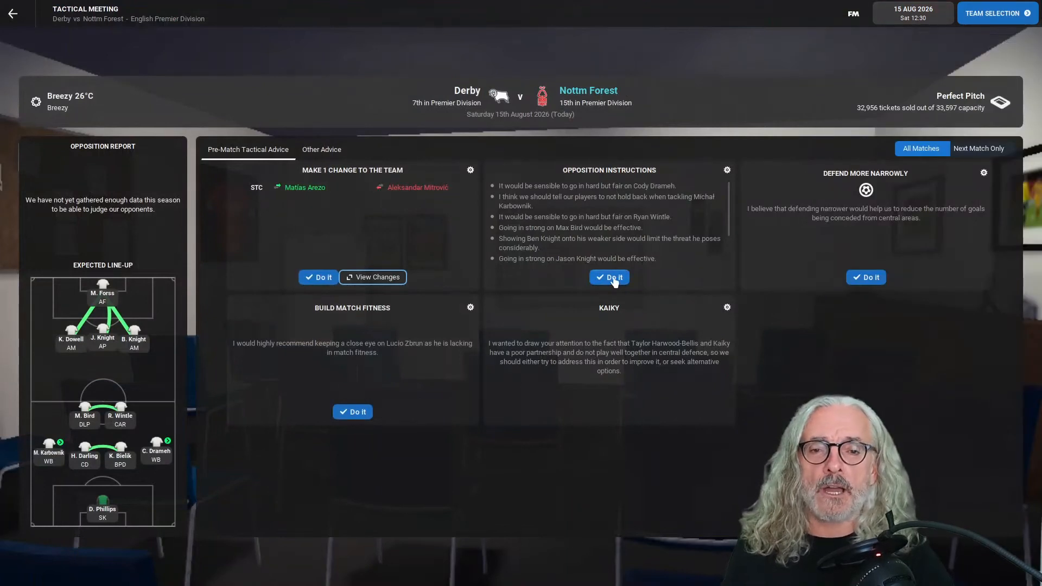
left_click(609, 278)
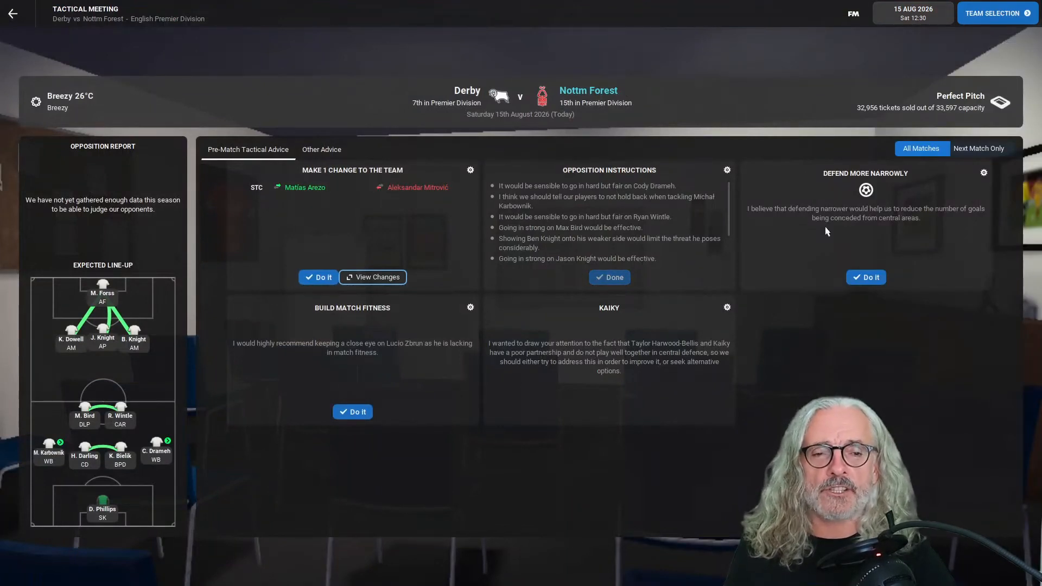
mouse_move(978, 32)
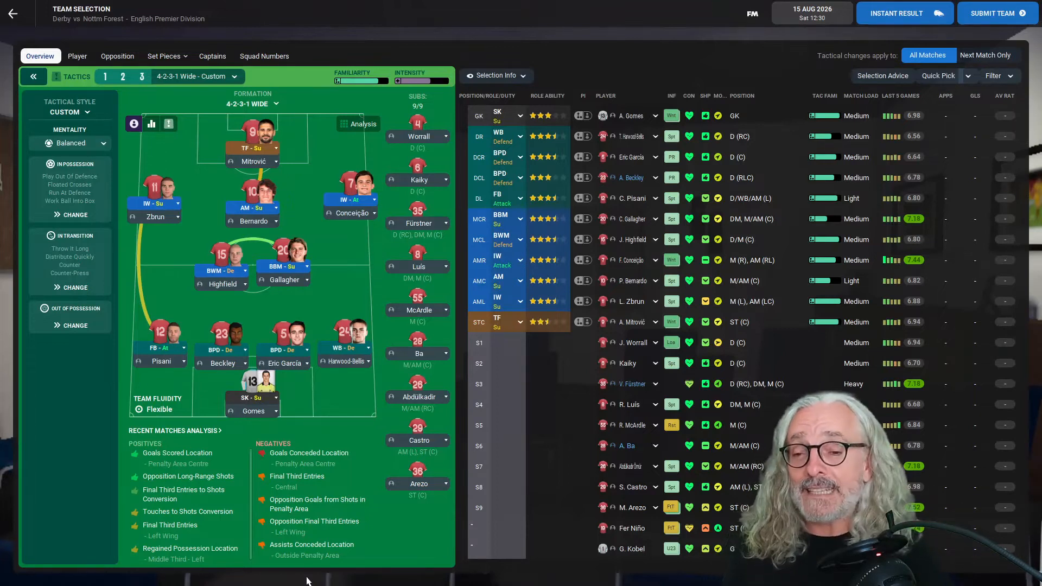
mouse_move(356, 361)
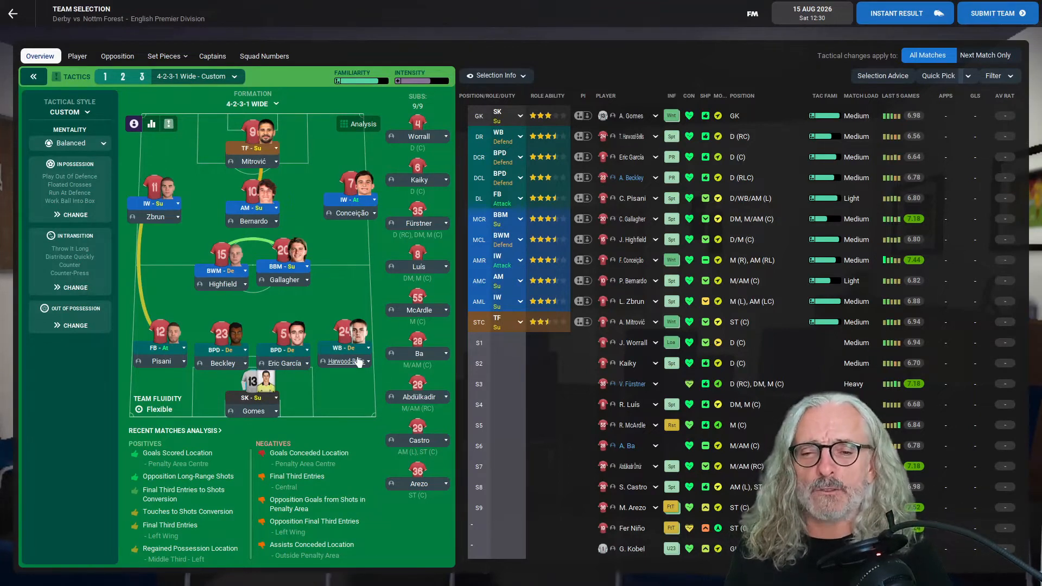
left_click(345, 362)
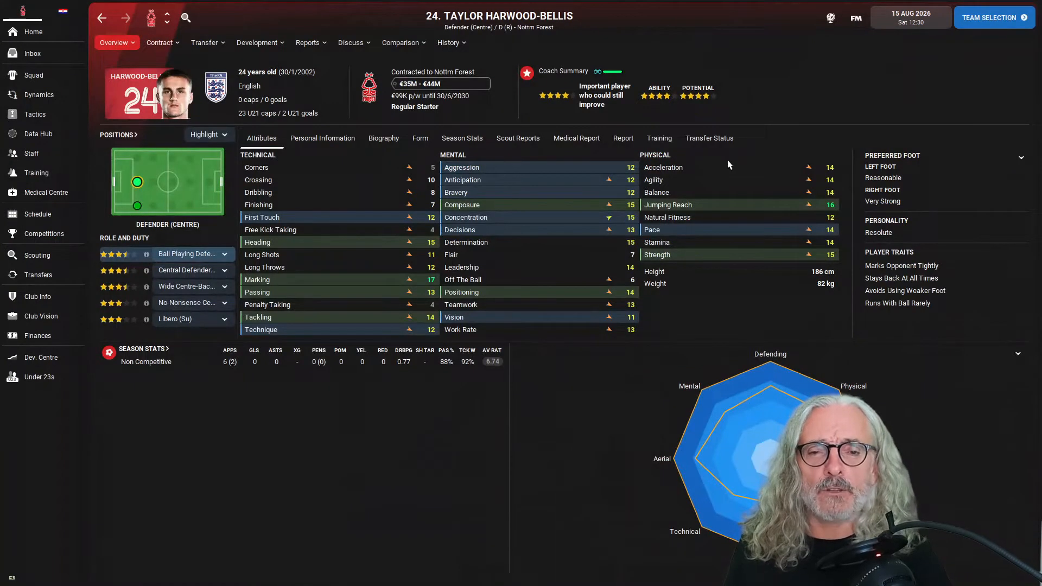
Change Harwood-Bellis's individual training role to Wing-Back (Defend) and return to his overview
left_click(256, 43)
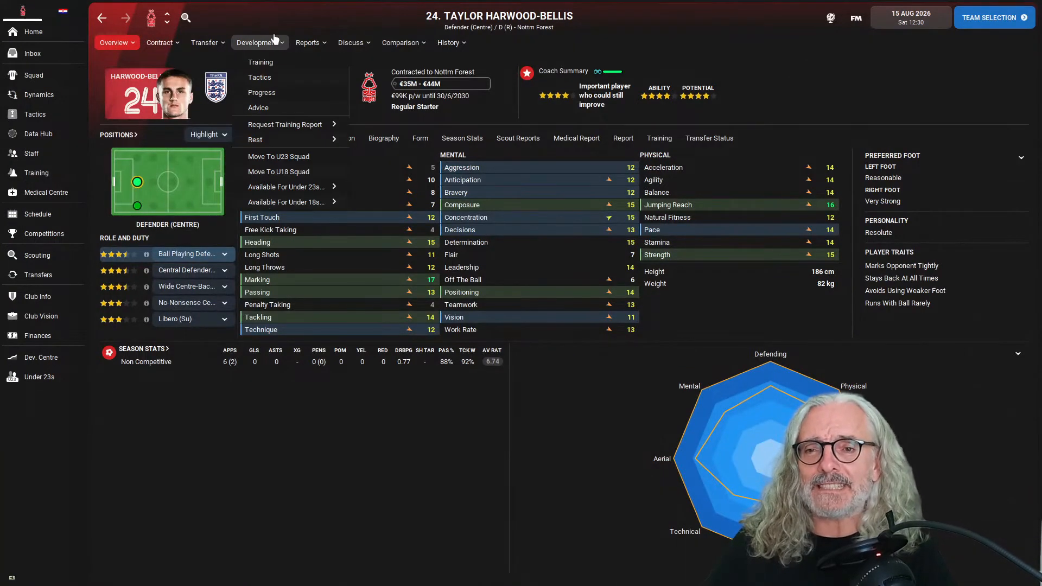
left_click(261, 62)
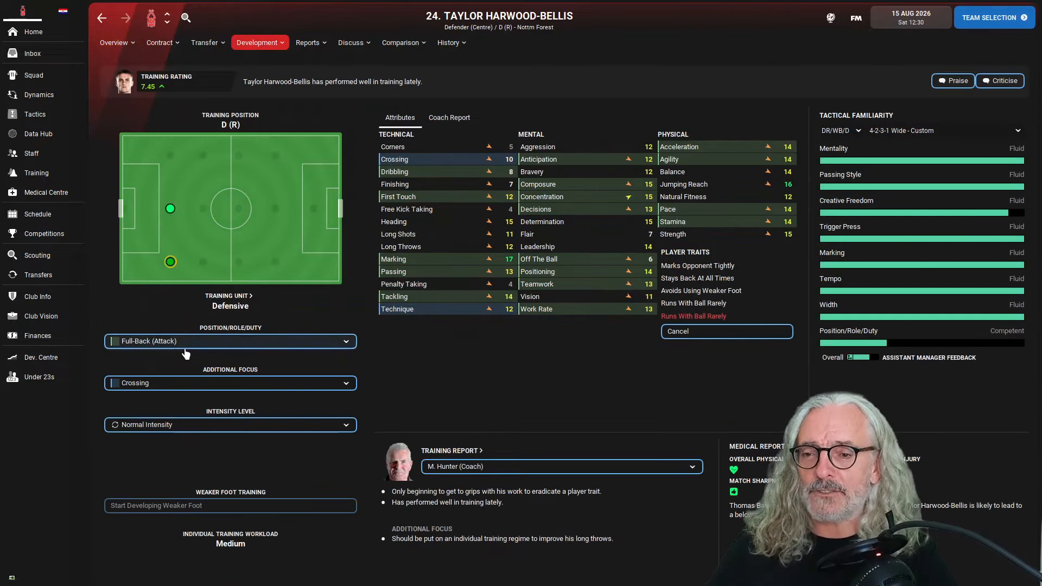
left_click(230, 342)
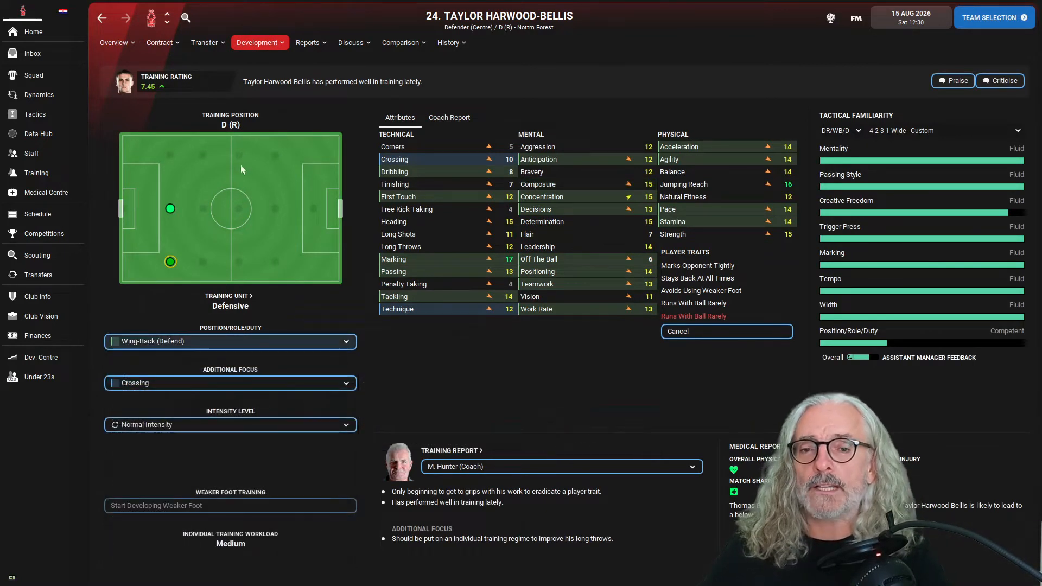
left_click(994, 17)
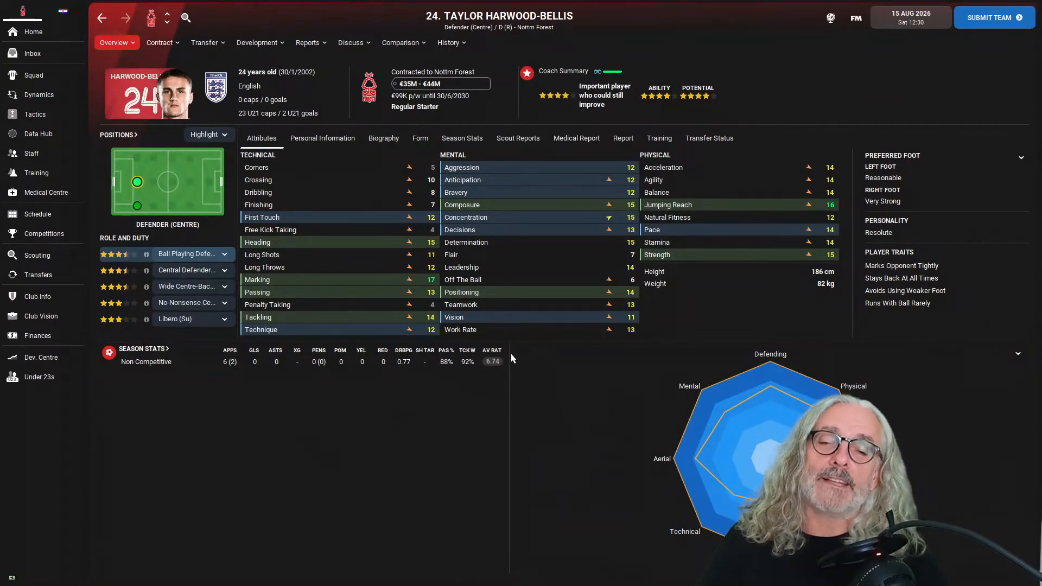
mouse_move(471, 362)
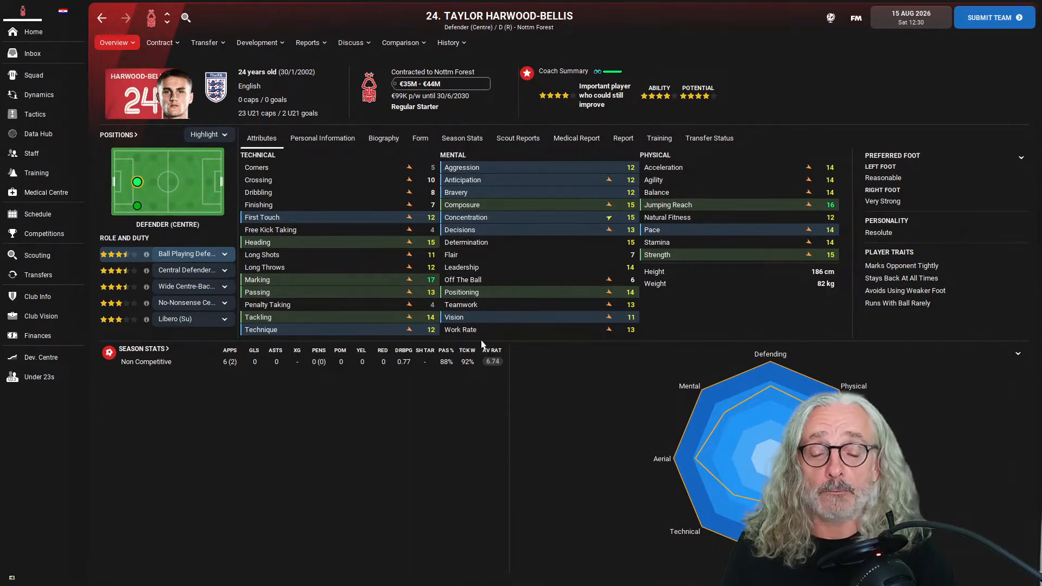
mouse_move(478, 378)
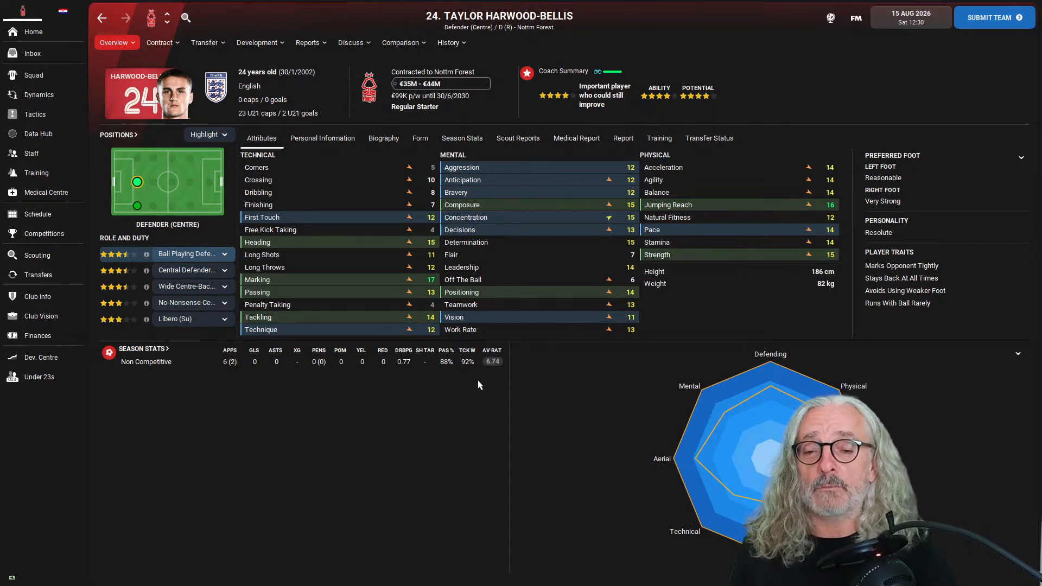
mouse_move(718, 261)
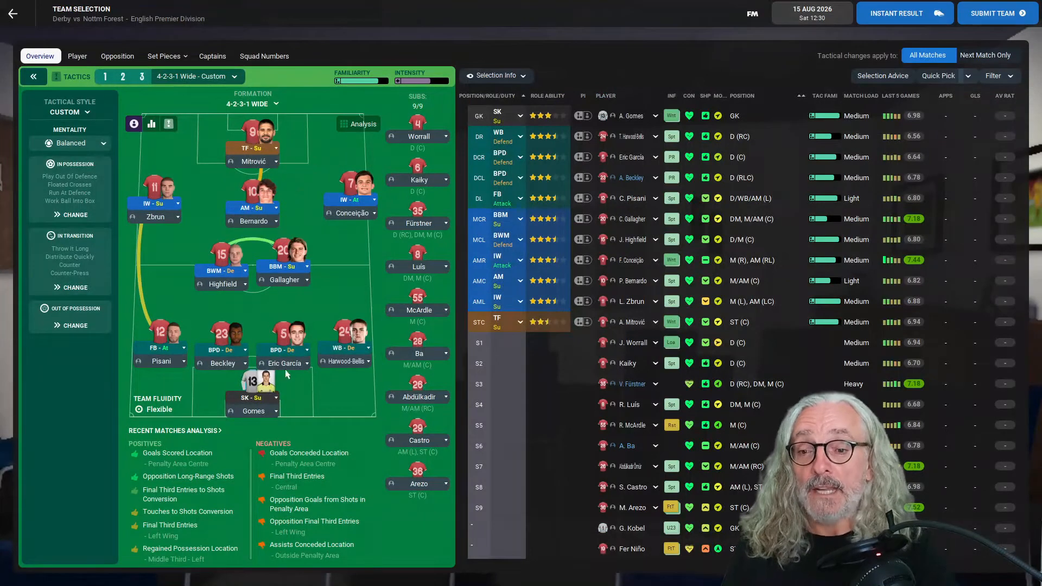
mouse_move(259, 382)
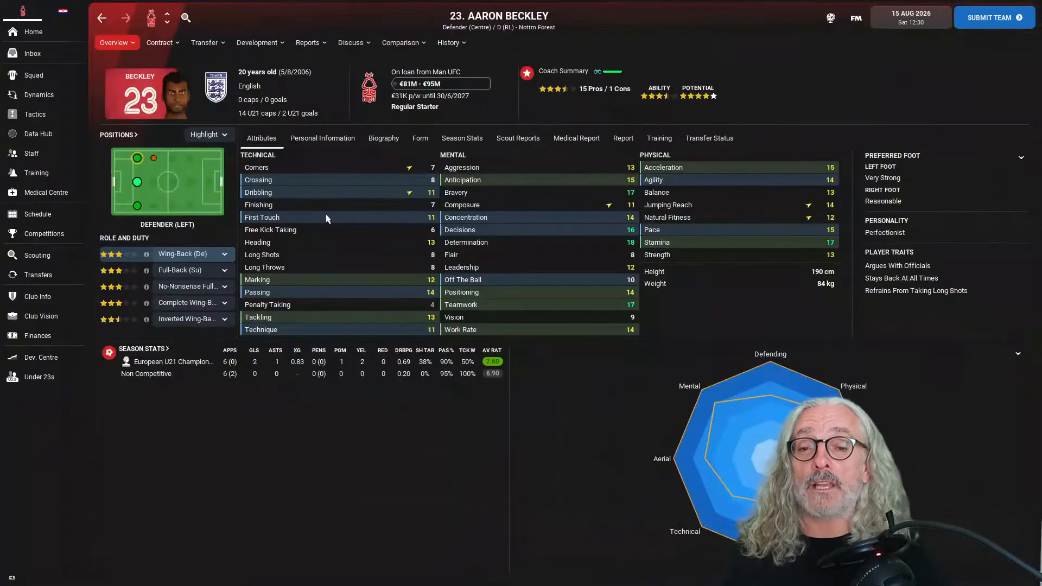
View Aaron Beckley's Man UFC loan contract terms
left_click(159, 43)
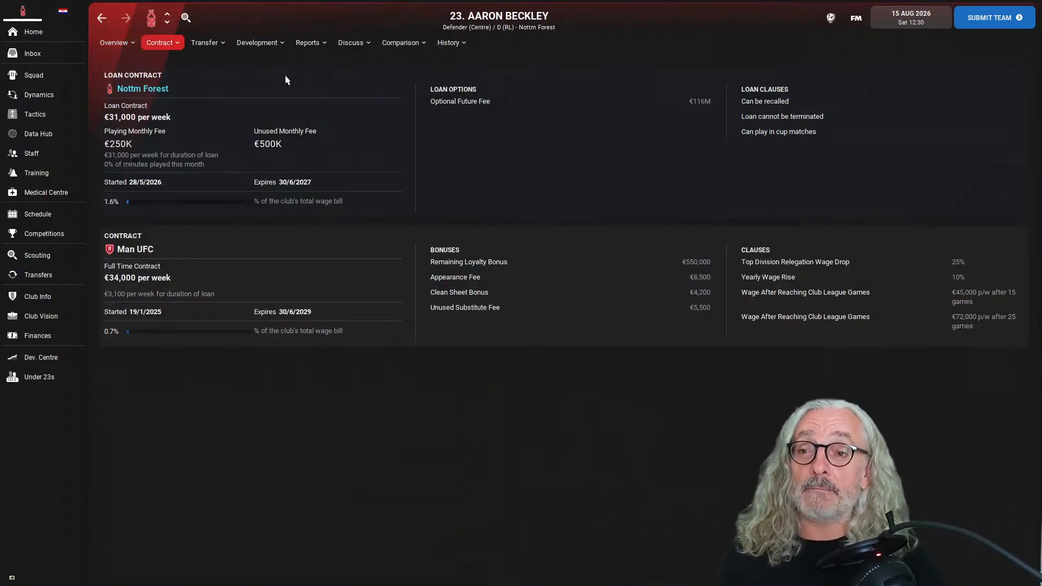
mouse_move(553, 34)
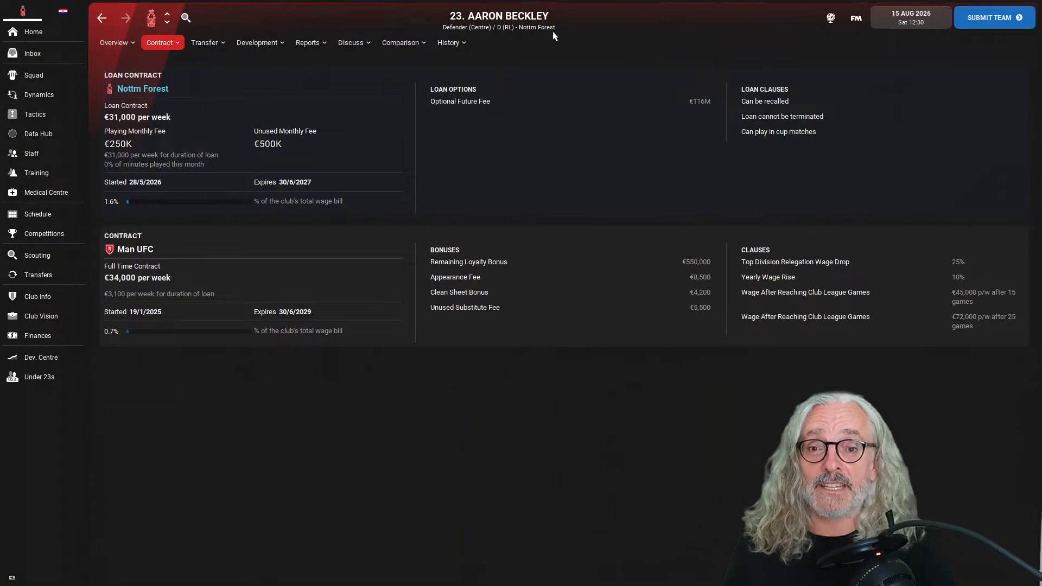
Return to the Derby vs Nottm Forest team selection screen
left_click(114, 43)
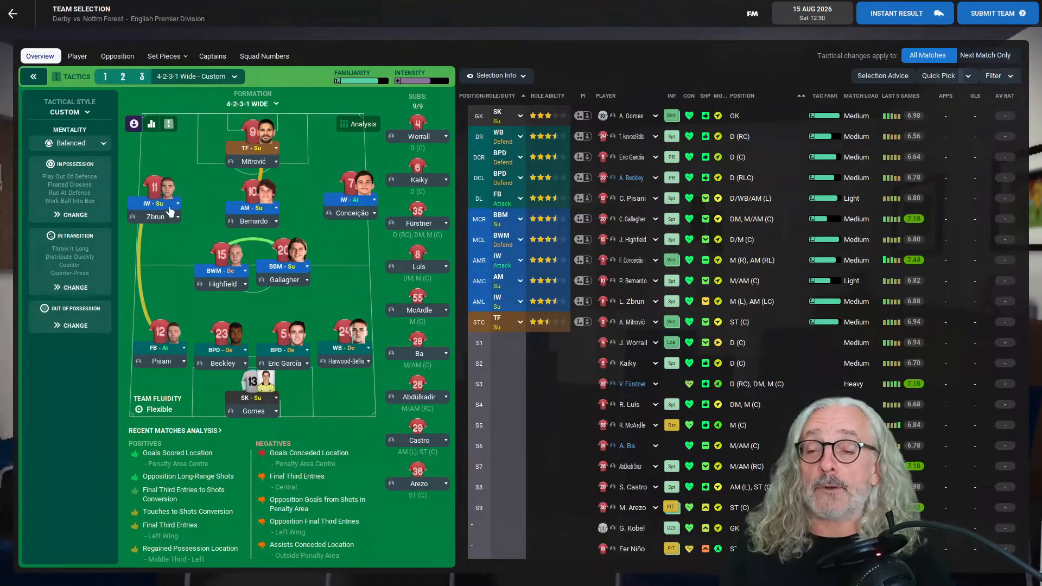
mouse_move(167, 225)
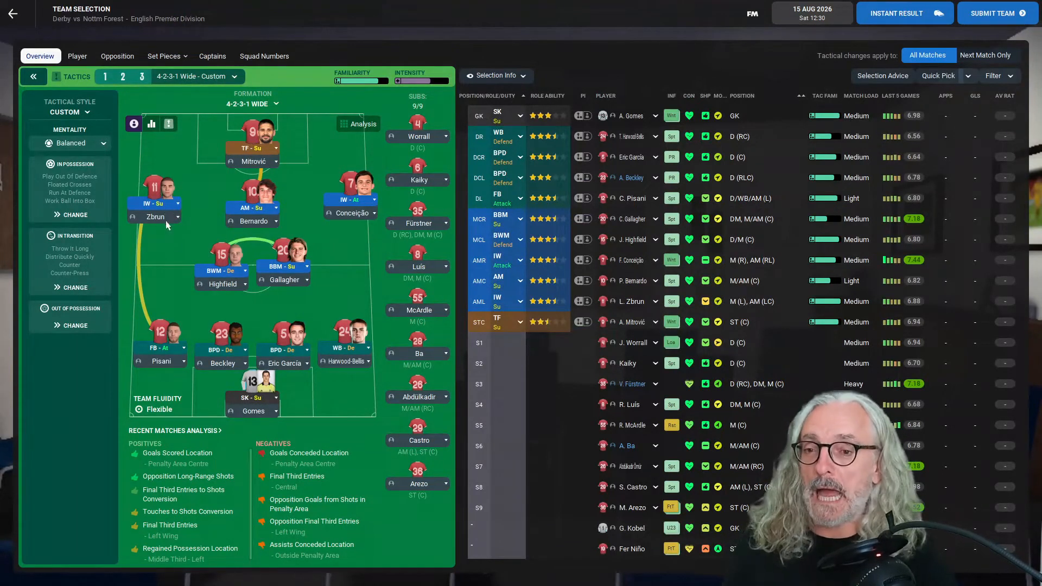
mouse_move(254, 305)
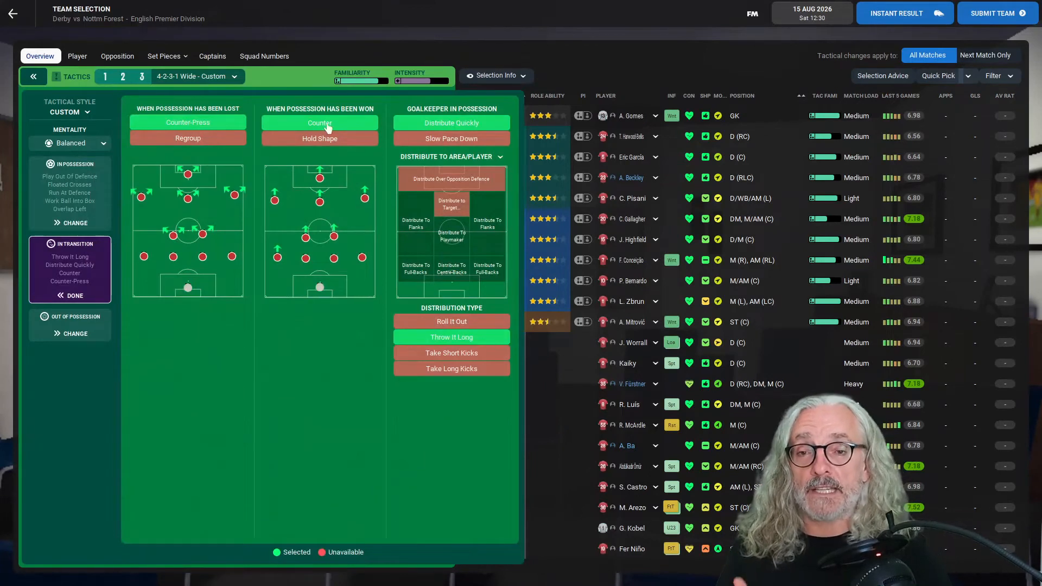
mouse_move(480, 343)
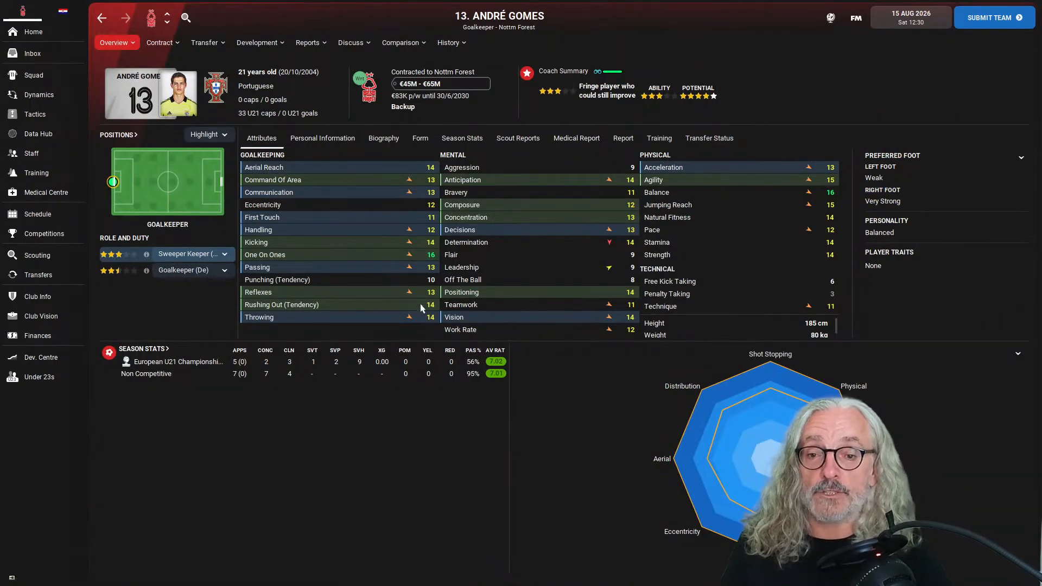
mouse_move(607, 272)
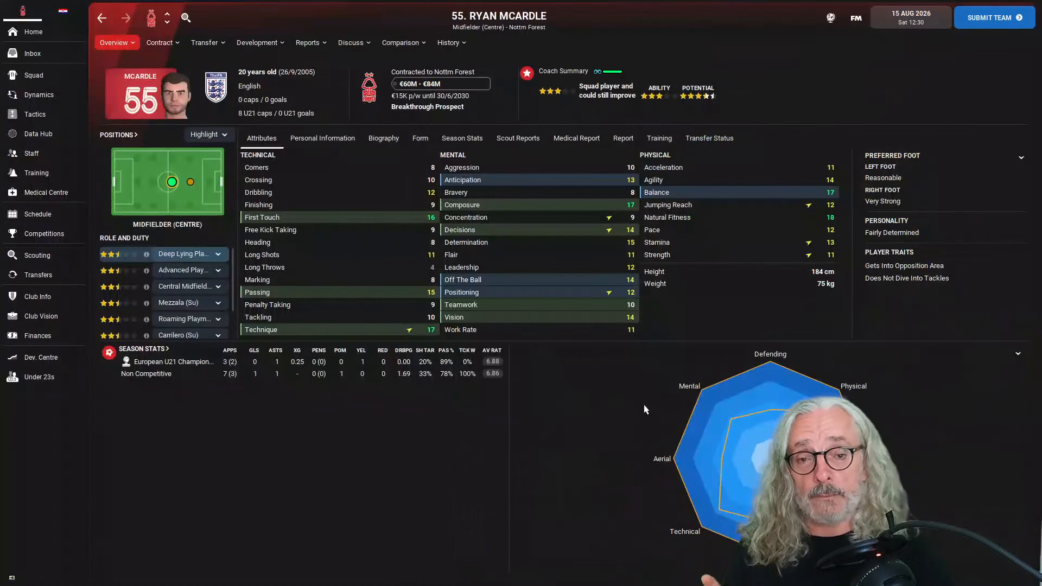
mouse_move(579, 294)
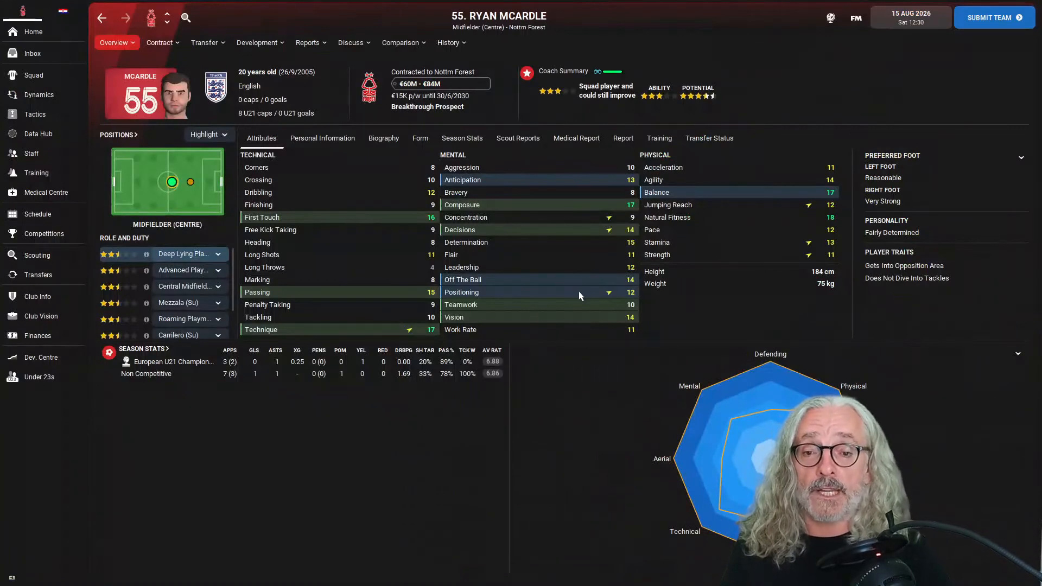
mouse_move(419, 249)
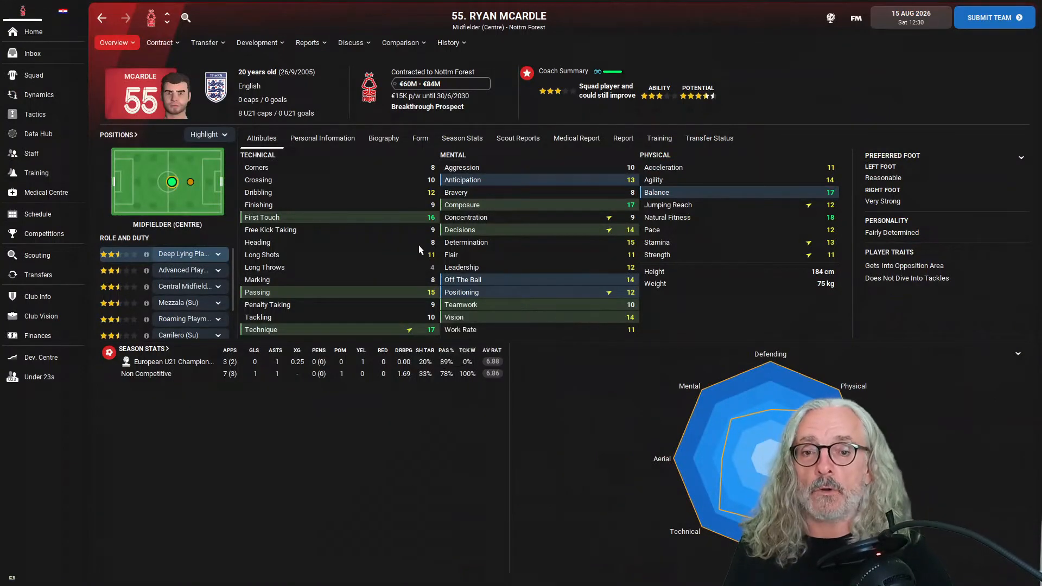
mouse_move(171, 169)
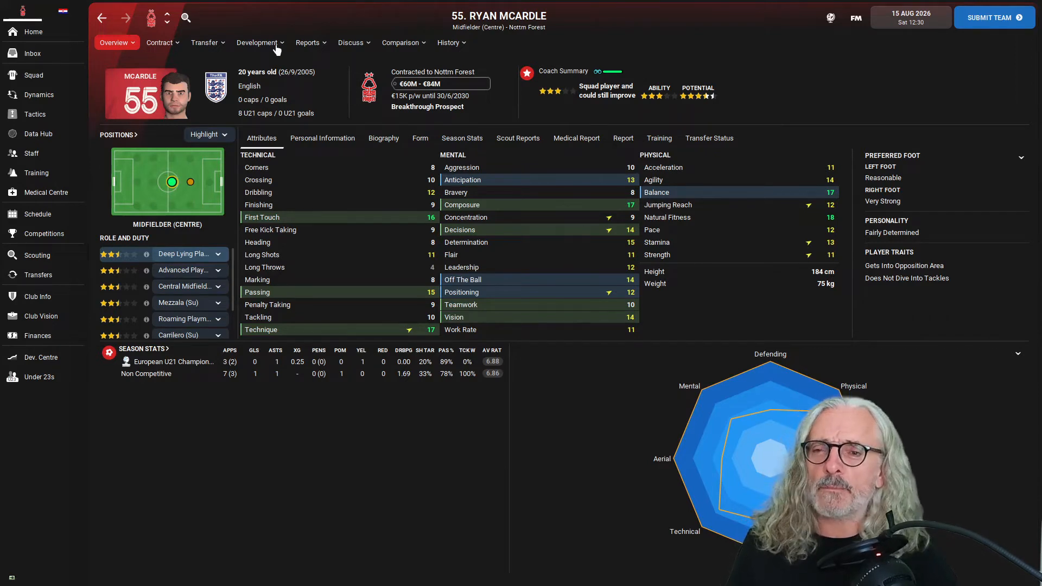
Check Ryan McArdle's transfer info, then his Deep Lying Playmaker (Defend) training details
left_click(204, 42)
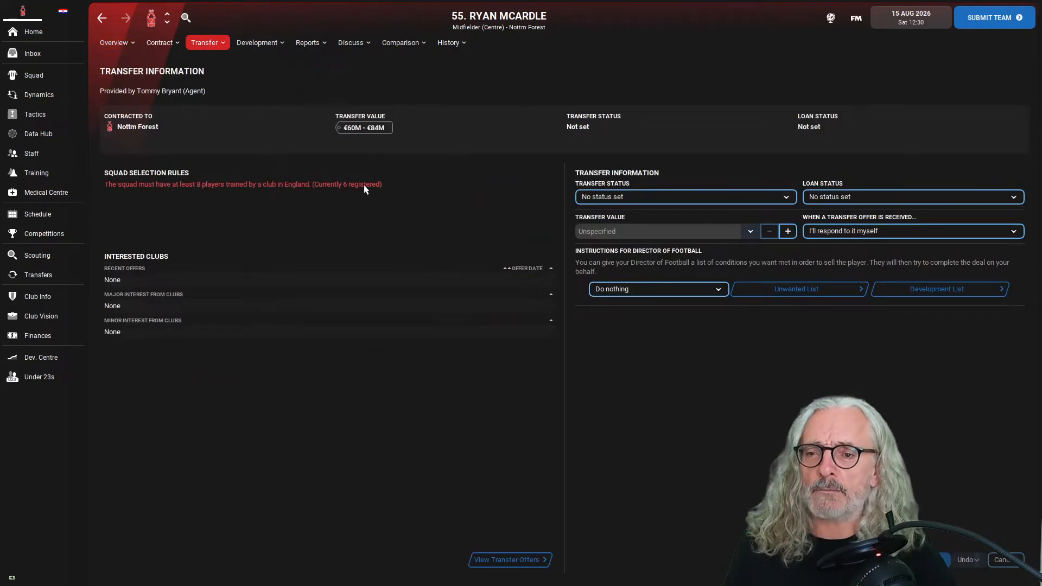
left_click(256, 43)
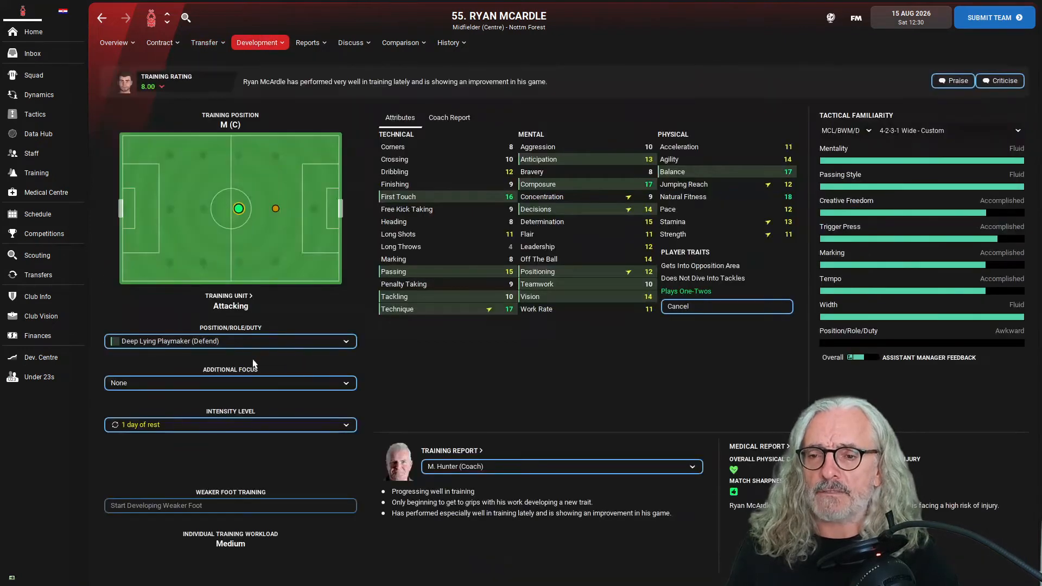
mouse_move(436, 259)
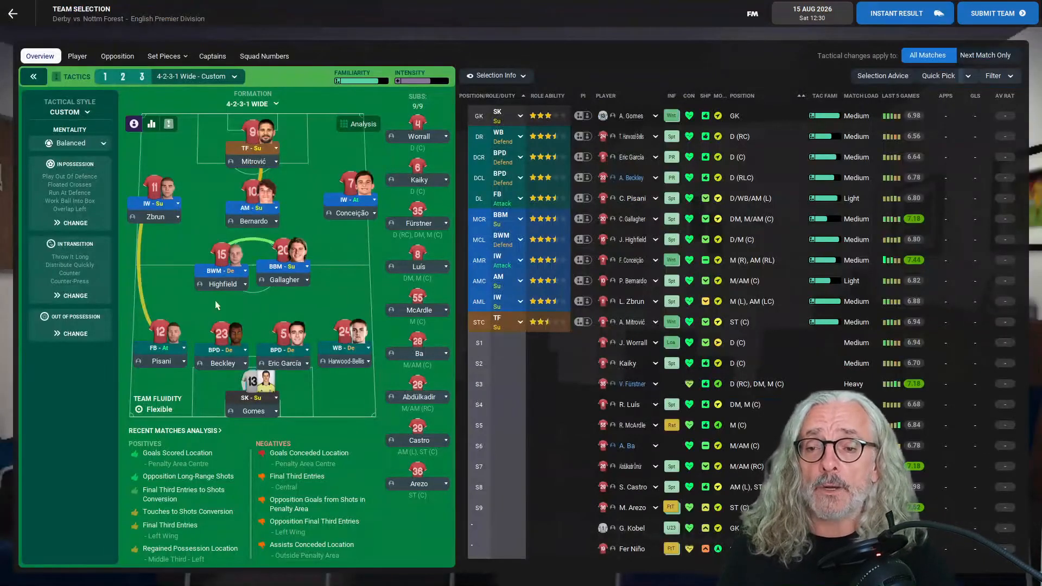
mouse_move(632, 487)
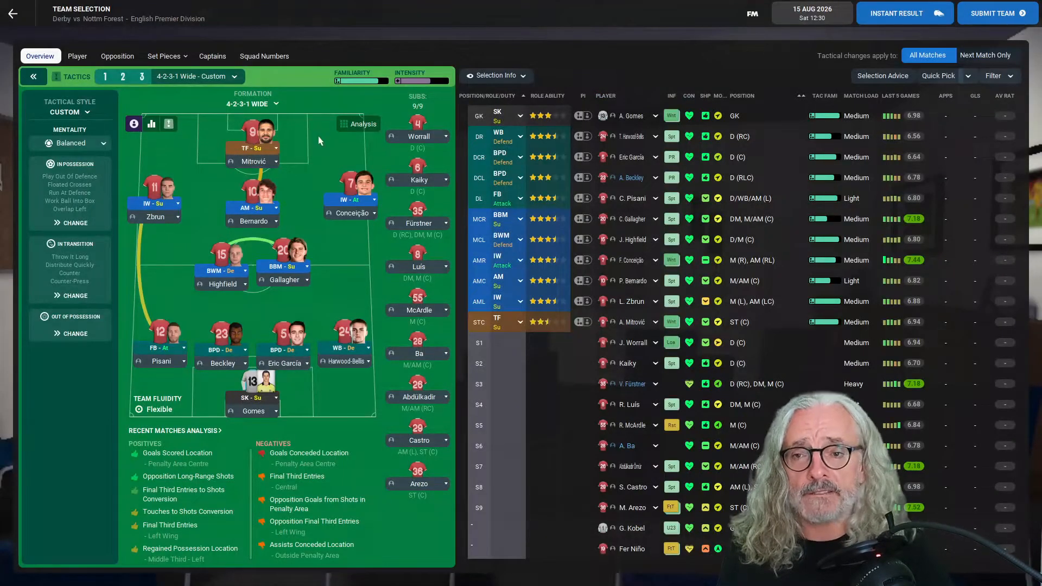
mouse_move(114, 501)
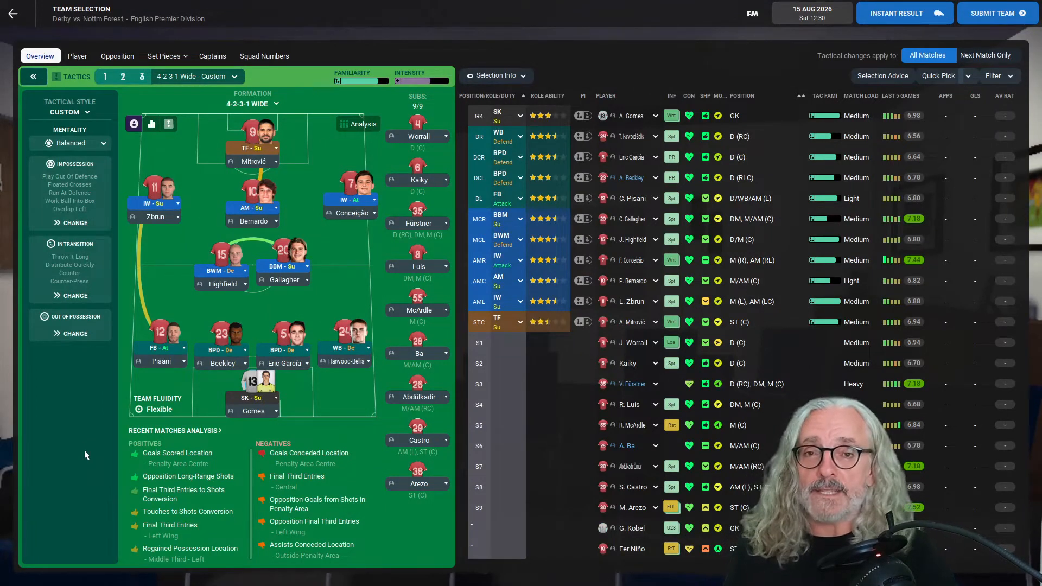
Submit the starting lineup and move to the pre-match team talk
left_click(994, 13)
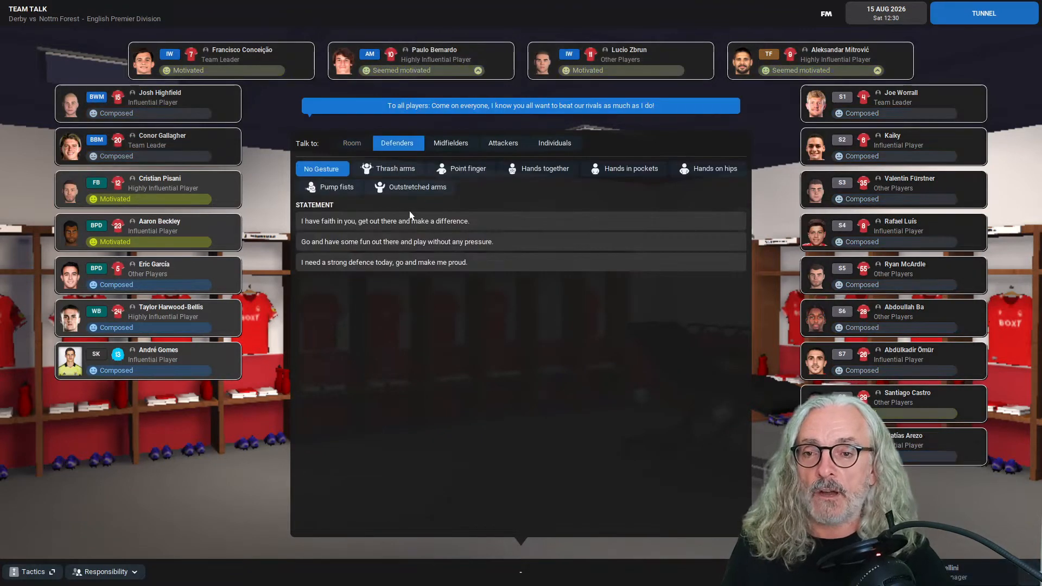
Deliver the final team talk statement and head to the tunnel to start the match
left_click(451, 143)
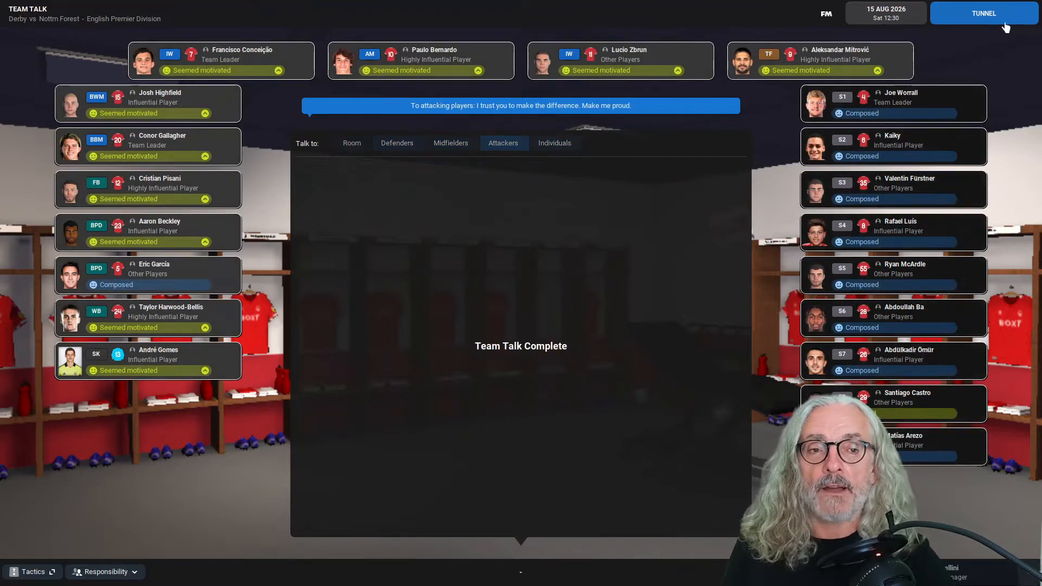
left_click(981, 14)
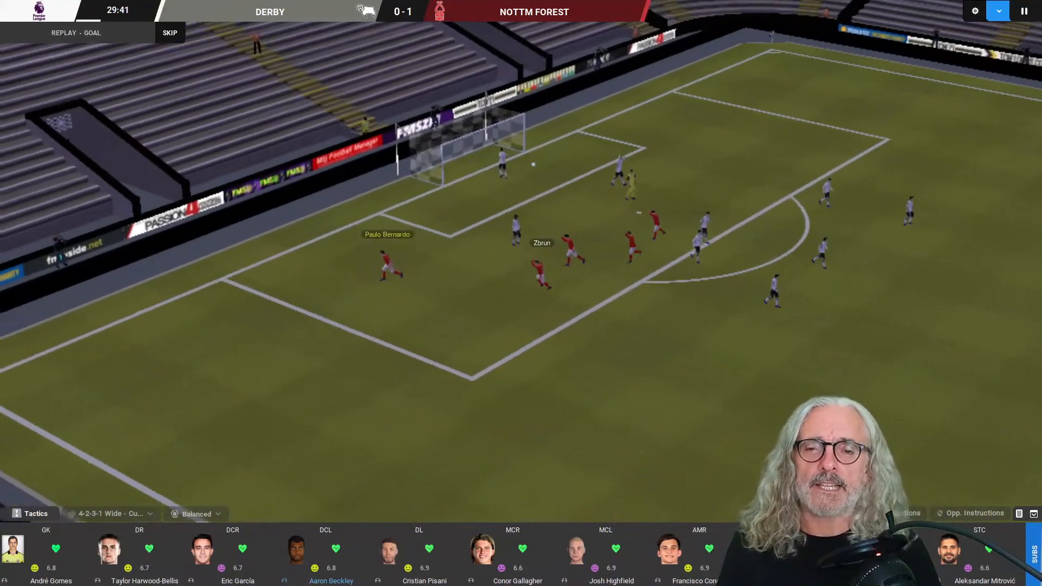
Skip the goal replay as the match plays on
left_click(169, 32)
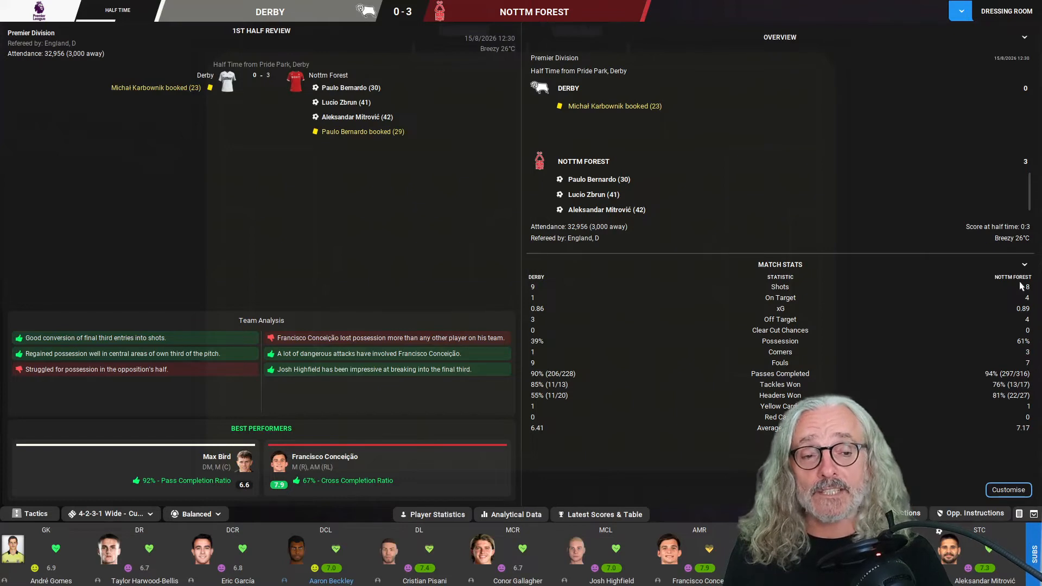
mouse_move(584, 247)
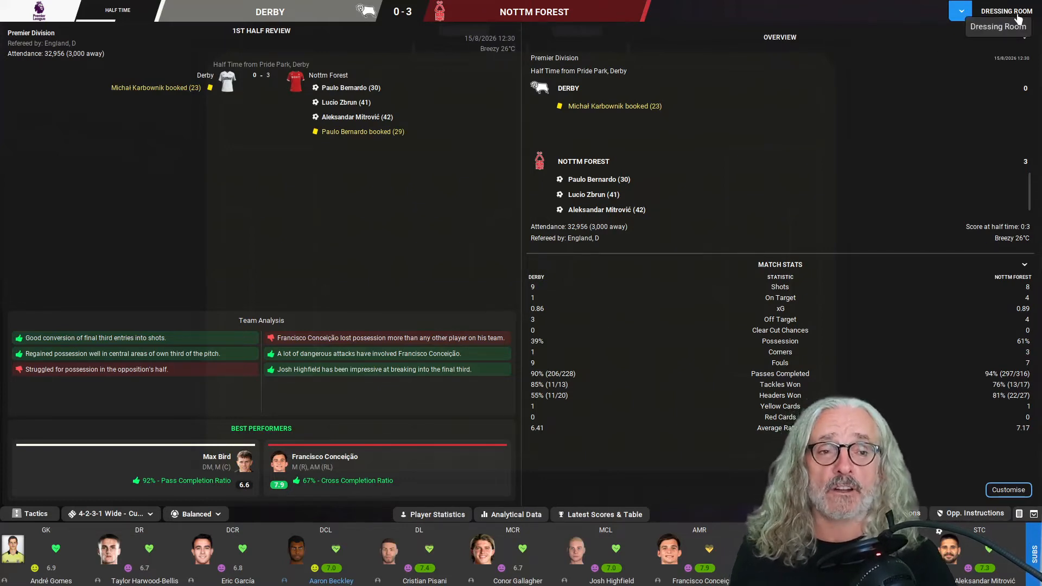
Go to the half-time dressing room and check the squad's body language and first-half ratings
left_click(1006, 10)
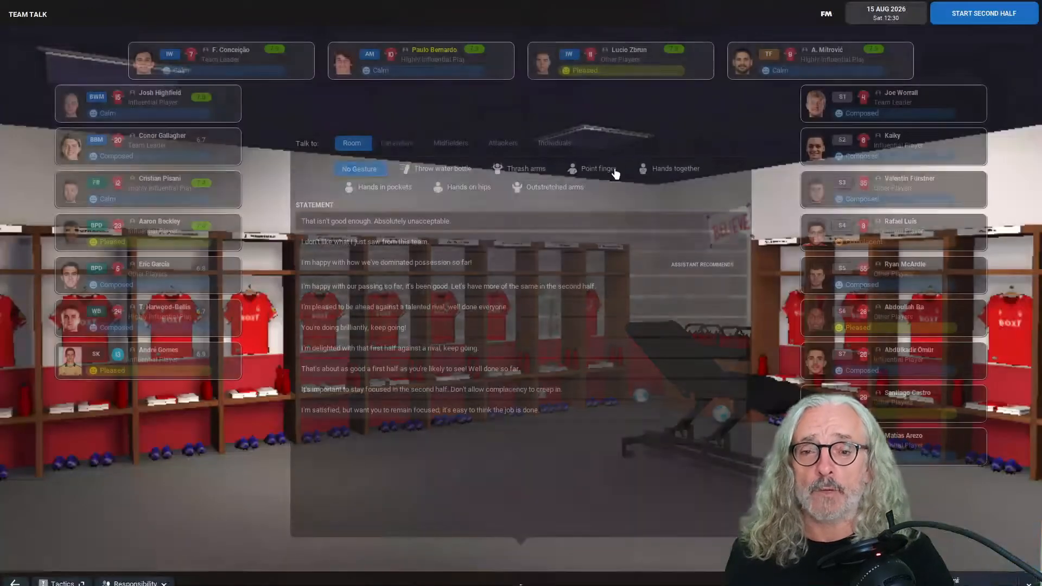
left_click(353, 328)
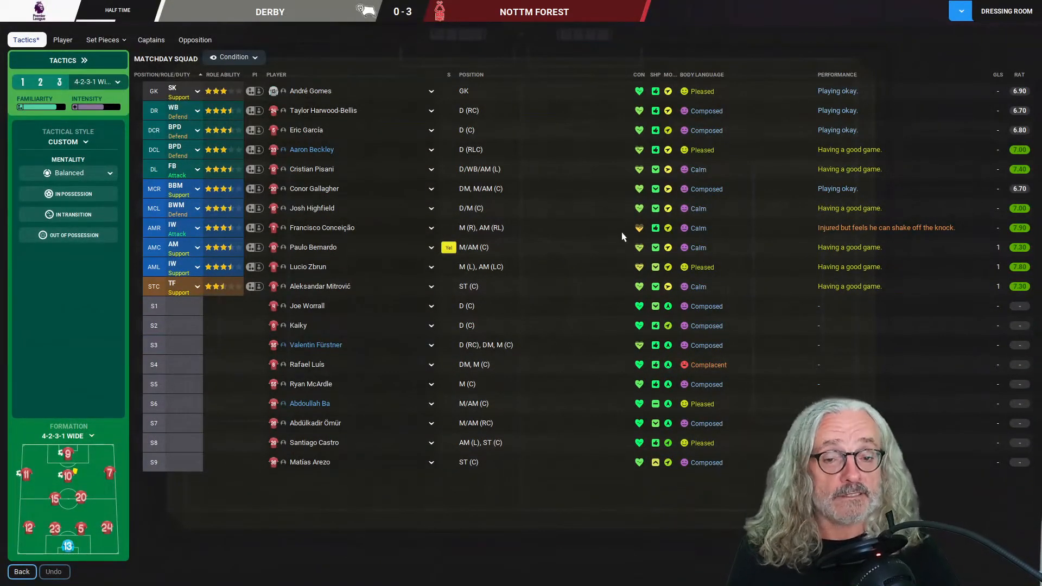
mouse_move(913, 223)
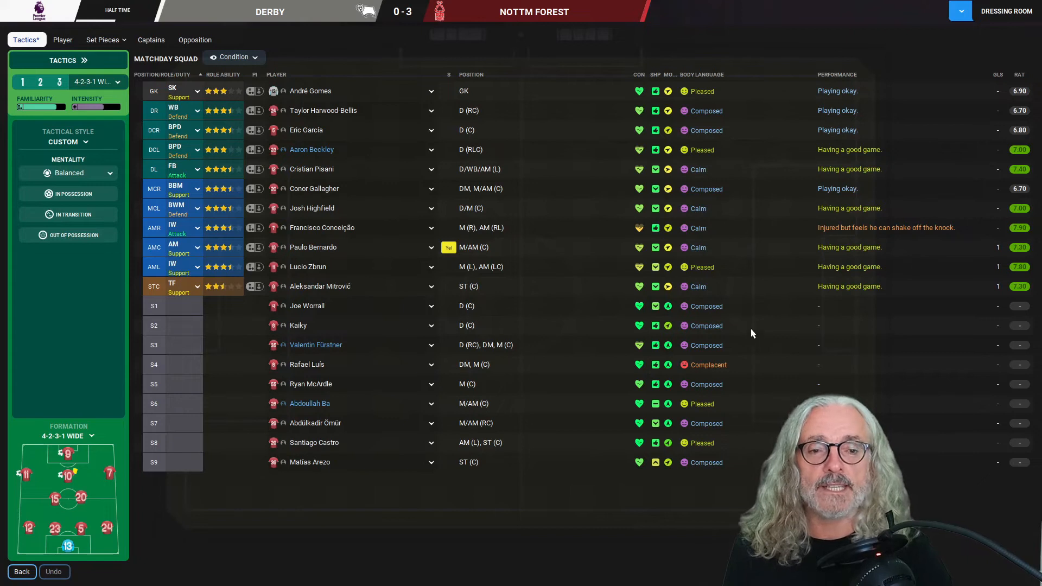
mouse_move(559, 248)
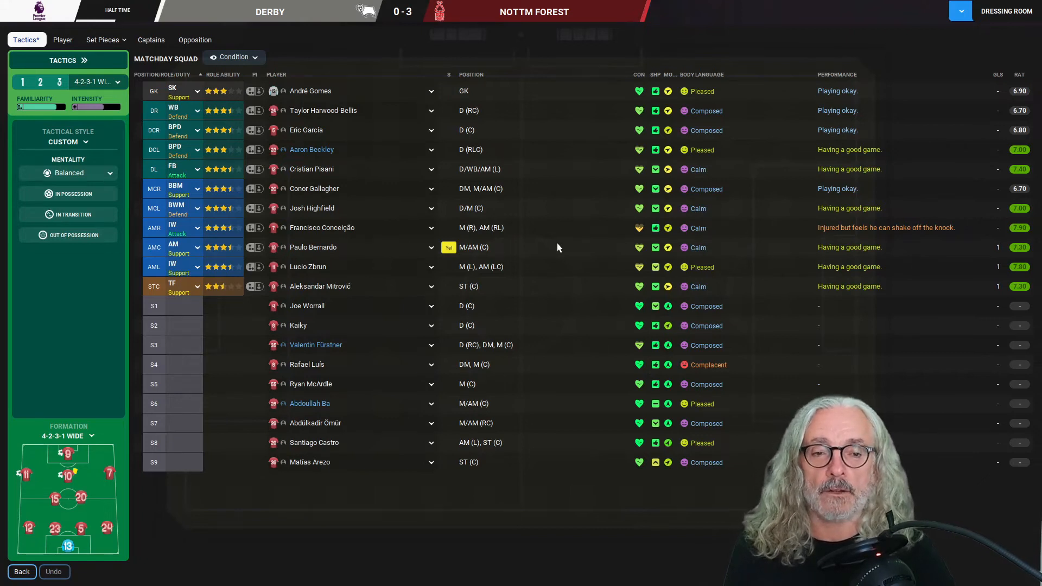
mouse_move(563, 236)
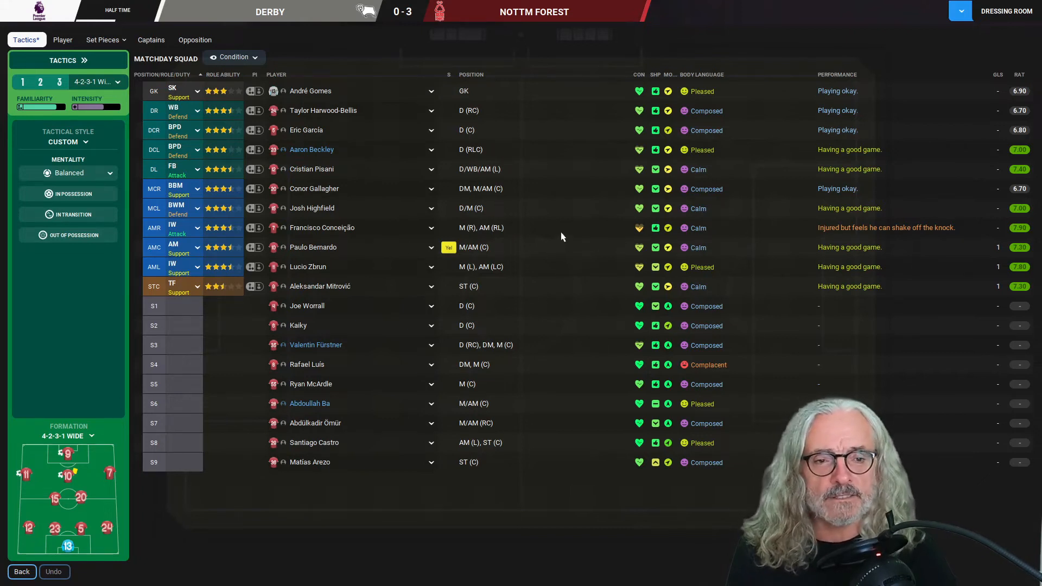
mouse_move(552, 237)
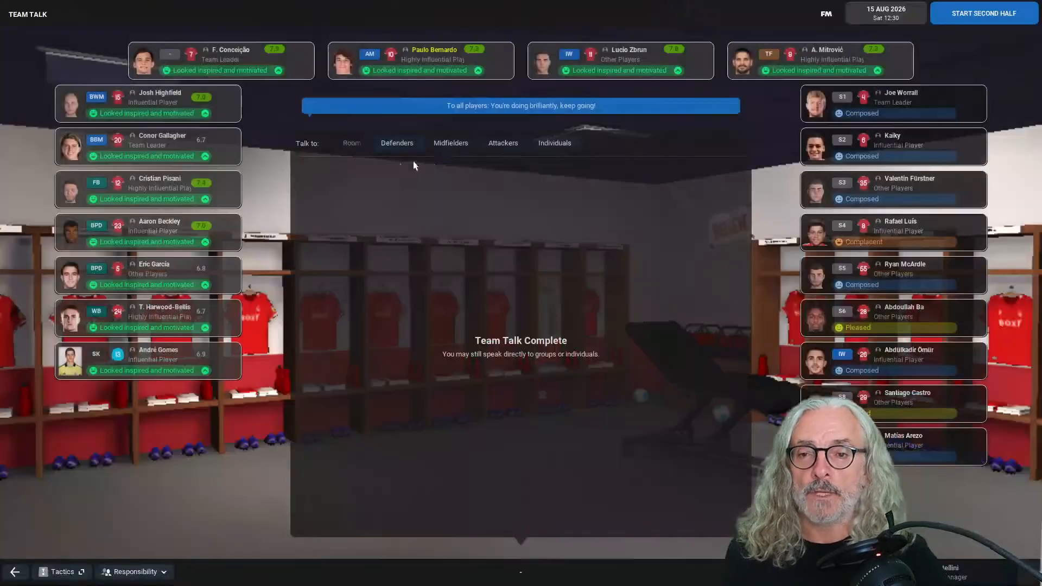
Address Abdülkadir Ömür individually in the team talk, then start the second half
left_click(554, 143)
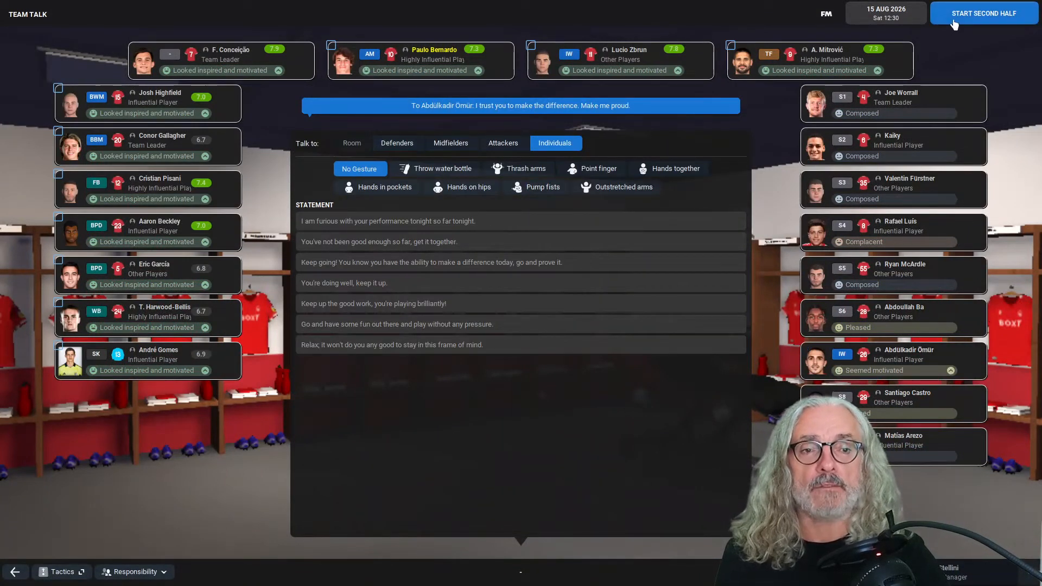
left_click(981, 13)
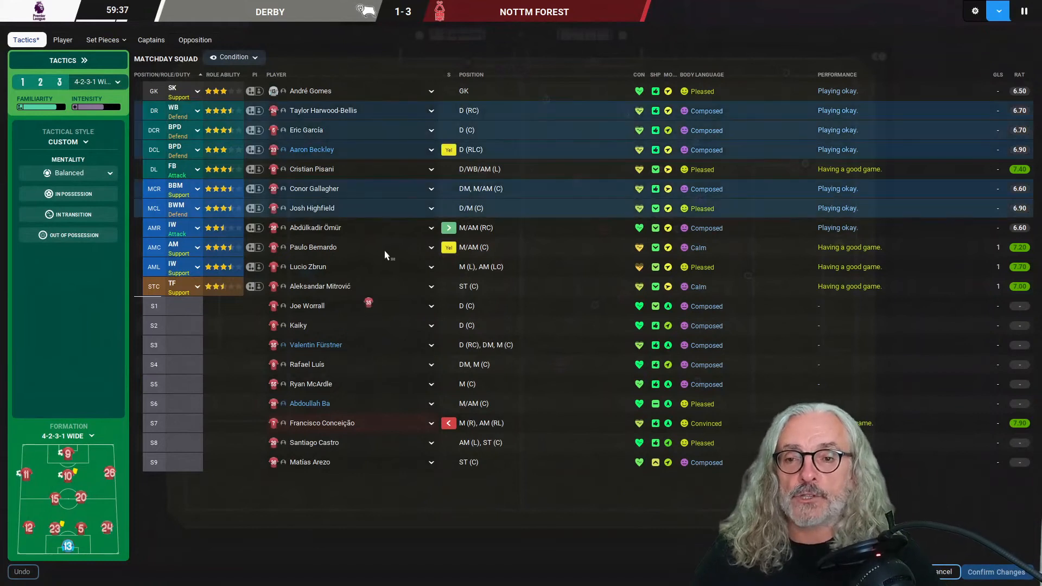
mouse_move(362, 111)
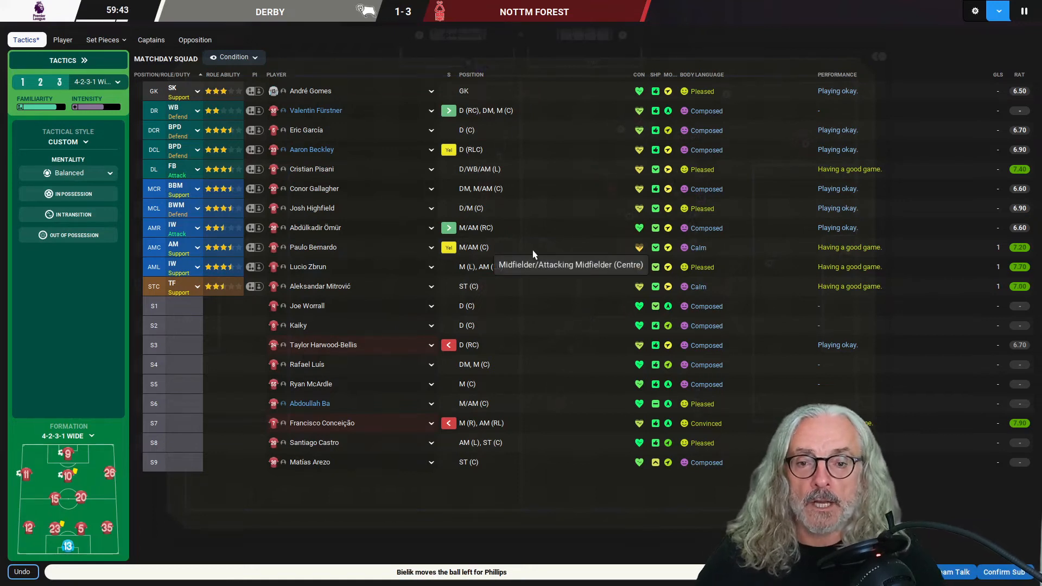
mouse_move(589, 263)
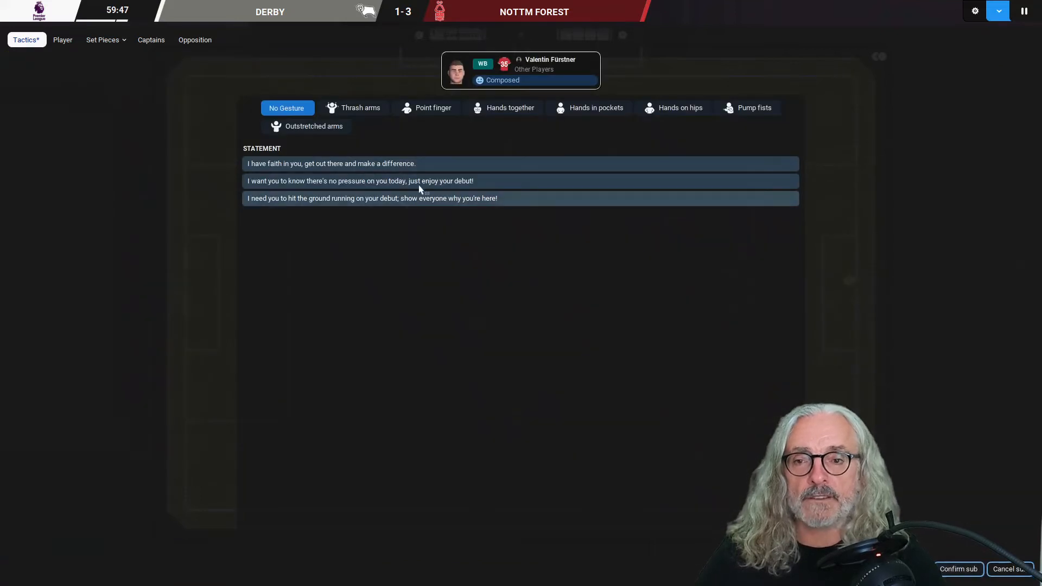
Tell Fürstner to enjoy his debut without pressure and confirm his substitution for Harwood-Bellis
left_click(747, 107)
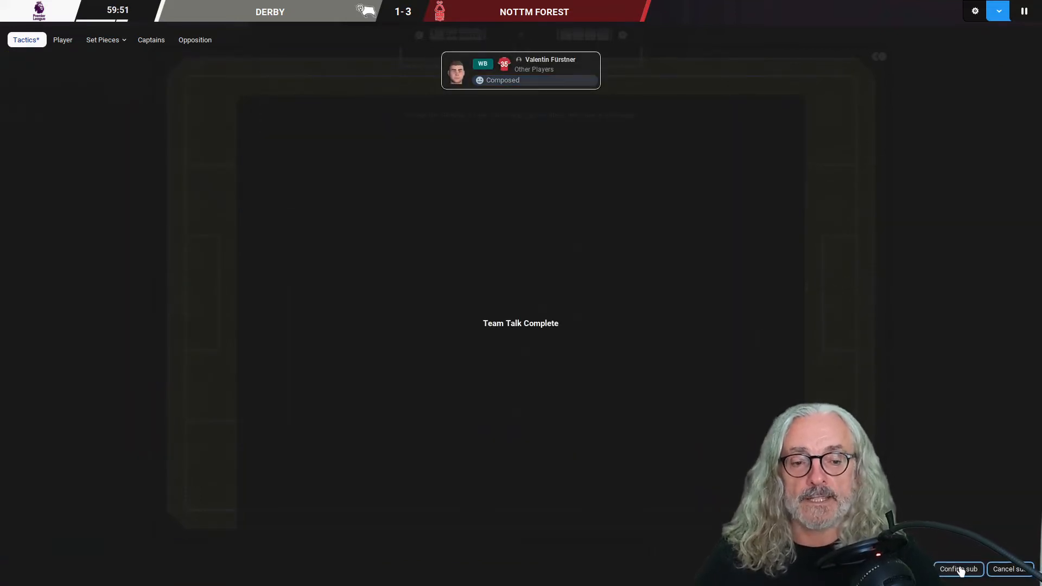
left_click(961, 568)
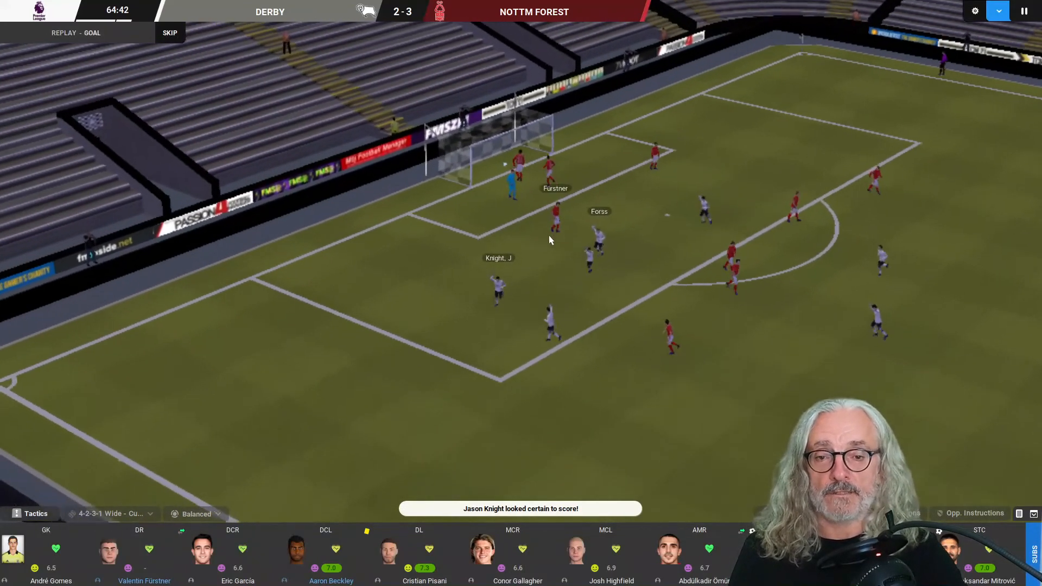
Return to the match overview and bring up the squad for another change
left_click(170, 32)
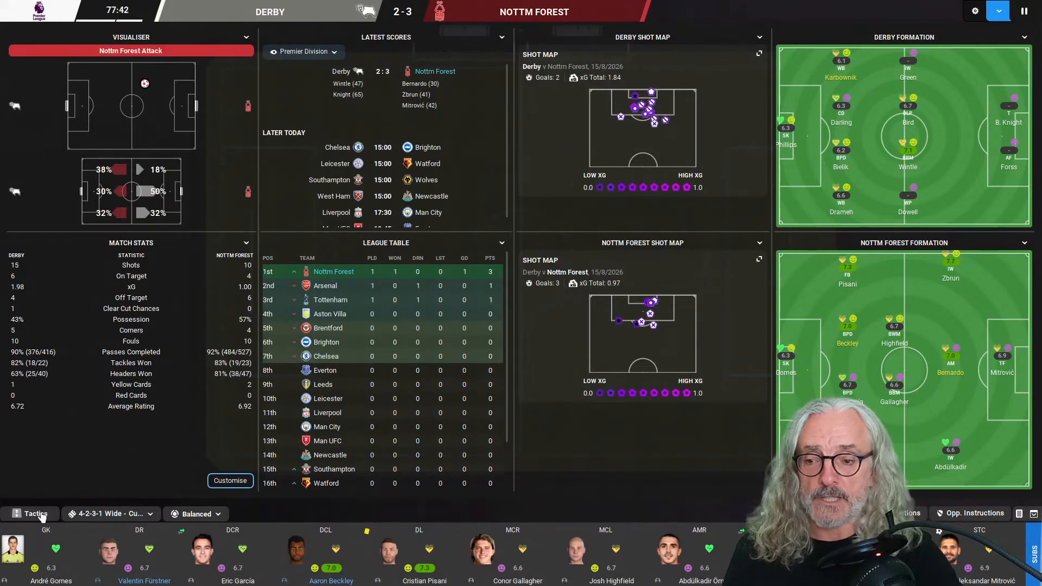
left_click(29, 513)
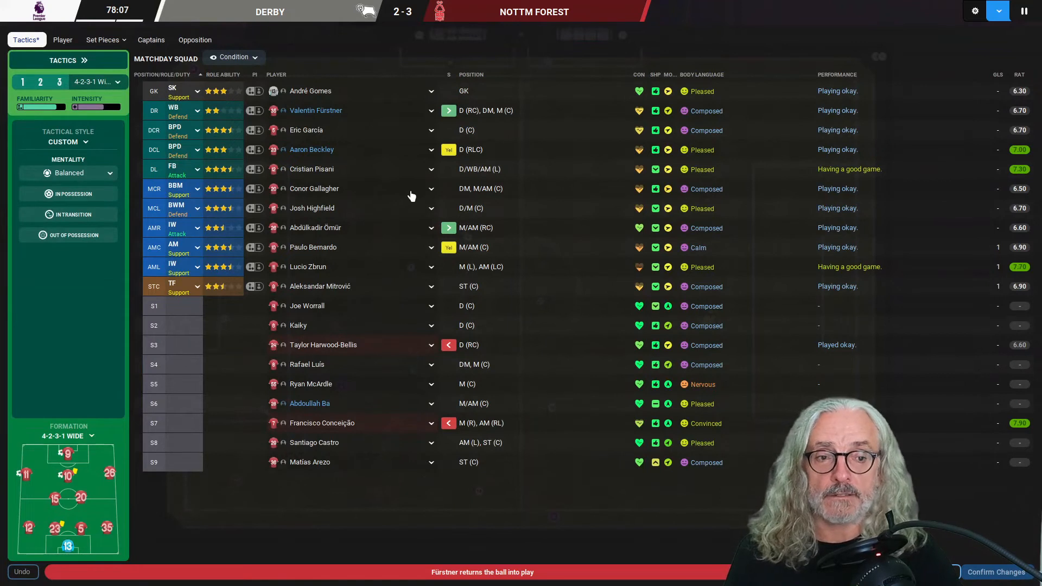
mouse_move(371, 180)
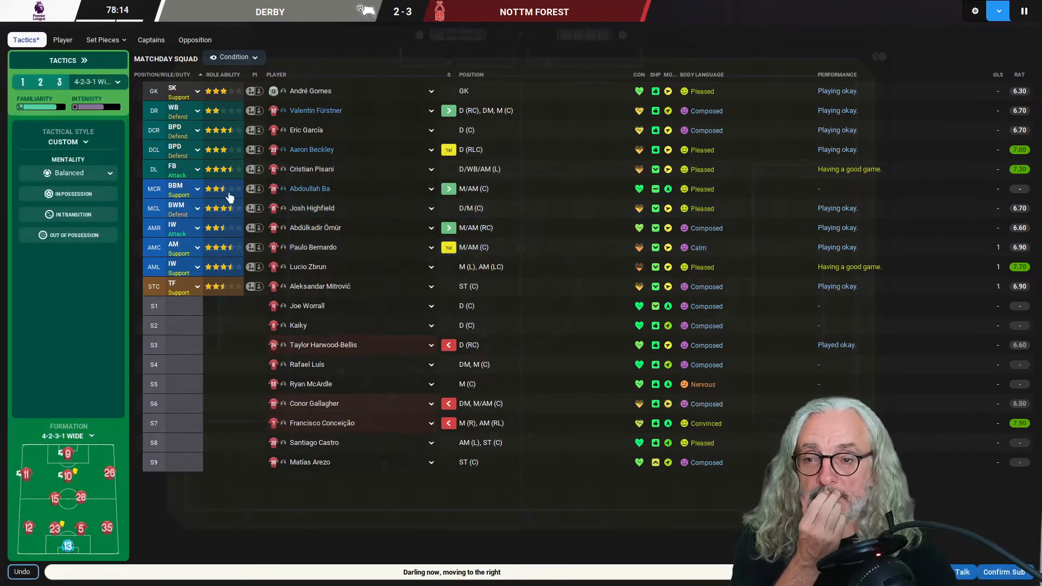
Try Ba as a Mezzala, then settle on Central Midfielder (Support) for his midfield role
left_click(198, 189)
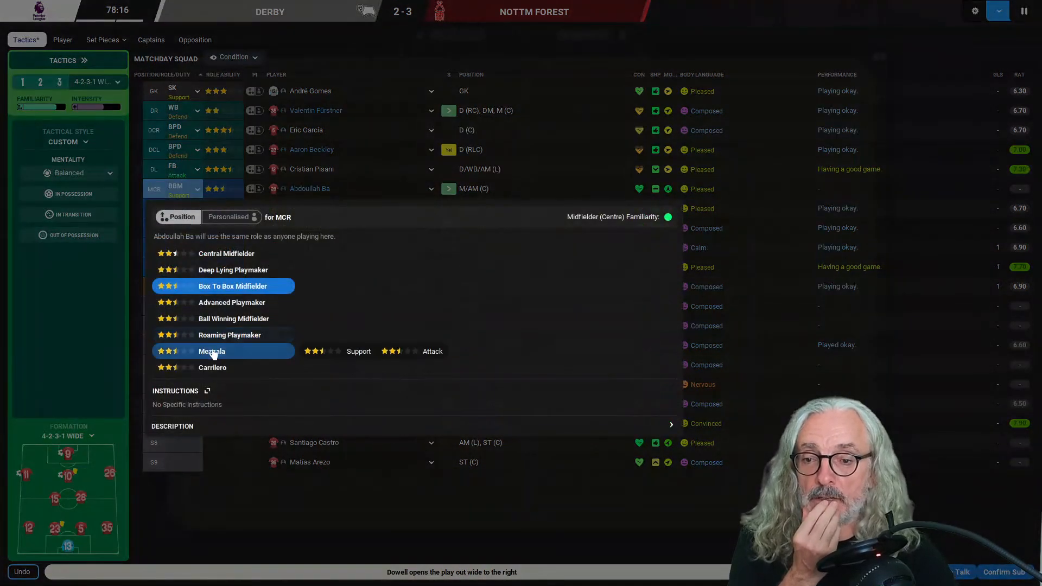
left_click(211, 351)
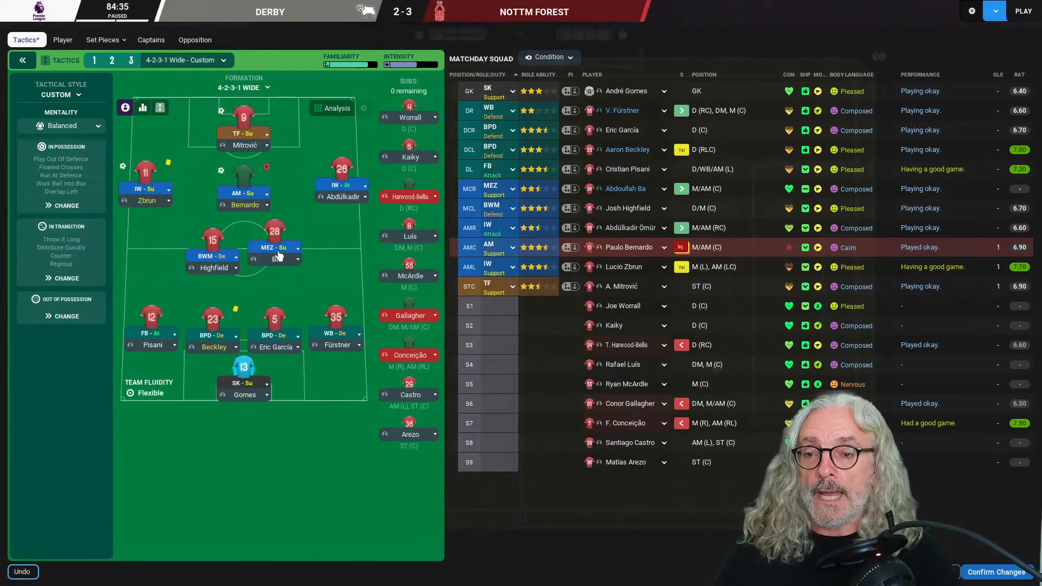
left_click(274, 253)
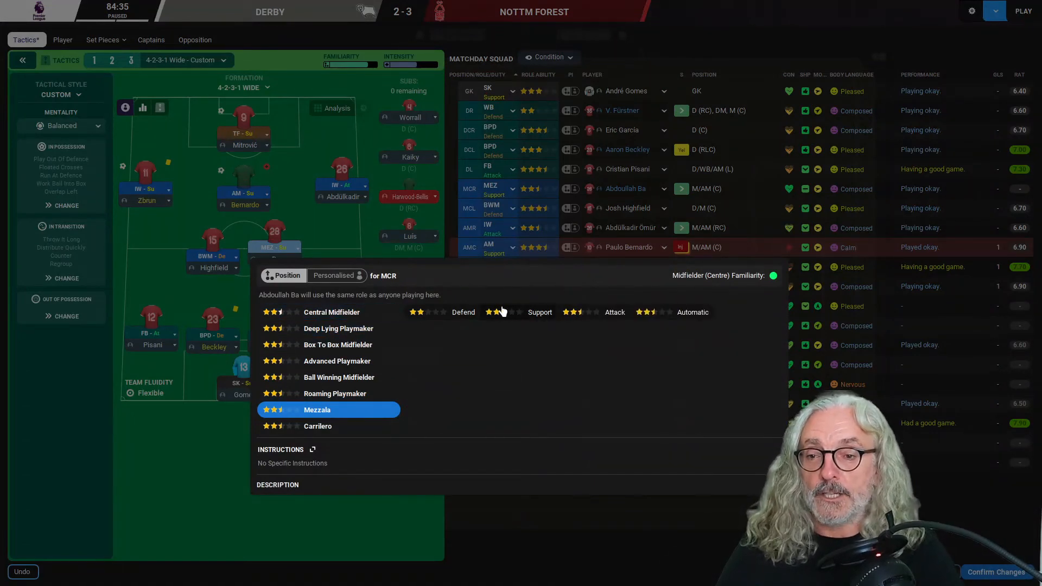
left_click(332, 312)
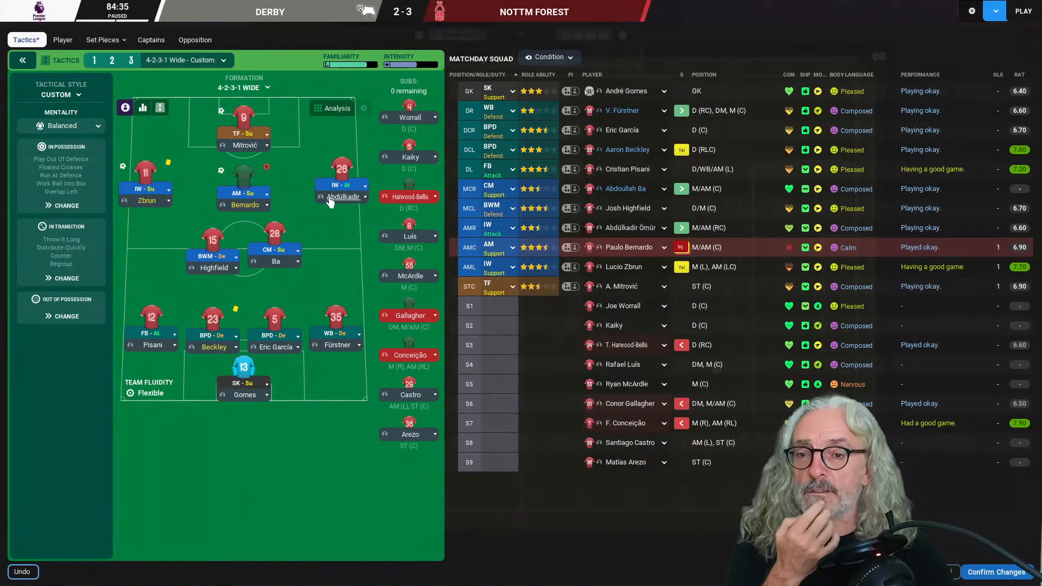
mouse_move(358, 239)
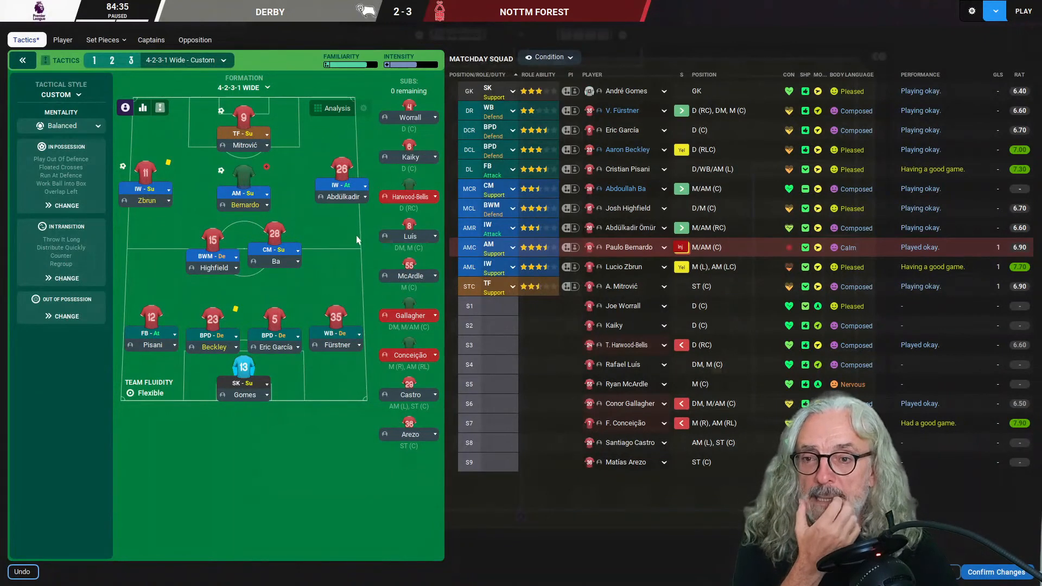
mouse_move(688, 449)
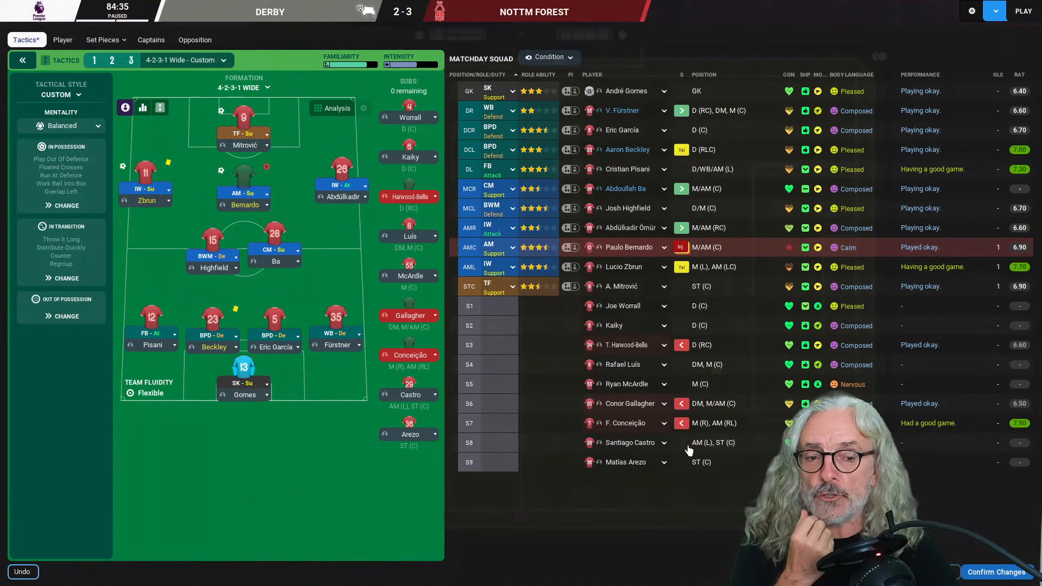
mouse_move(702, 445)
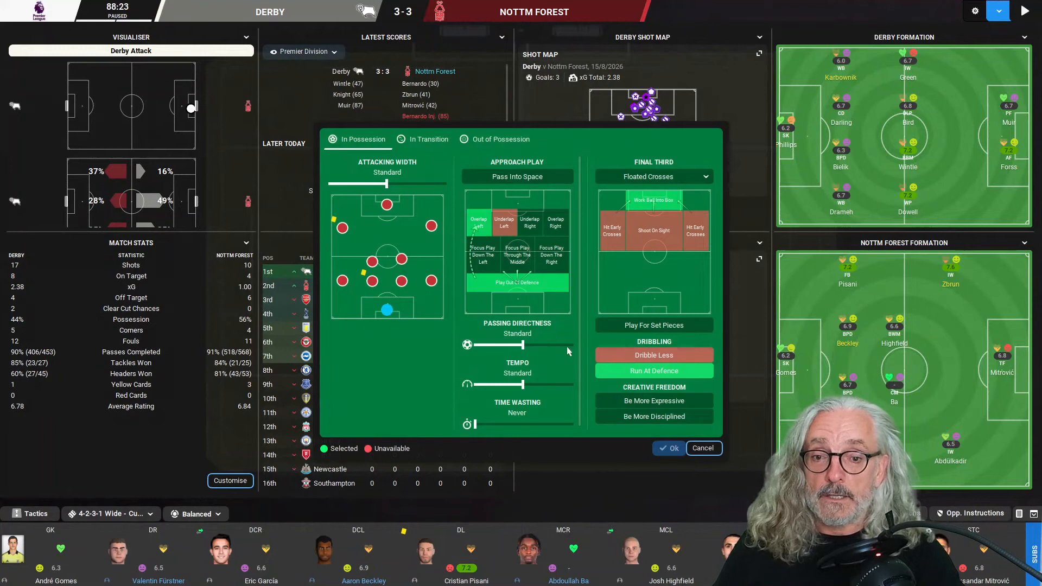
Set Passing Directness to Slightly More Direct and review the In Transition and Out of Possession instructions
left_click_drag(502, 346, 522, 346)
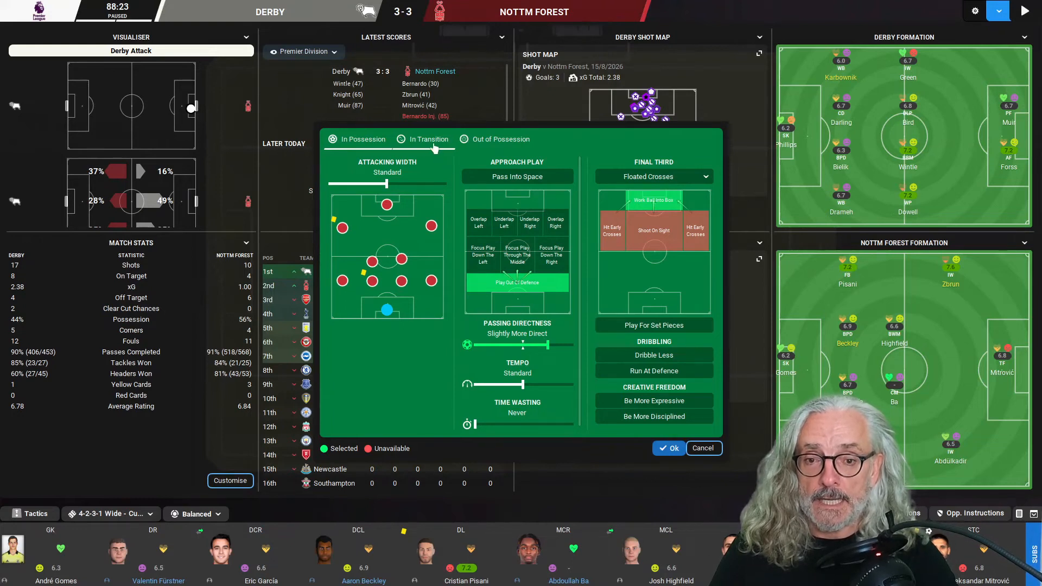
left_click(429, 139)
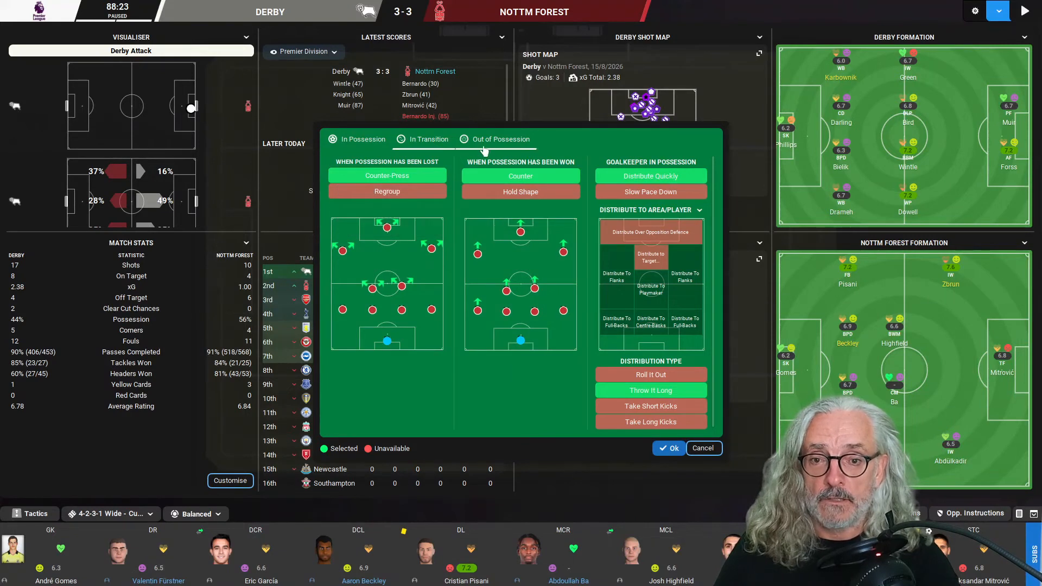
left_click(669, 448)
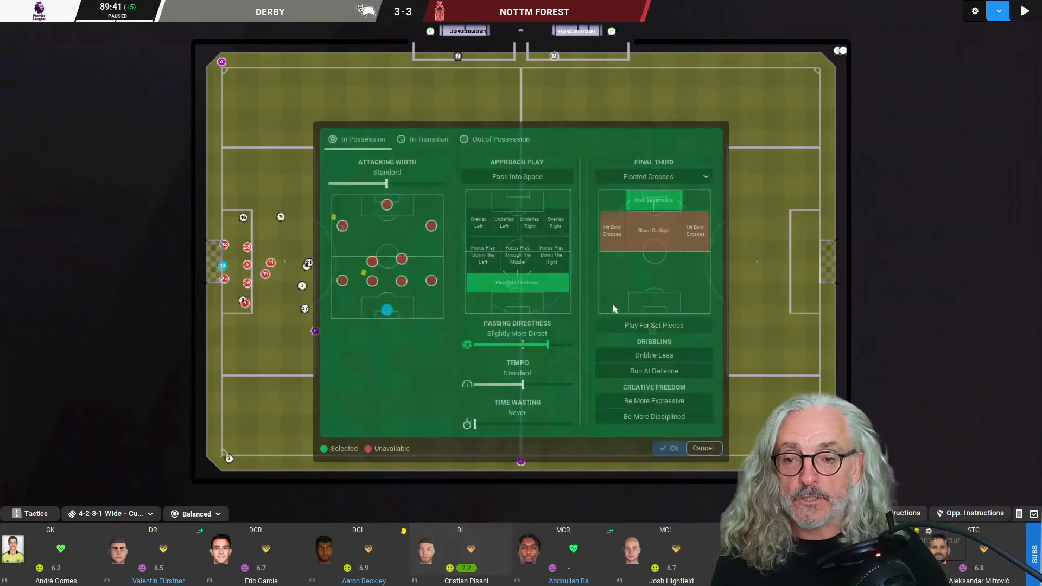
Review Goalkeeper in Possession options, keeping Distribute Quickly and Roll It Out selected
left_click(428, 139)
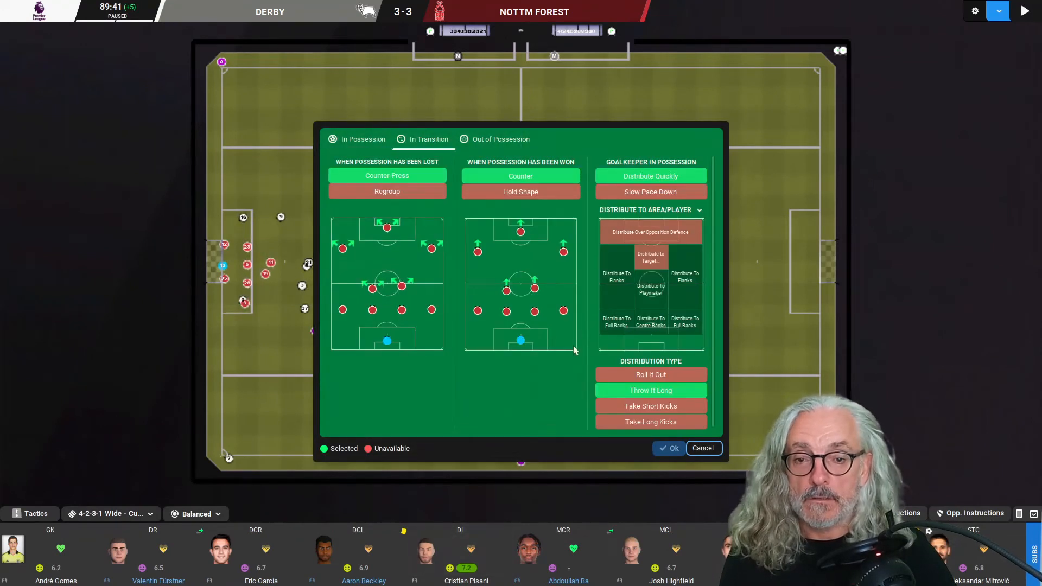
left_click(650, 374)
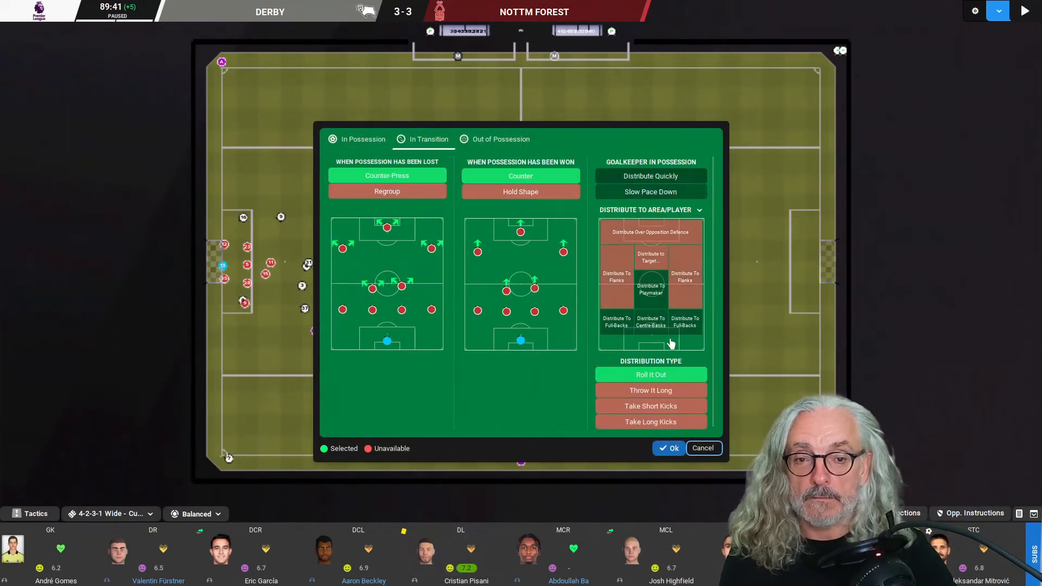
left_click(668, 447)
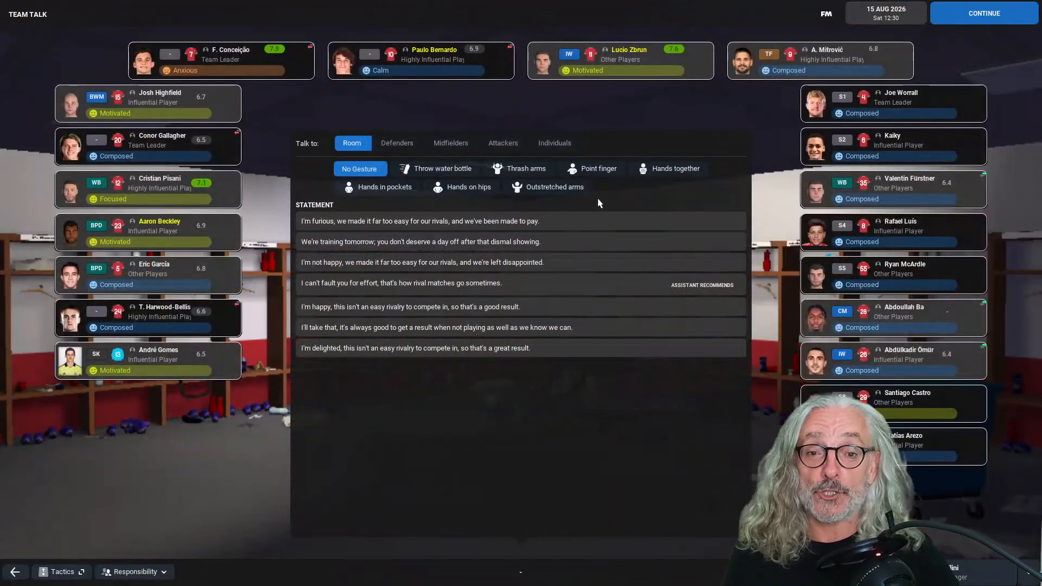
Deliver the furious statement with the arm-thrashing gesture to the whole room and finish the team talk
left_click(519, 168)
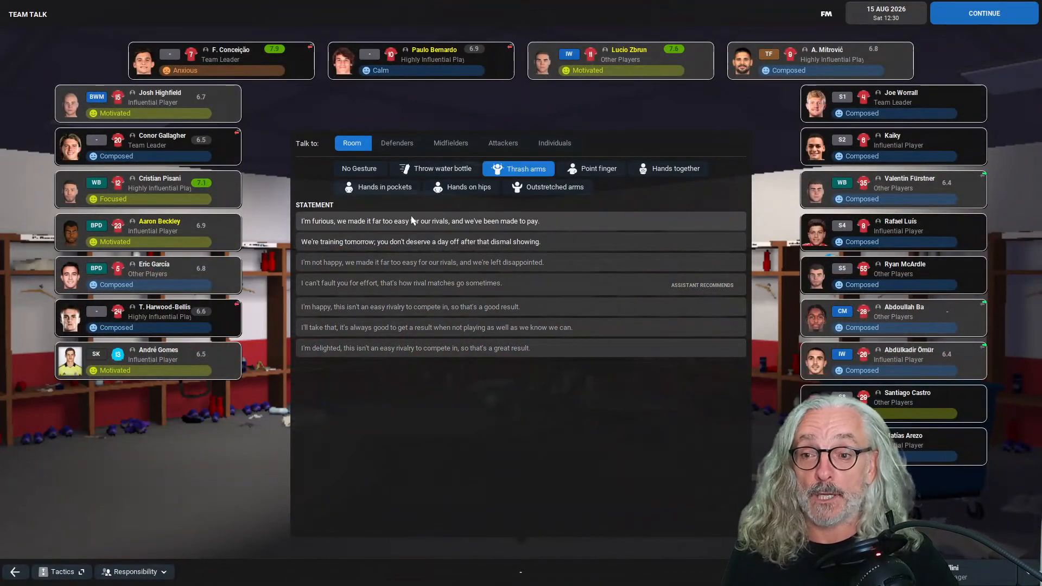
left_click(420, 221)
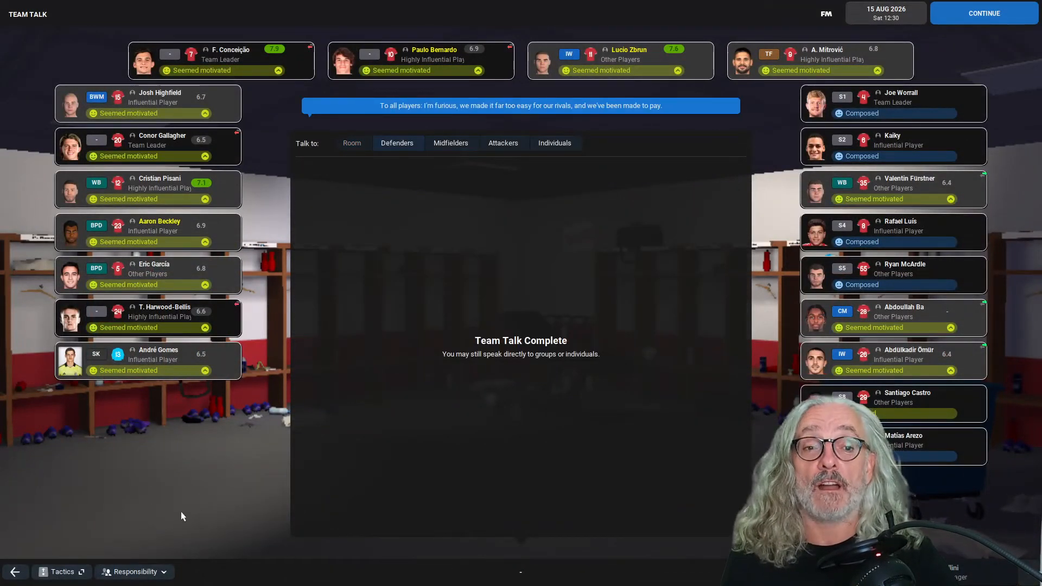
mouse_move(144, 476)
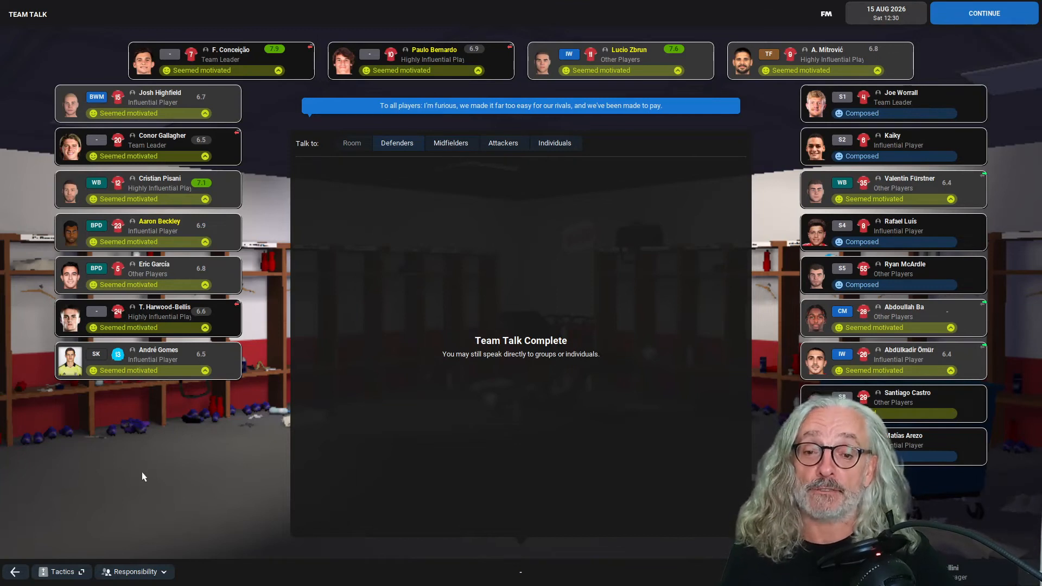
mouse_move(954, 112)
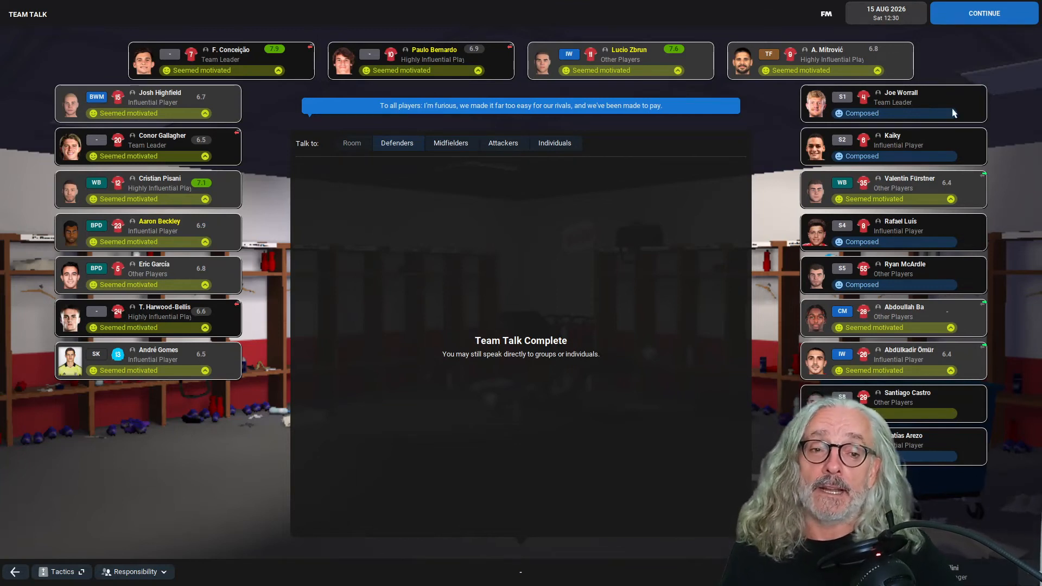
mouse_move(166, 473)
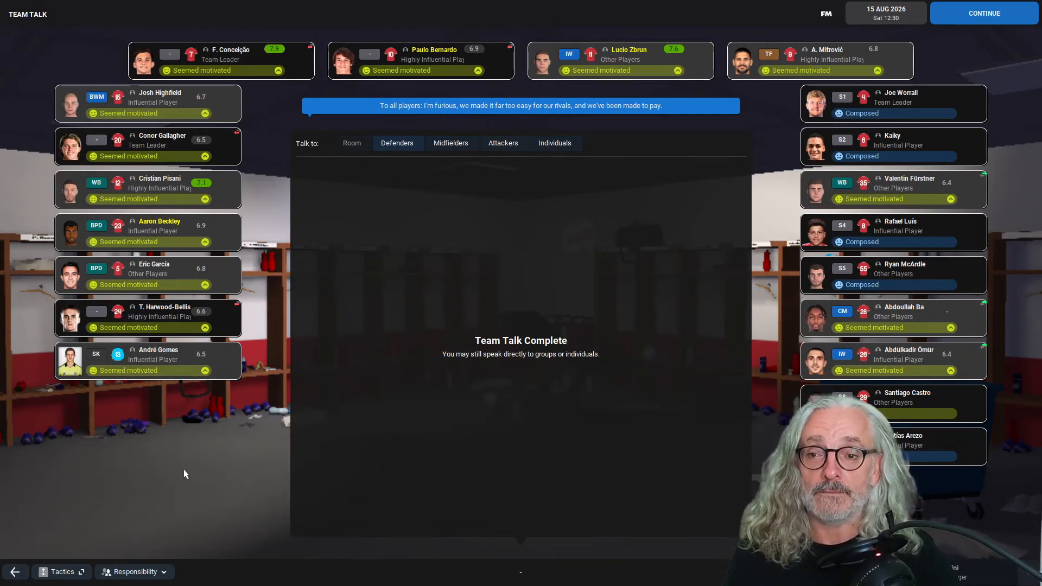
left_click(983, 13)
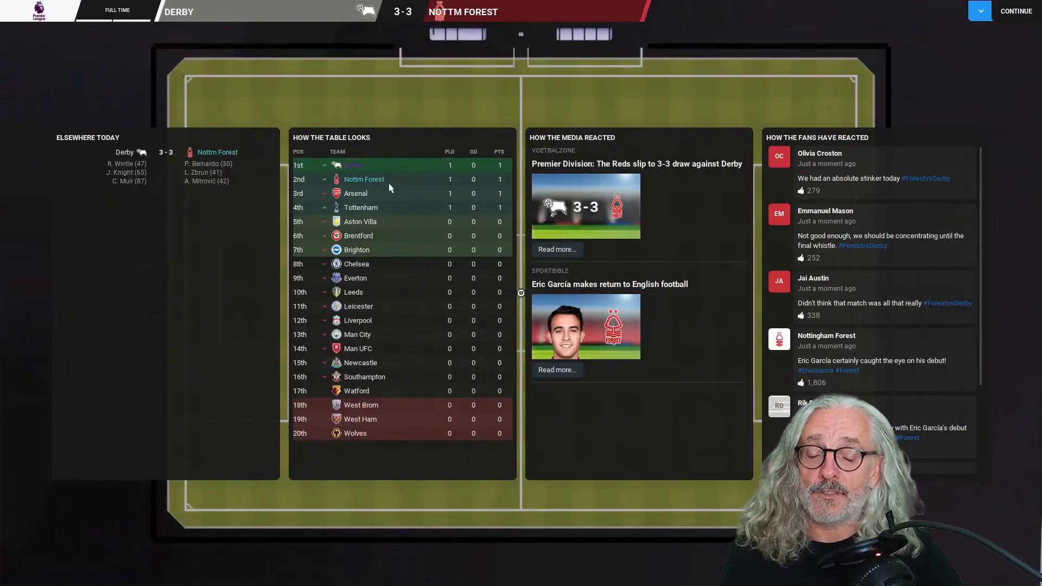
mouse_move(377, 181)
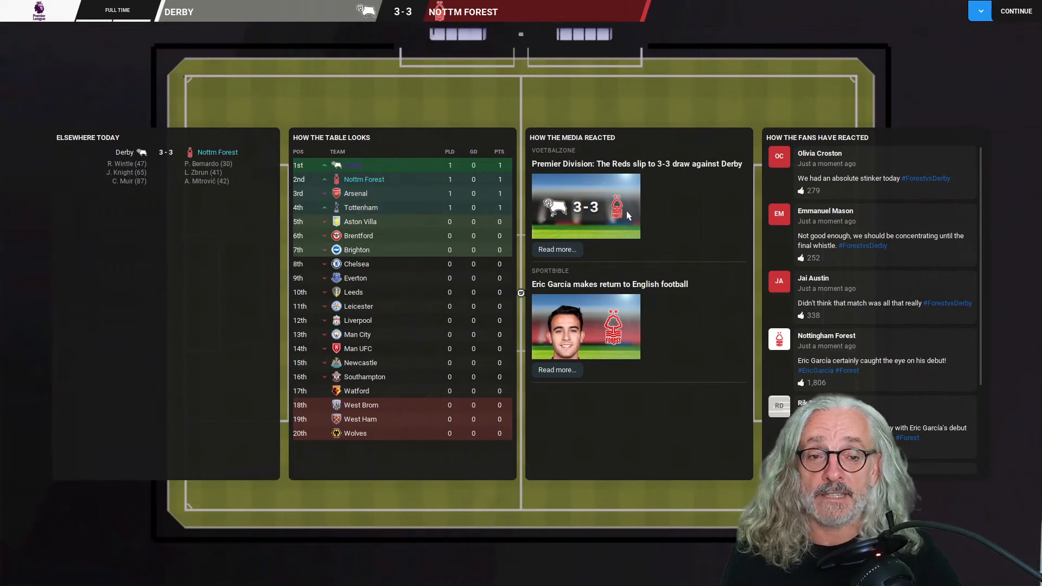
Move past the full-time summary and open the full analysis of the Derby 3-3 draw
left_click(1016, 11)
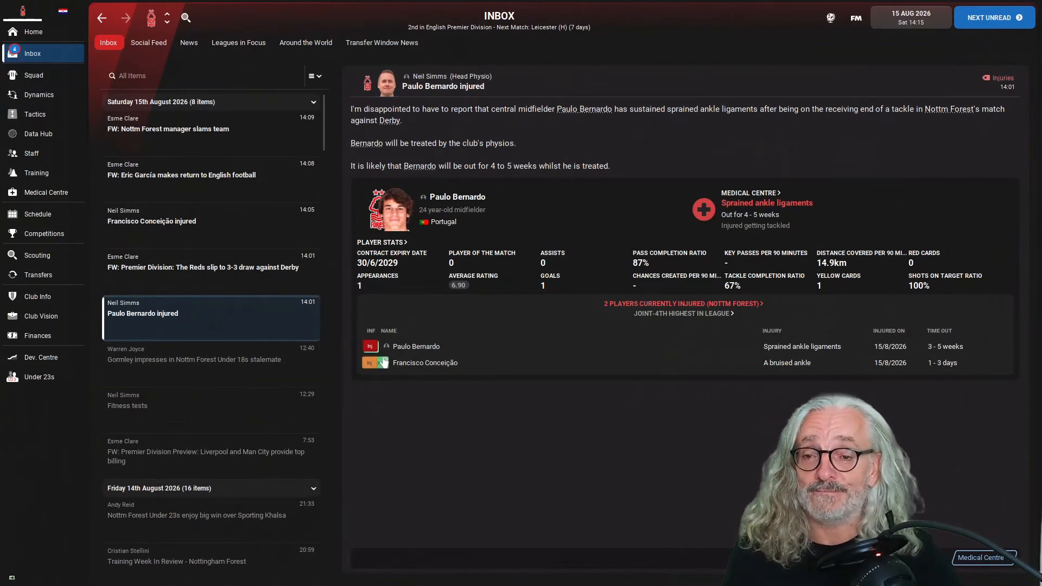
left_click(202, 267)
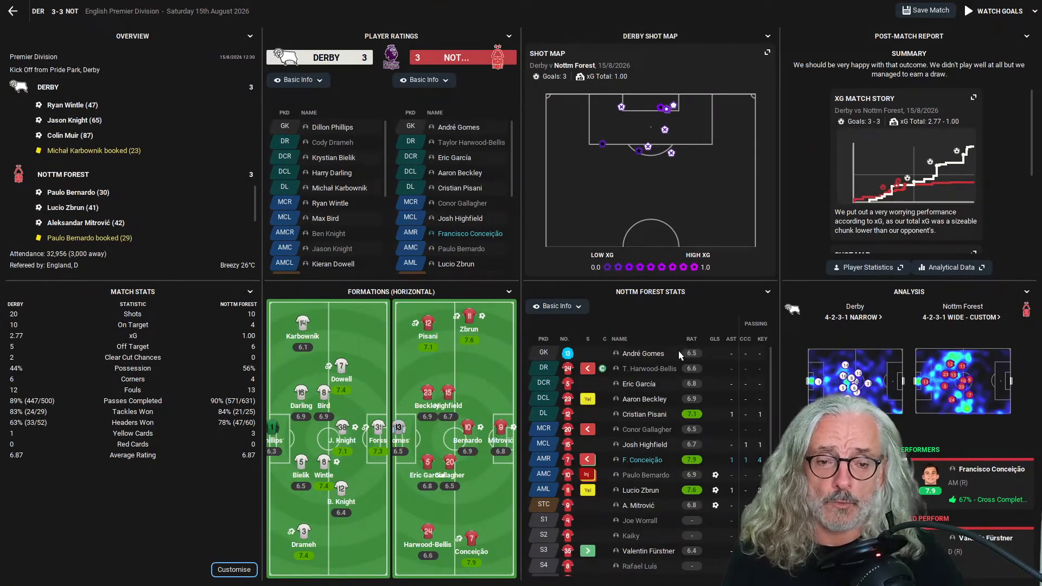
mouse_move(672, 380)
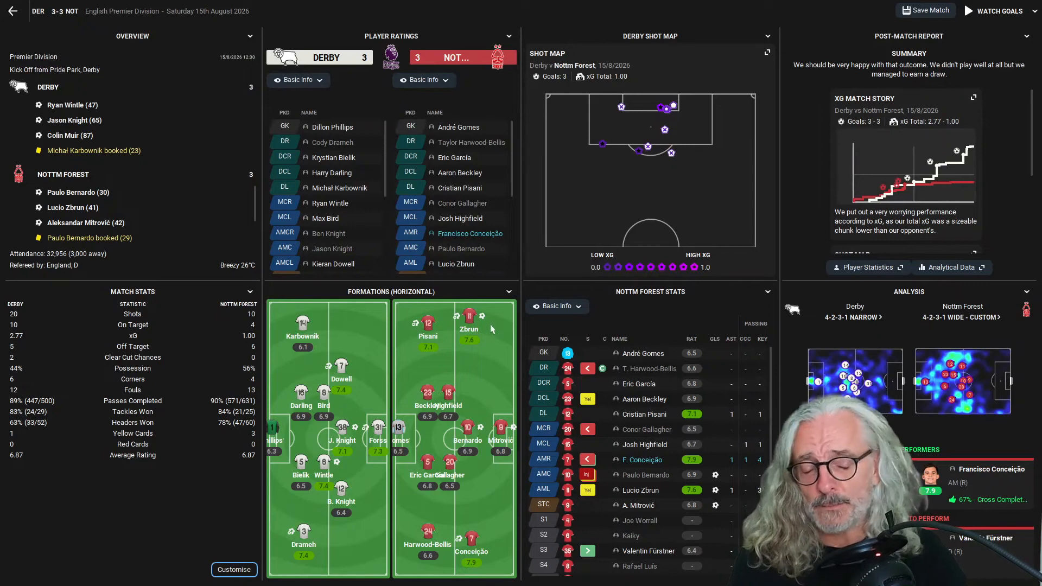
mouse_move(648, 353)
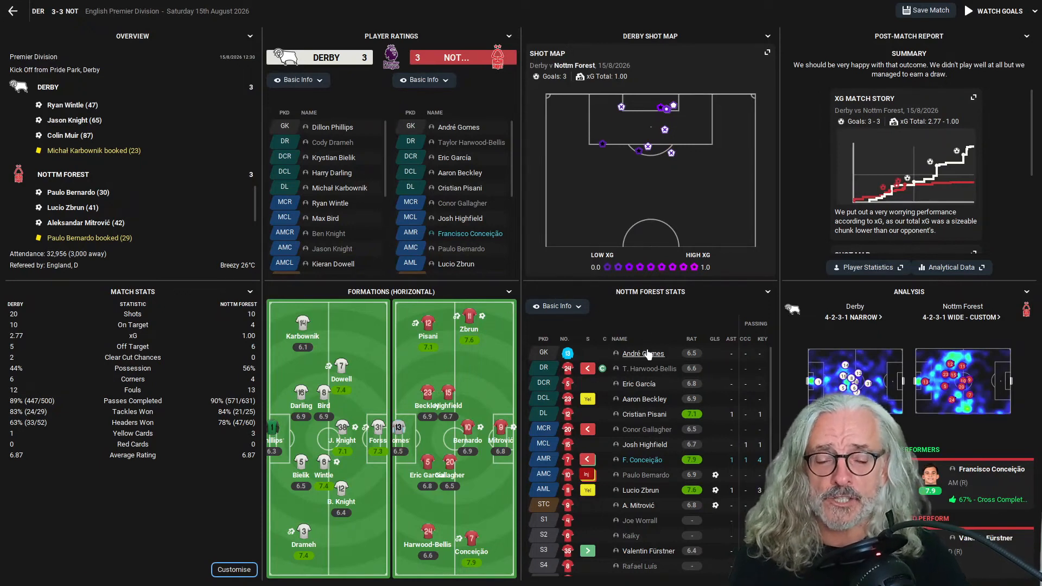
mouse_move(644, 353)
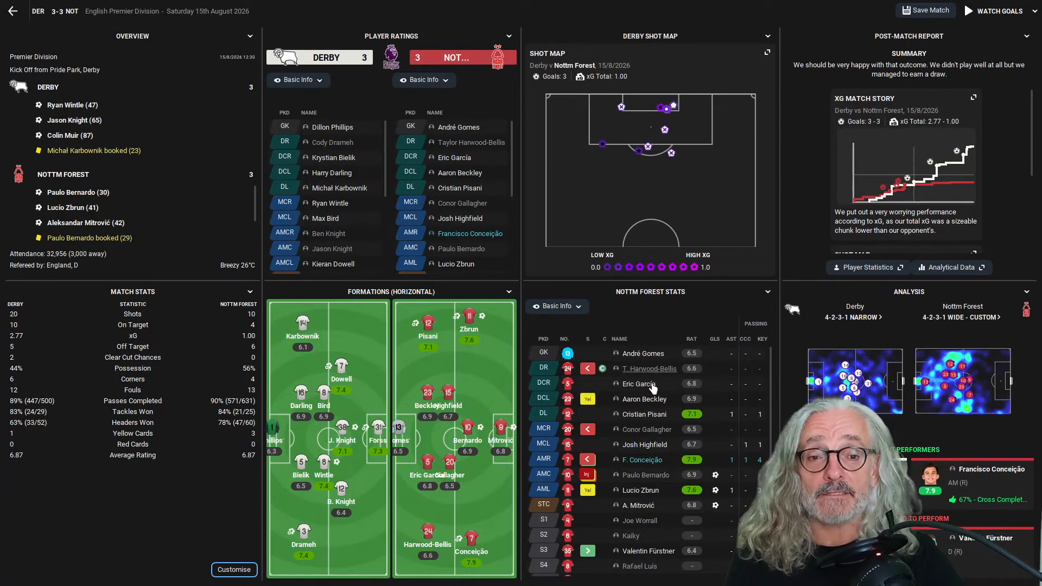
mouse_move(643, 354)
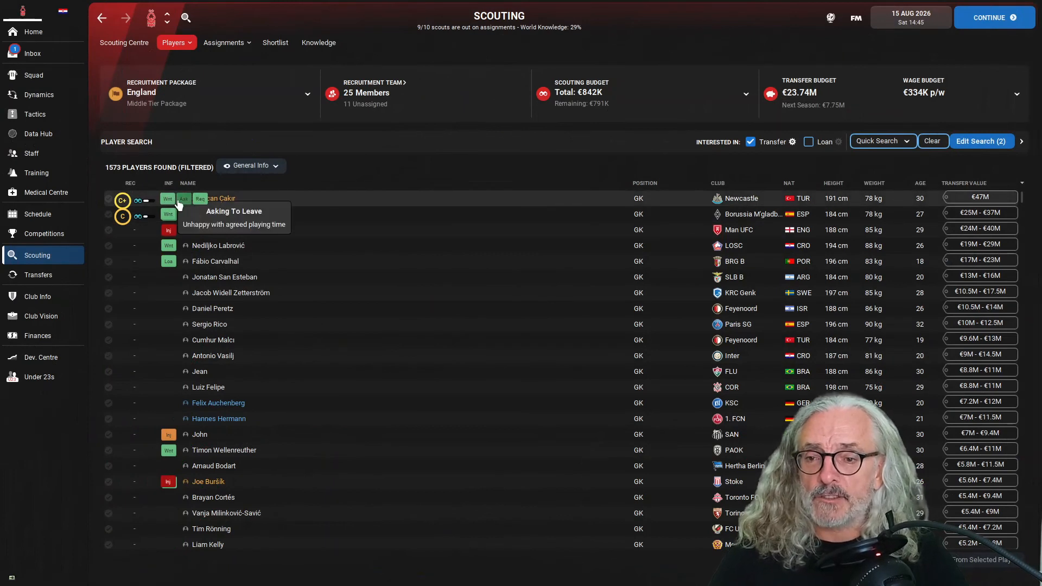
mouse_move(193, 212)
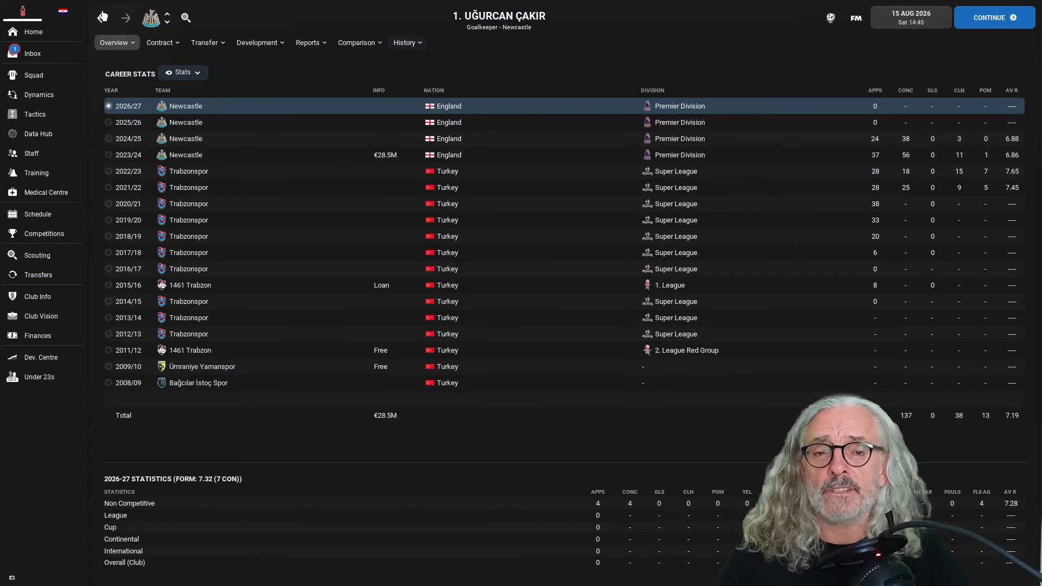
Return from Uğurcan Çakır's stats to the goalkeeper results and pick out Nedeljko Labrović
left_click(37, 256)
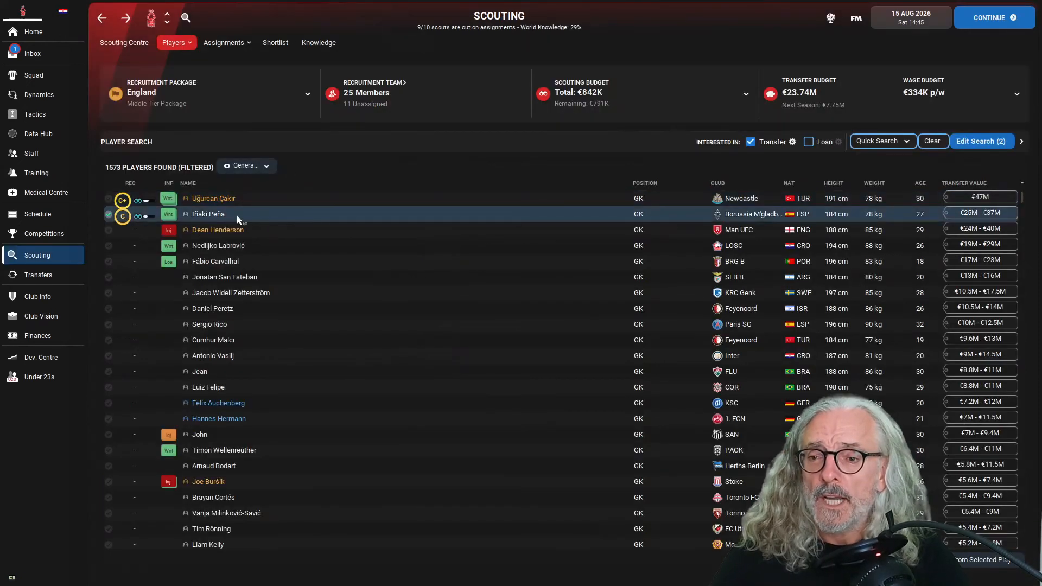
mouse_move(169, 214)
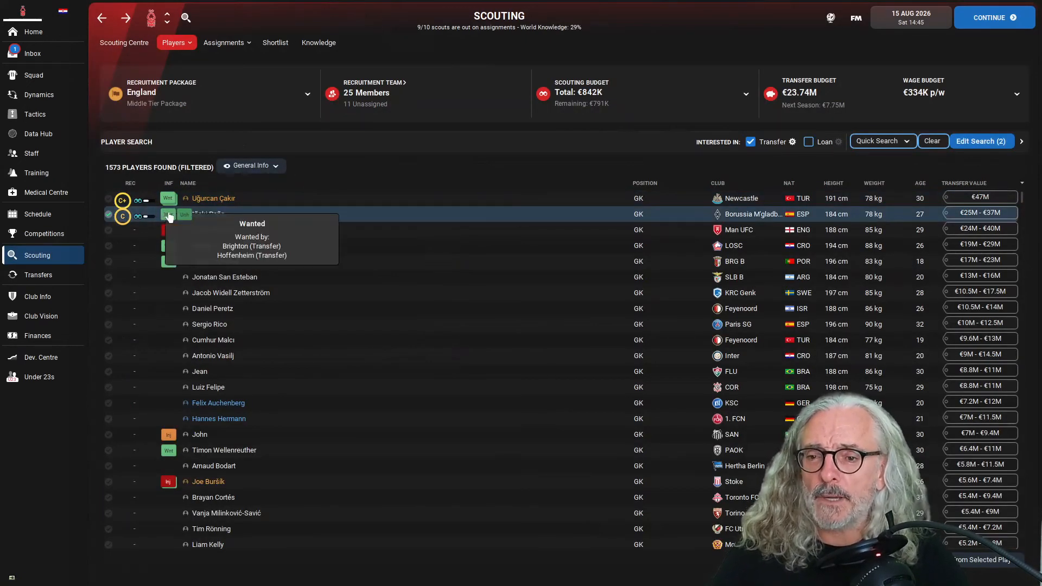
mouse_move(298, 220)
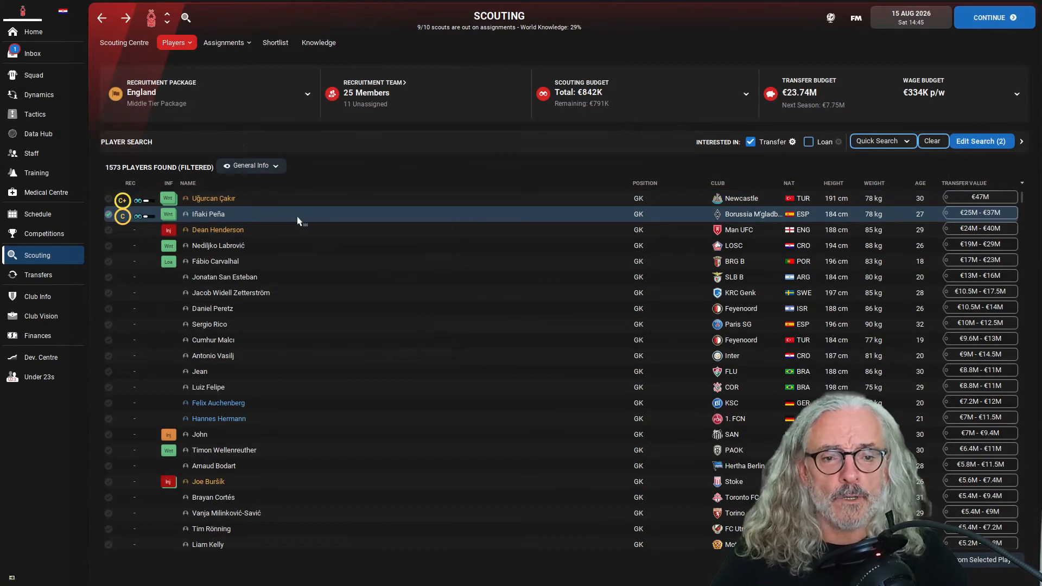
mouse_move(334, 230)
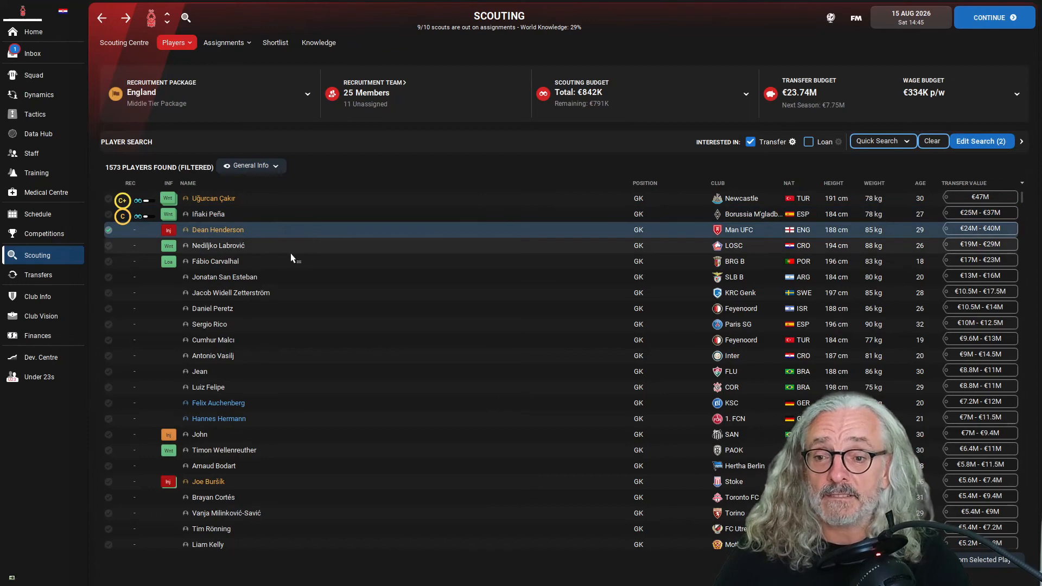
left_click(239, 245)
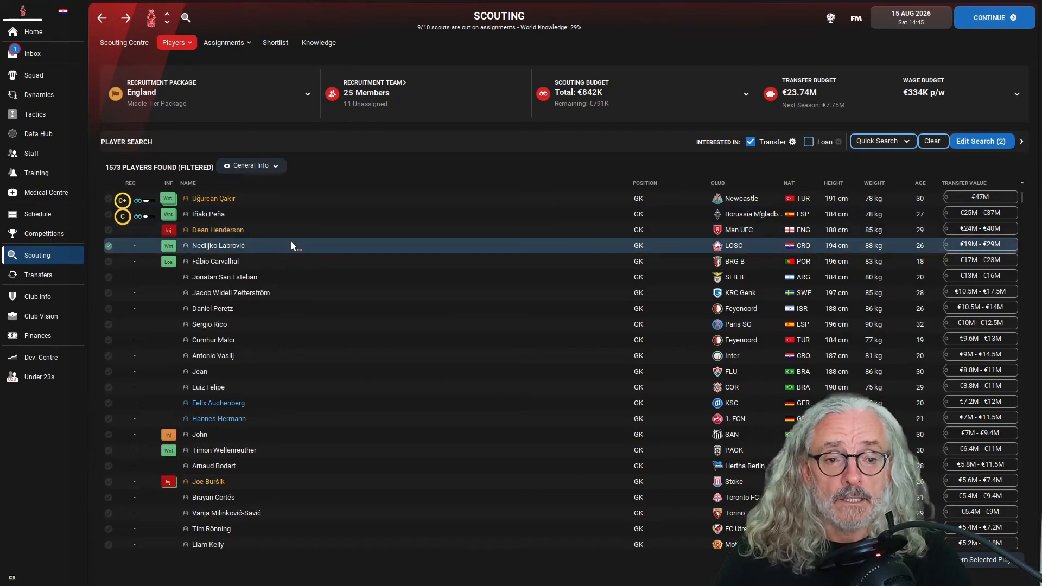
mouse_move(276, 238)
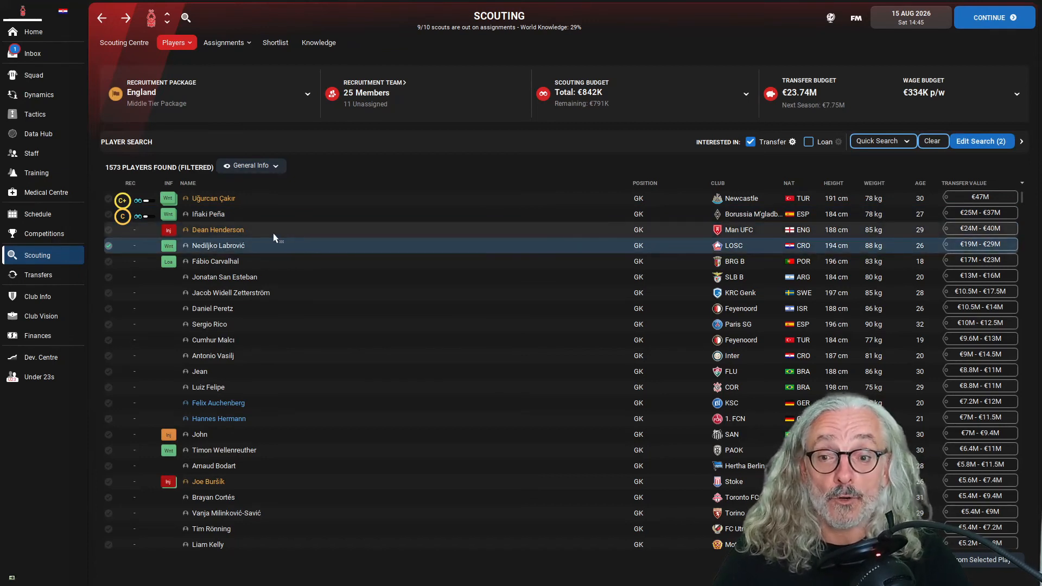
Review Labrović's profile, recruitment report and €47,000-a-week LOSC contract, then return to the results
double_click(218, 245)
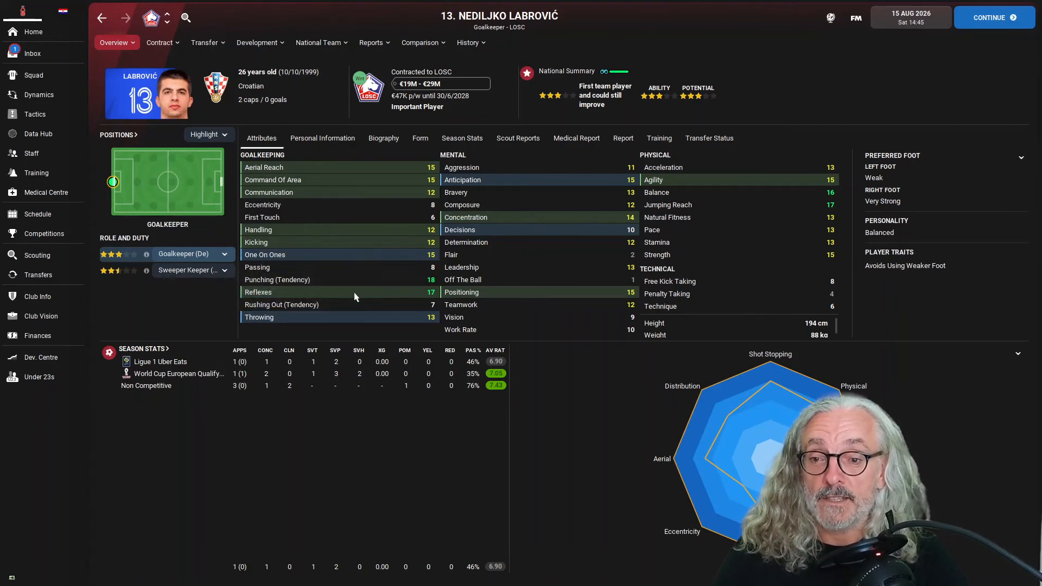
mouse_move(358, 269)
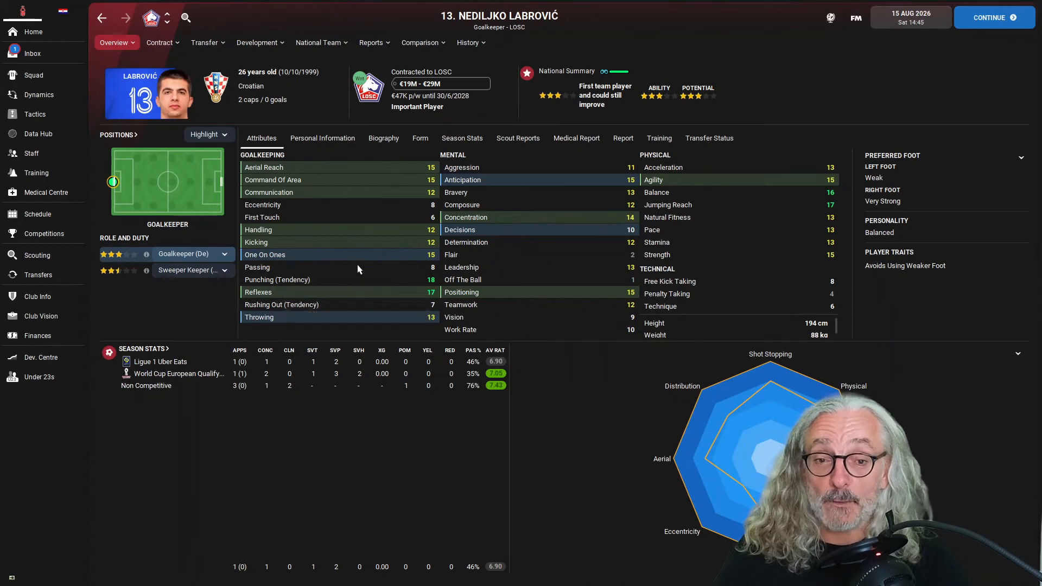
left_click(371, 43)
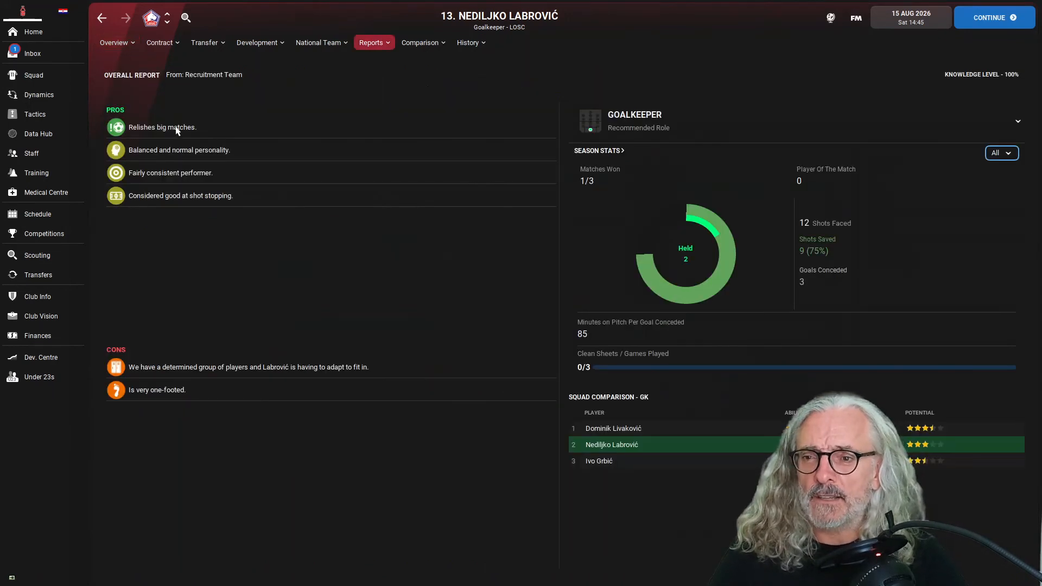
left_click(160, 42)
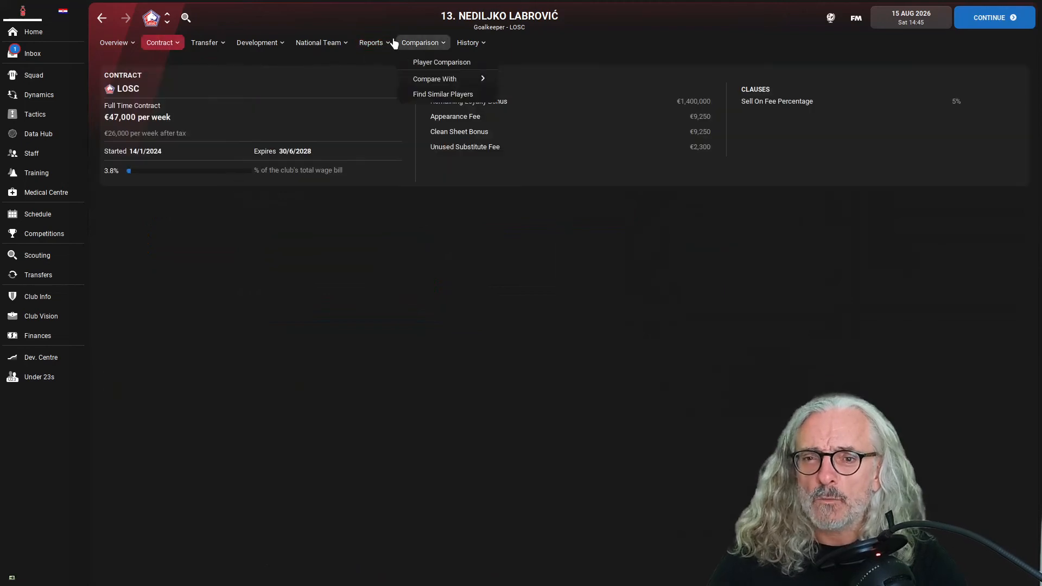
left_click(371, 43)
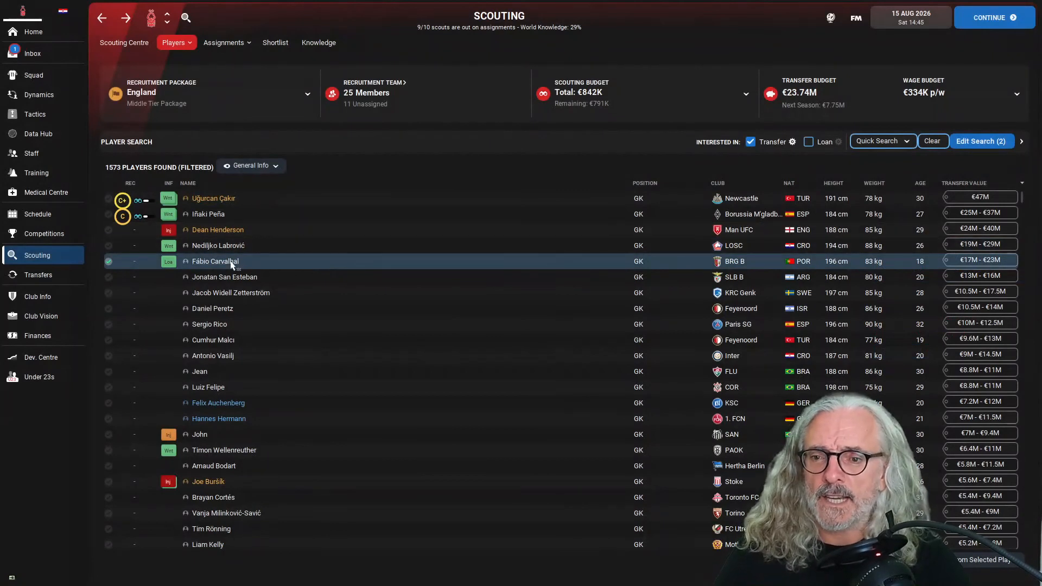
Add Fábio Carvalhal to the shortlist indefinitely from his profile and return to the goalkeeper results
double_click(215, 261)
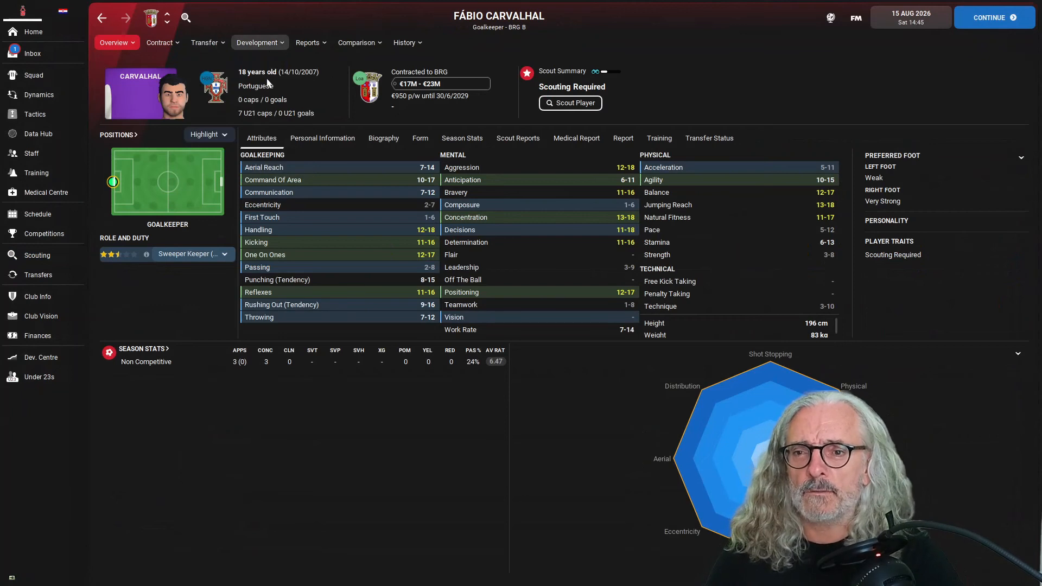
left_click(204, 42)
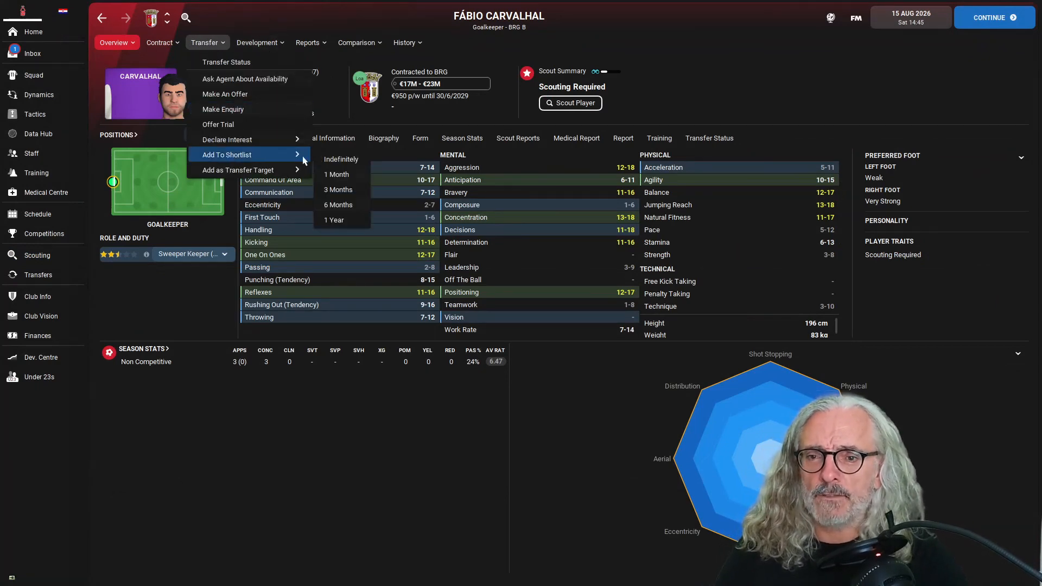
left_click(307, 43)
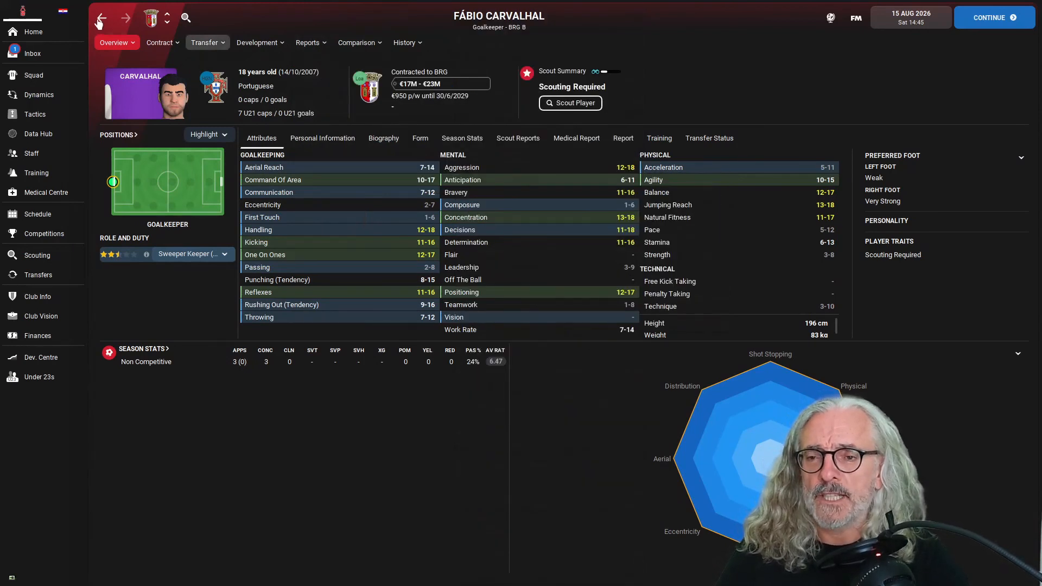
left_click(37, 255)
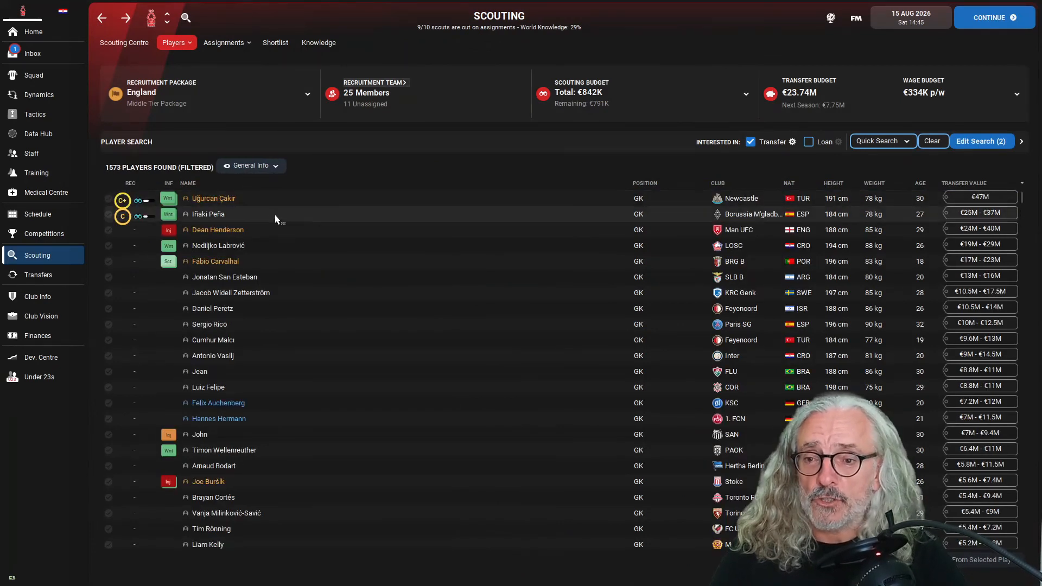
mouse_move(213, 214)
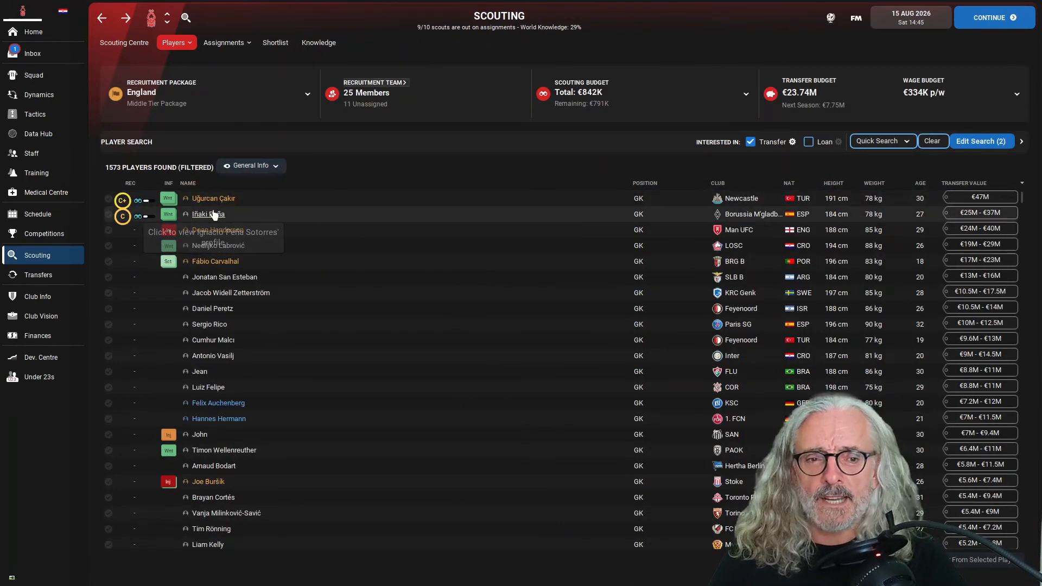
Check Iñaki Peña's career history, then return to the goalkeeper search results
left_click(208, 215)
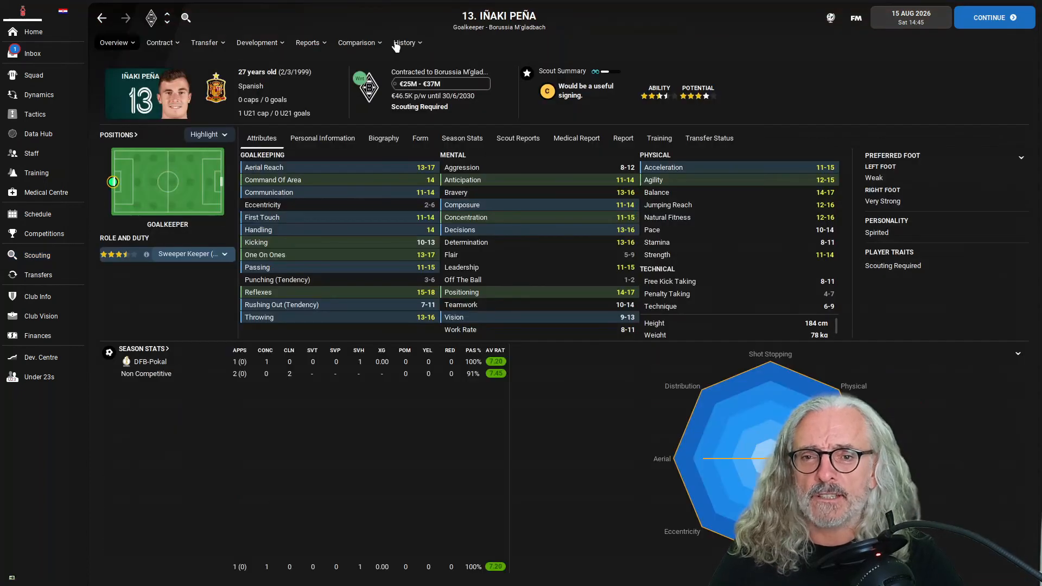
left_click(404, 42)
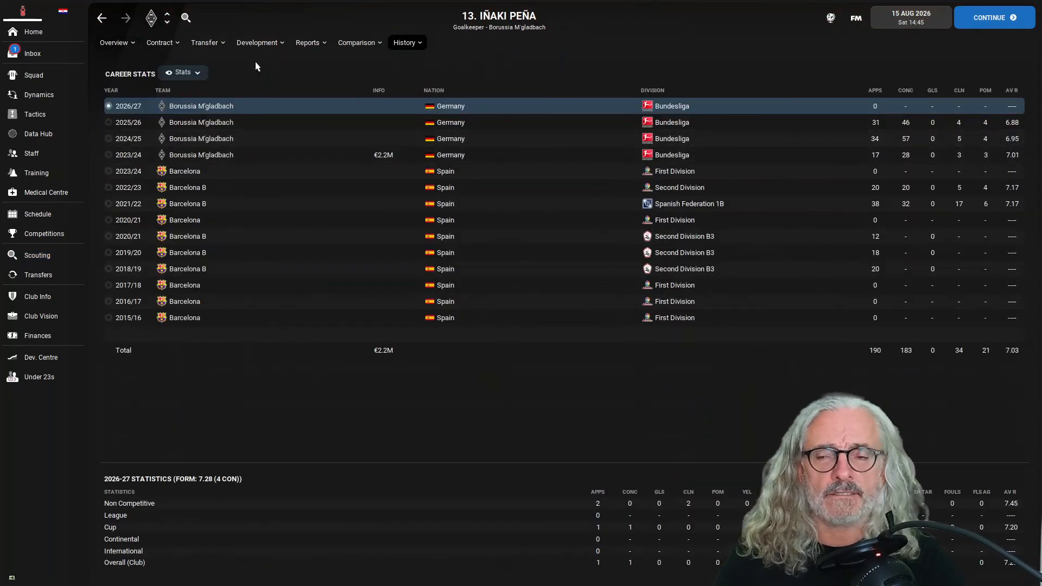
left_click(37, 255)
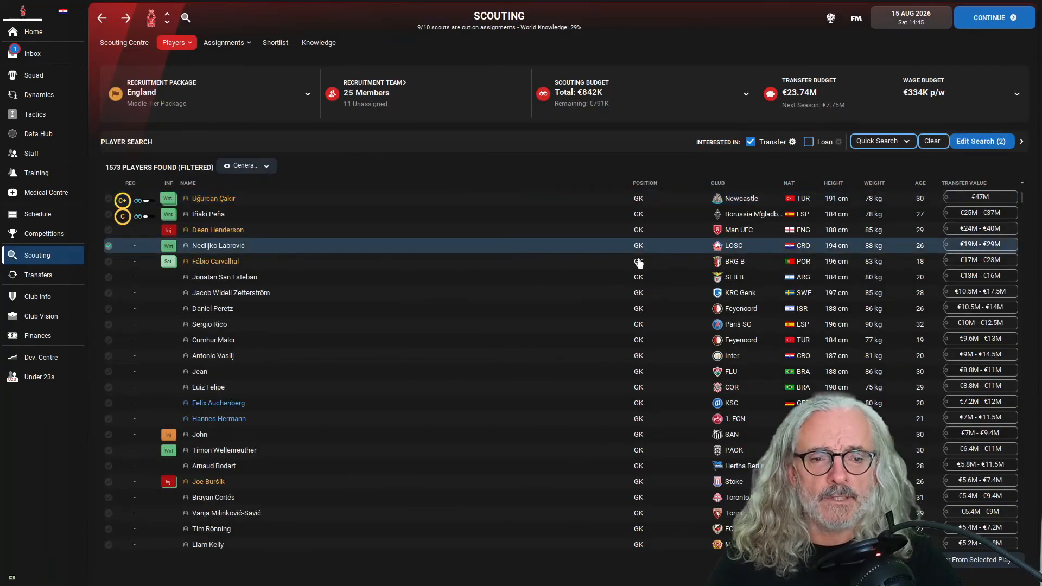
Check Nediljko Labrović's career history and return to his profile overview
double_click(218, 246)
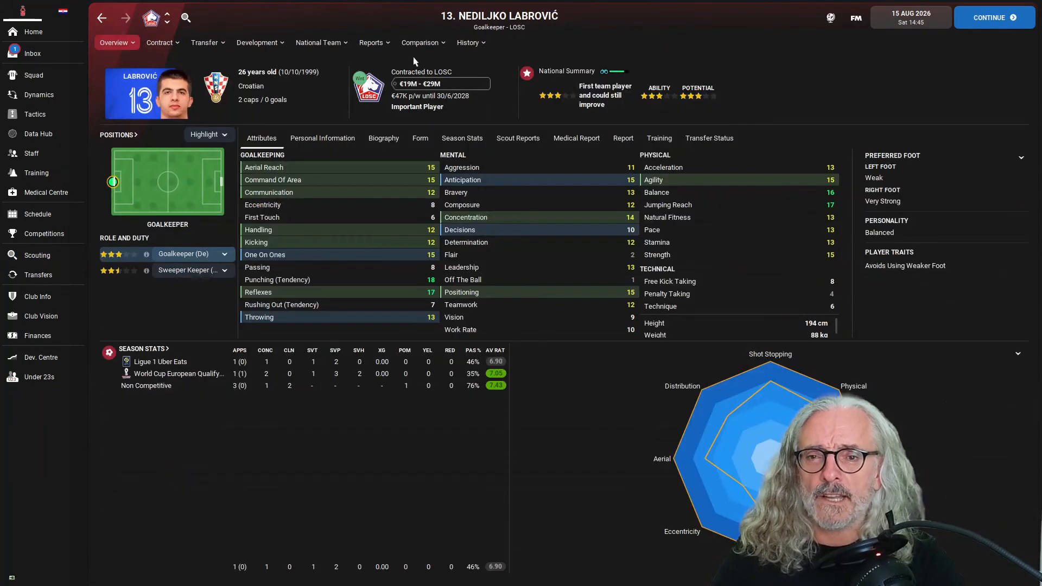
left_click(467, 42)
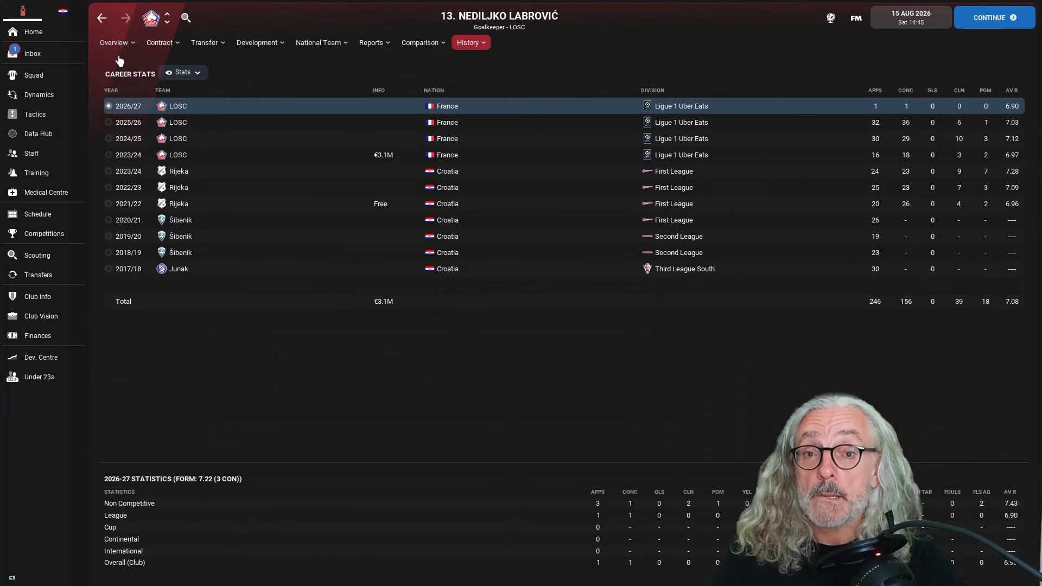
left_click(114, 42)
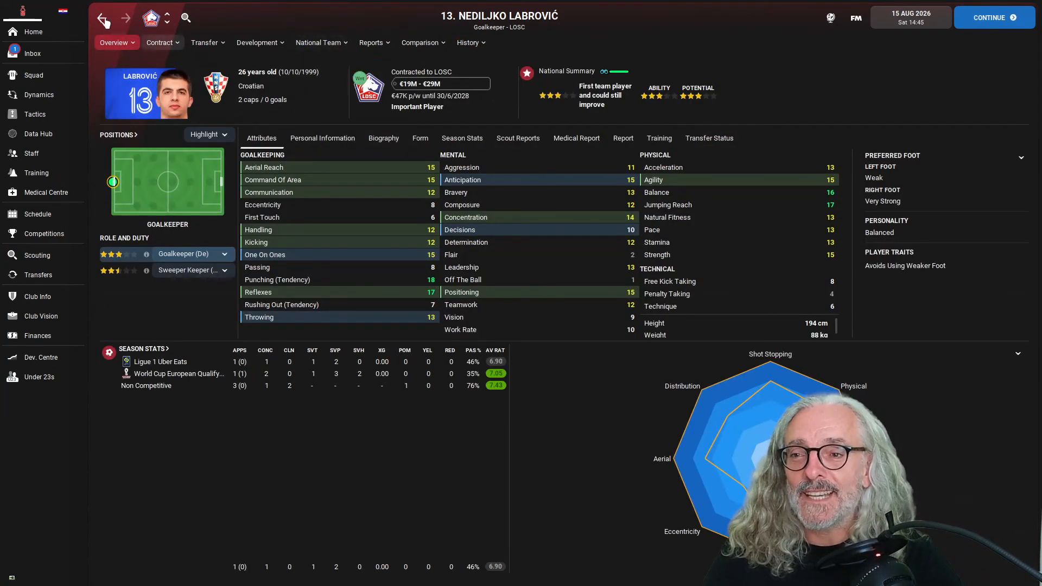
left_click(114, 42)
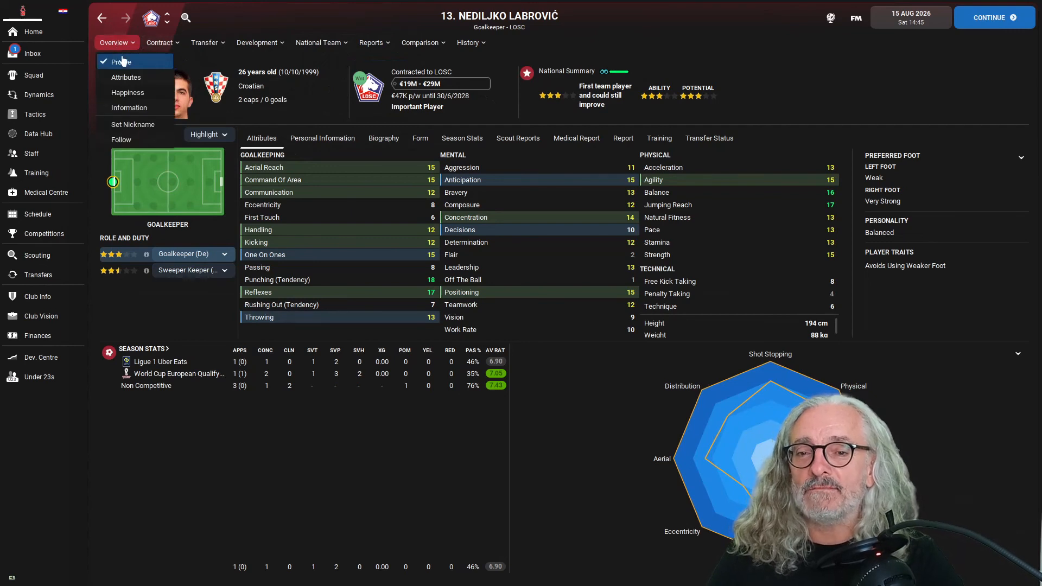
left_click(122, 61)
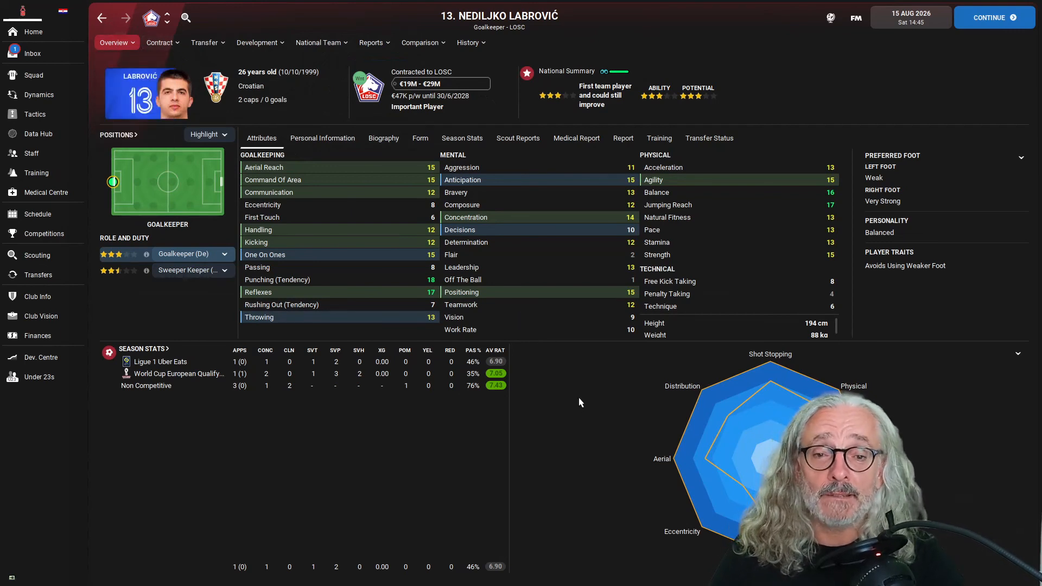
mouse_move(58, 88)
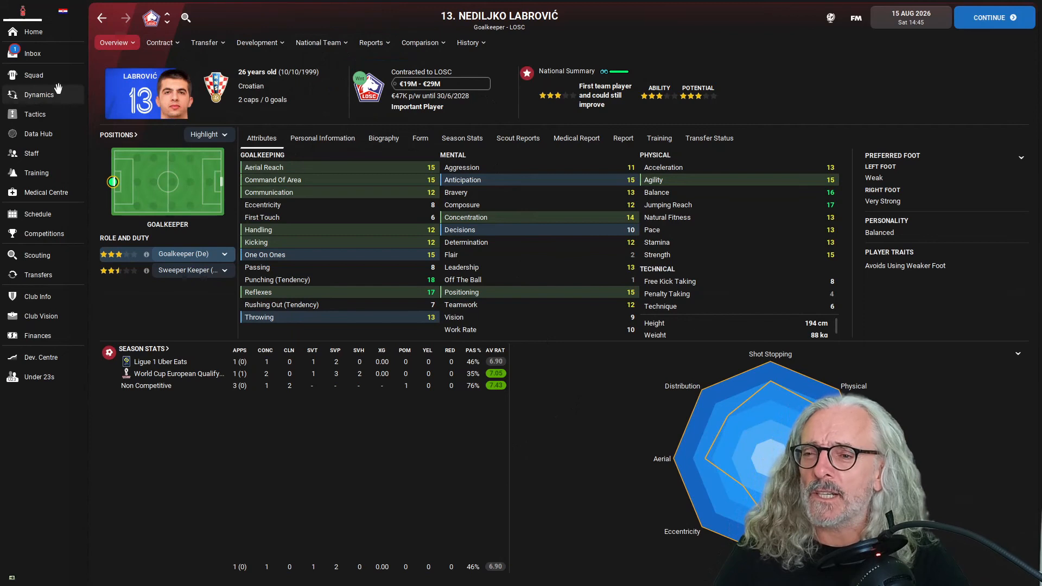
Review Gregor Kobel's recruitment team report from the squad list
left_click(34, 75)
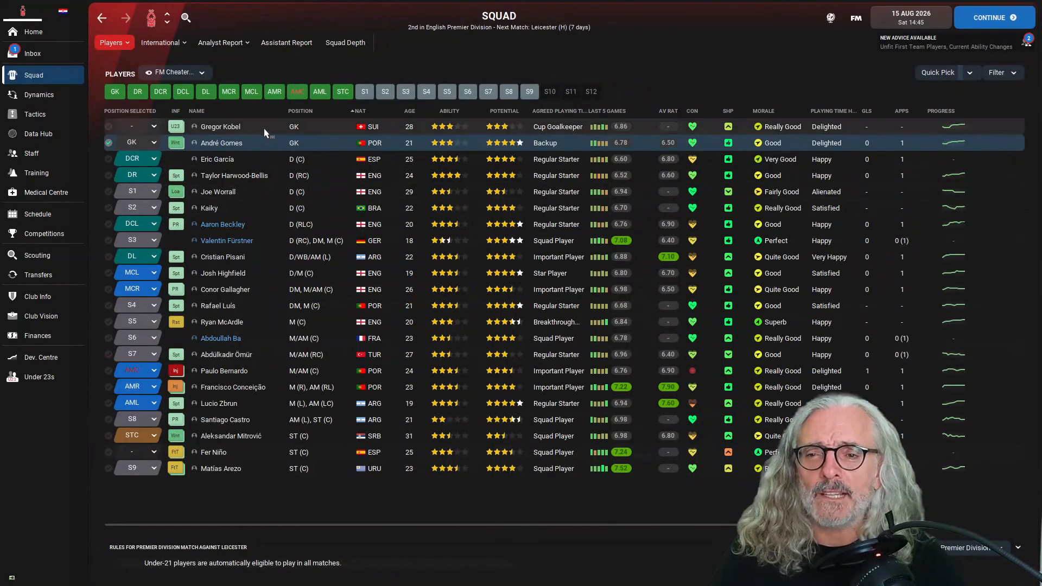
mouse_move(192, 142)
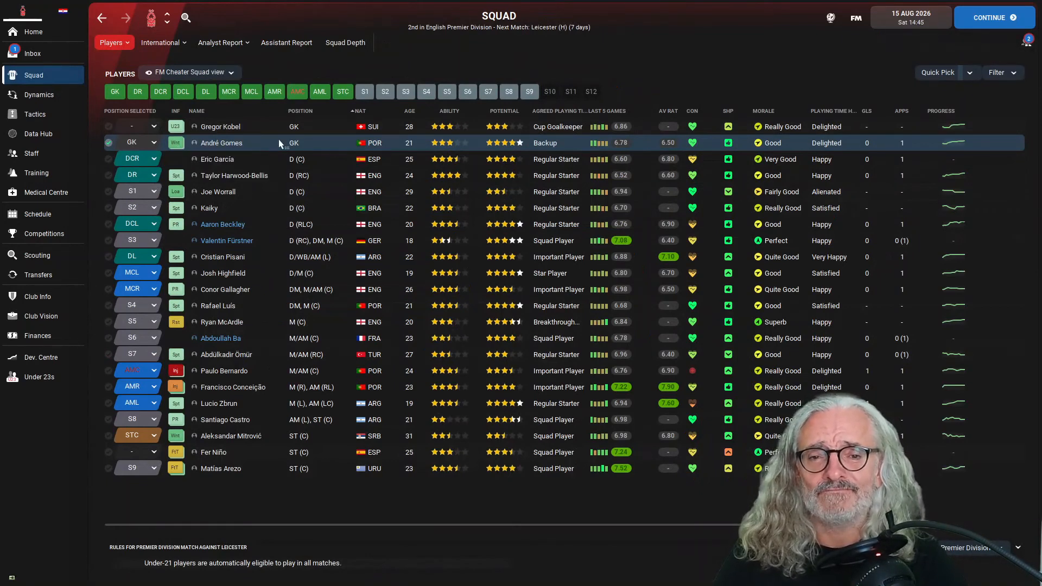
left_click(215, 126)
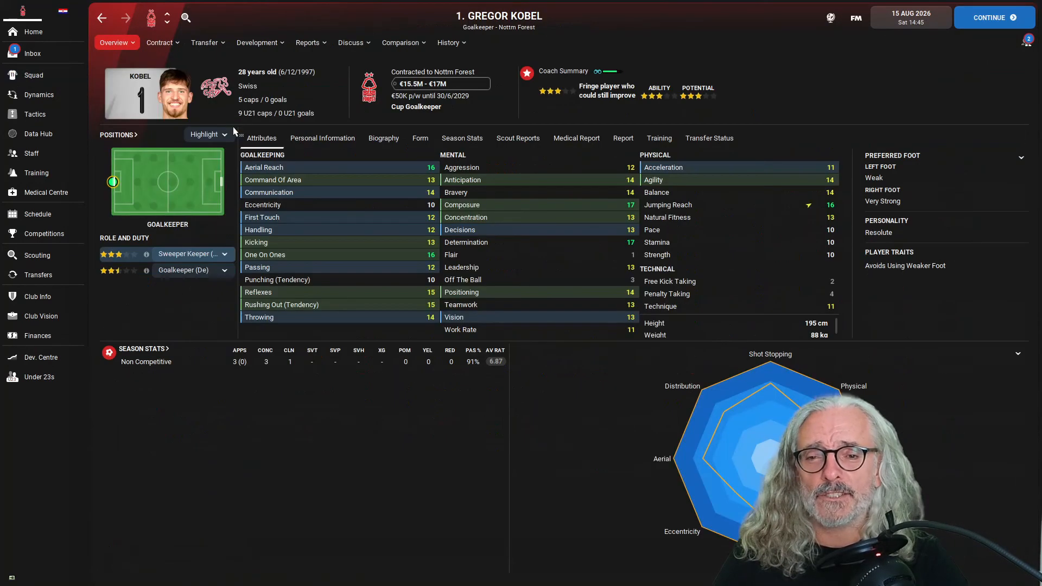
left_click(307, 42)
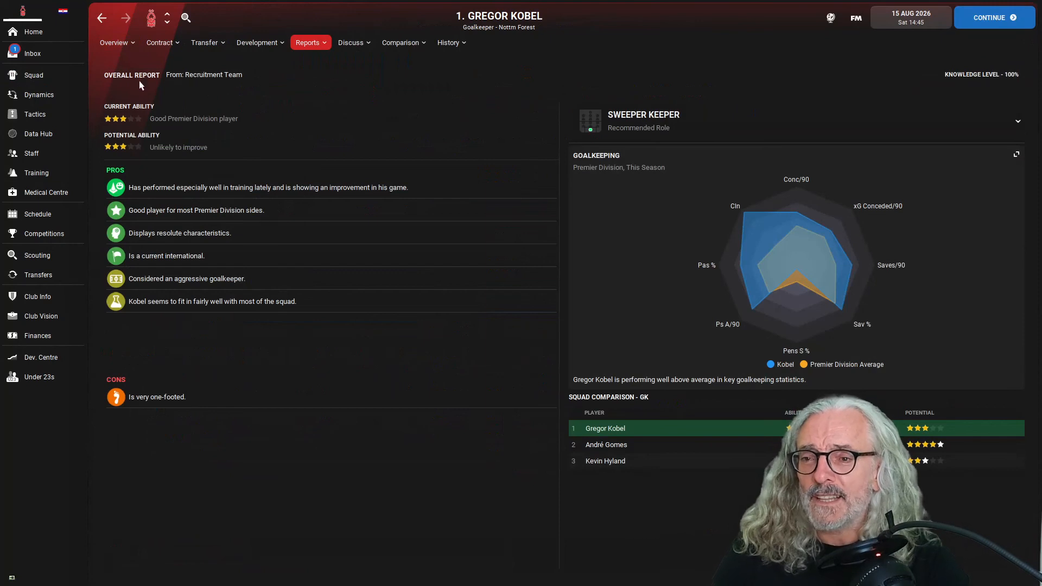
left_click(114, 42)
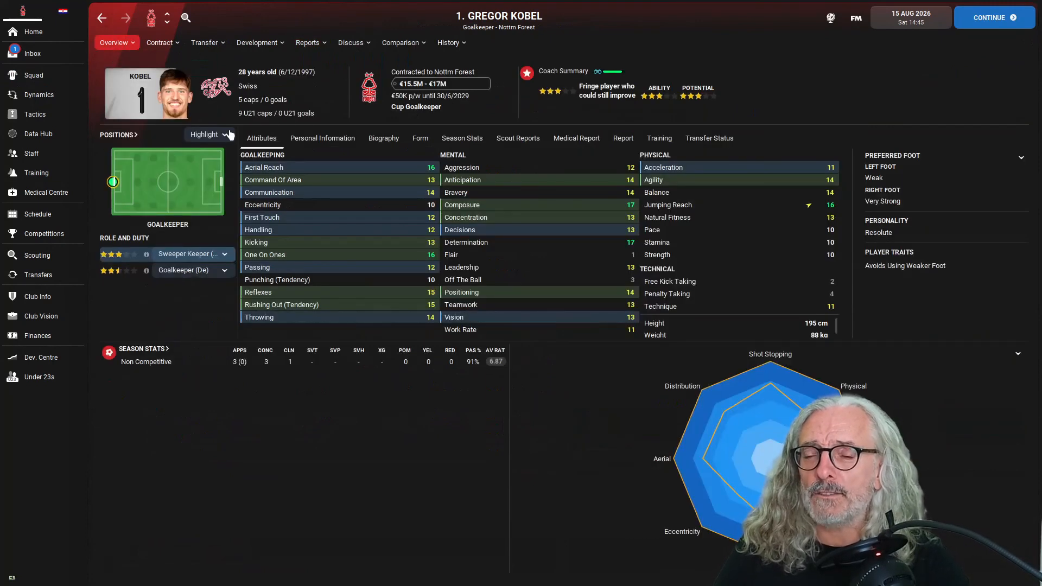
Review André Gomes's recruitment team report, then return to the squad list
left_click(33, 74)
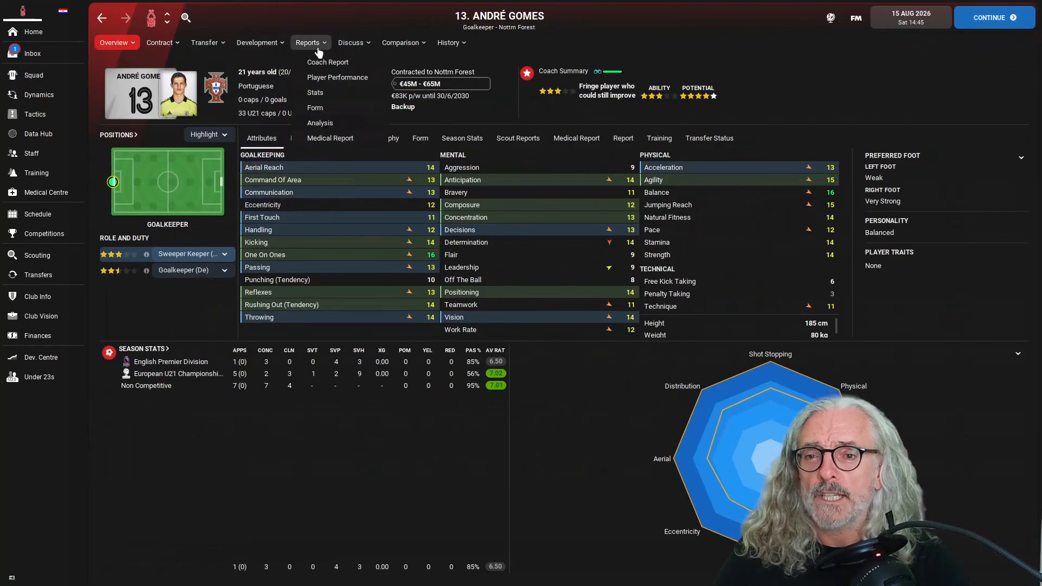
left_click(328, 62)
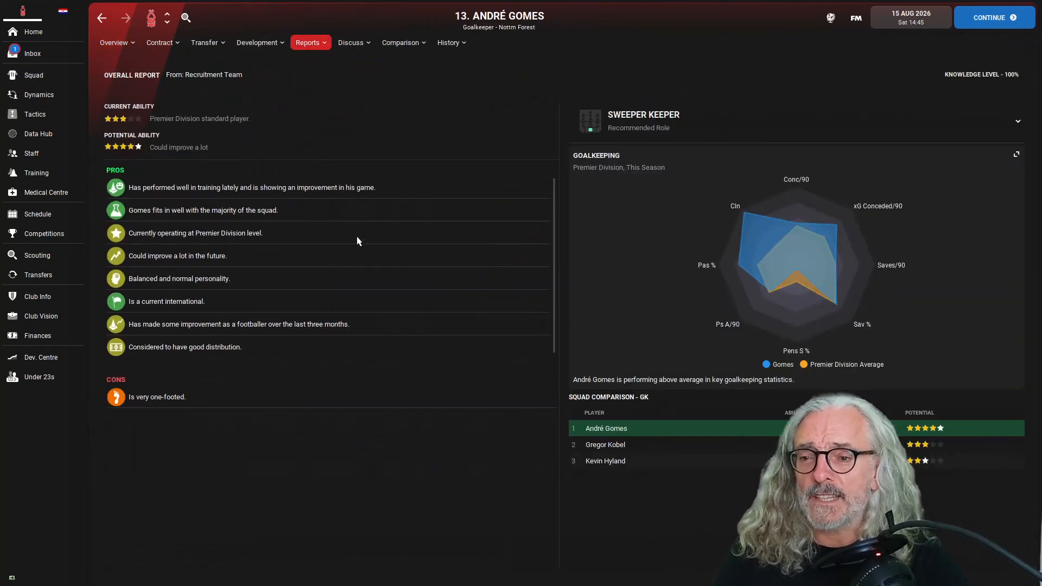
left_click(114, 42)
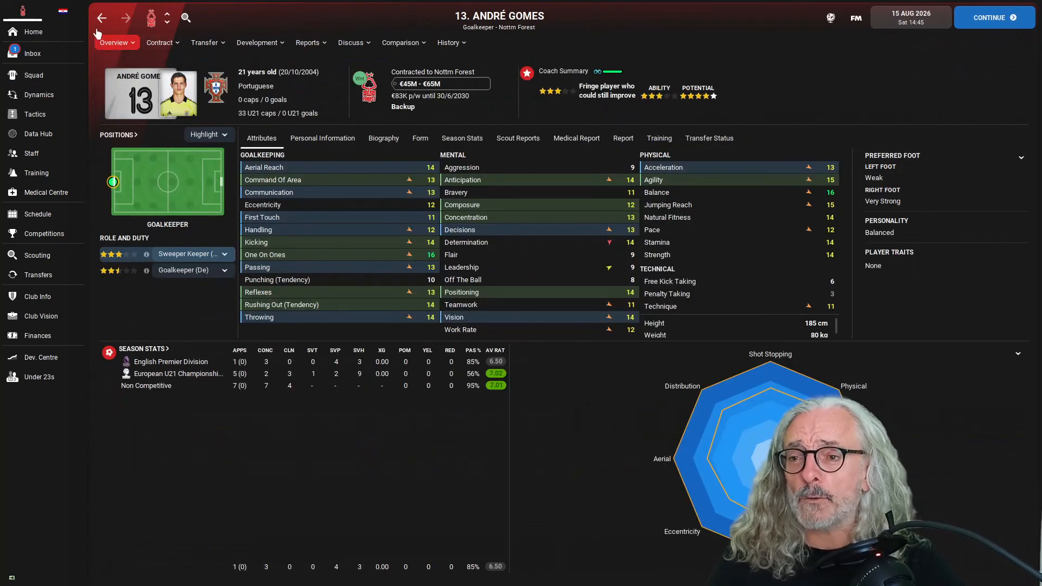
left_click(34, 75)
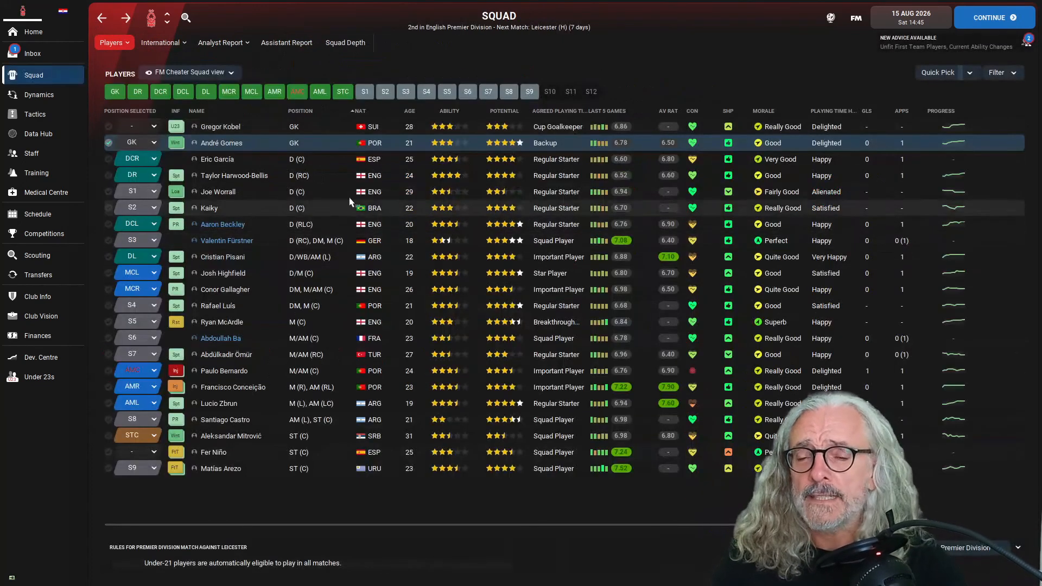
mouse_move(320, 143)
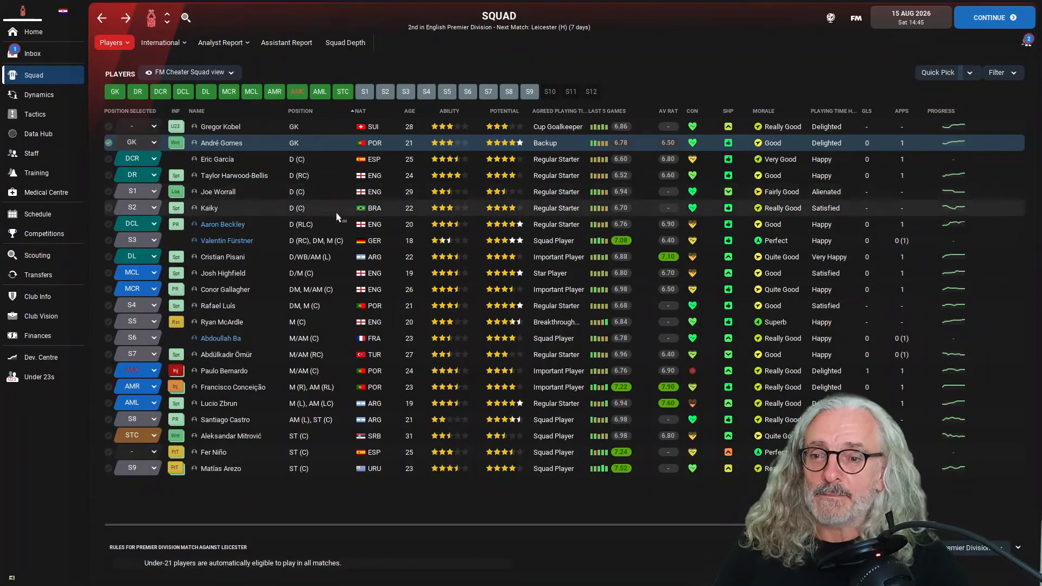
mouse_move(313, 146)
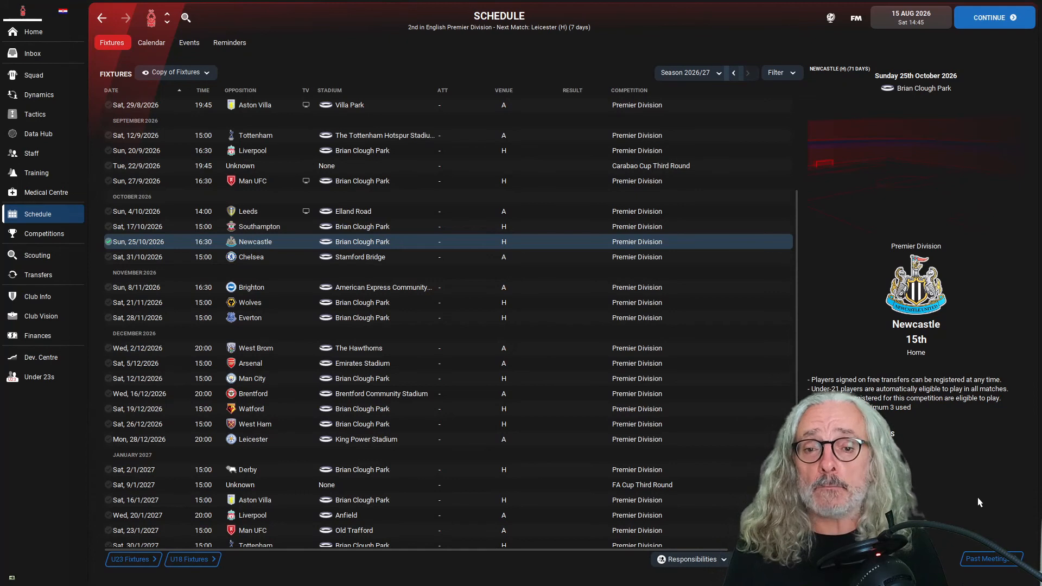
mouse_move(426, 411)
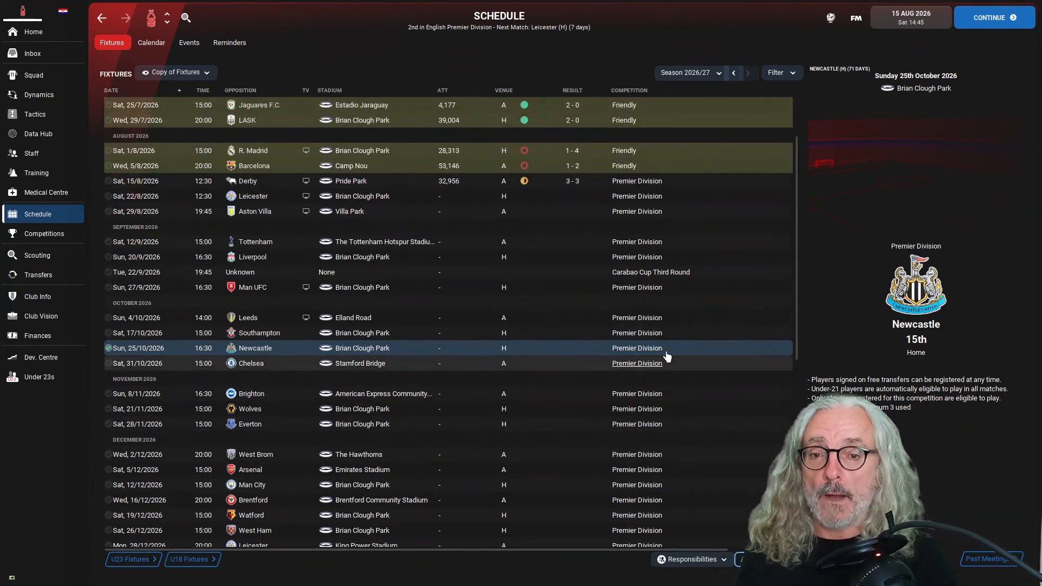
mouse_move(369, 292)
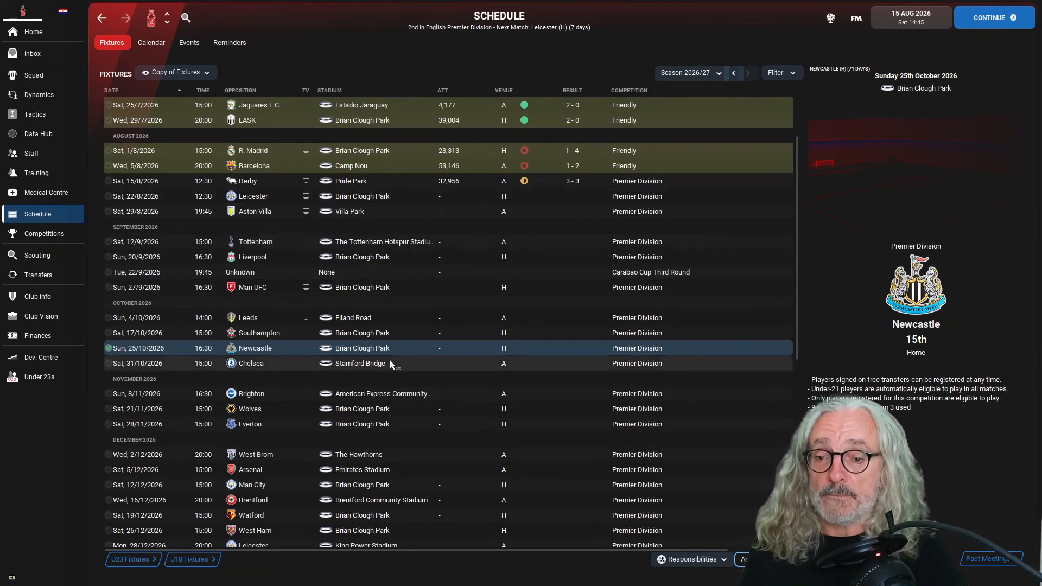
Scroll the 2026/27 fixture list to the Newcastle home match on 25/10/2026
scroll("down", 3)
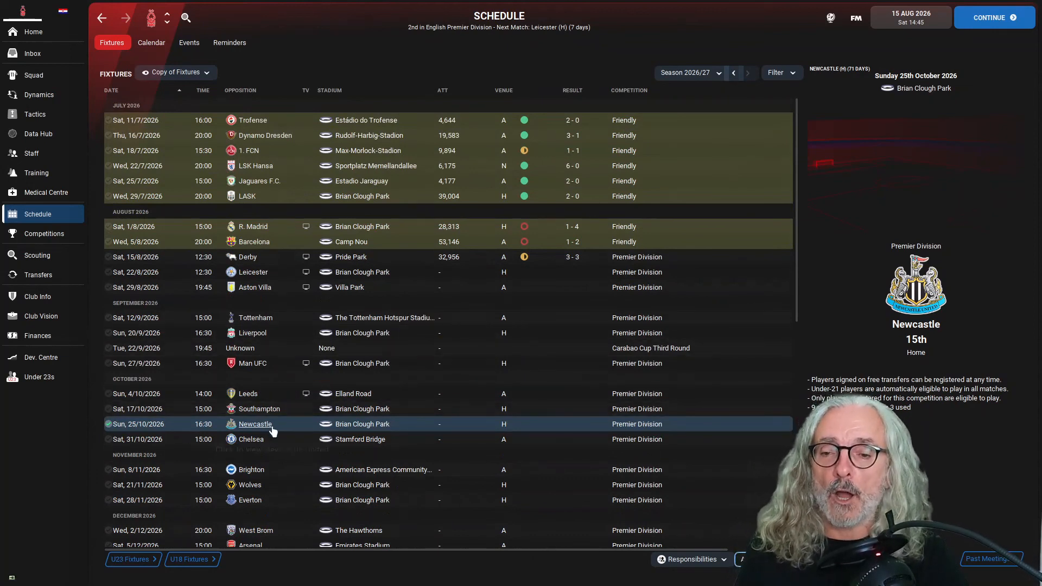
mouse_move(274, 436)
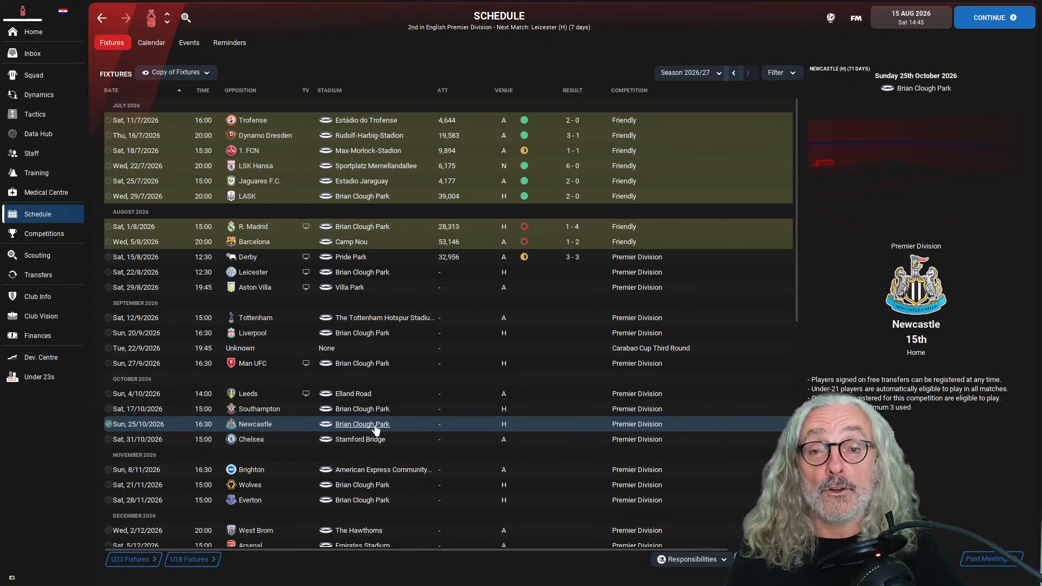
View Brian Clough Park's facilities: 40,970 all-seater capacity, grass surface, perfect pitch
left_click(362, 424)
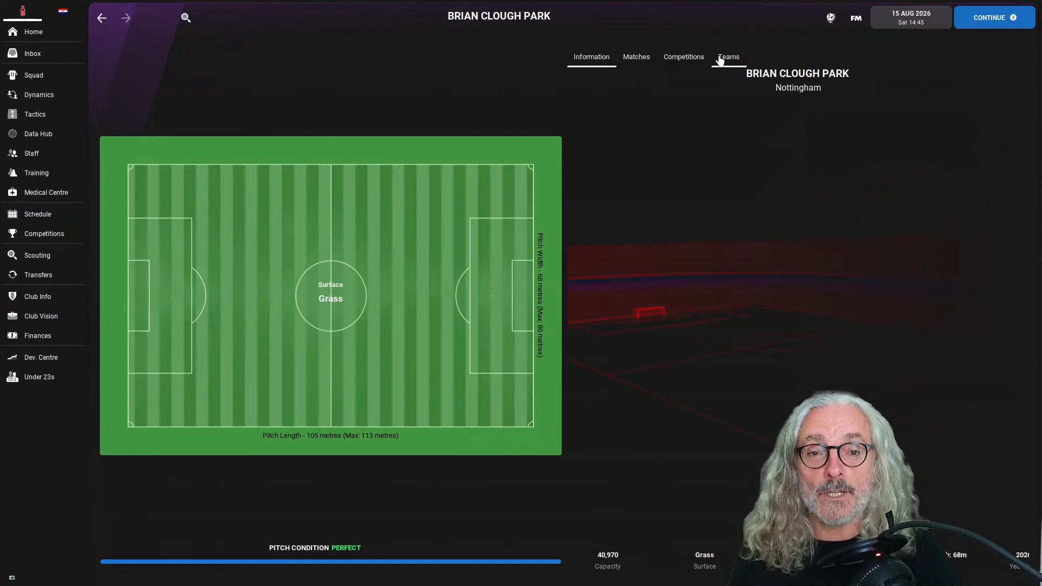
mouse_move(124, 299)
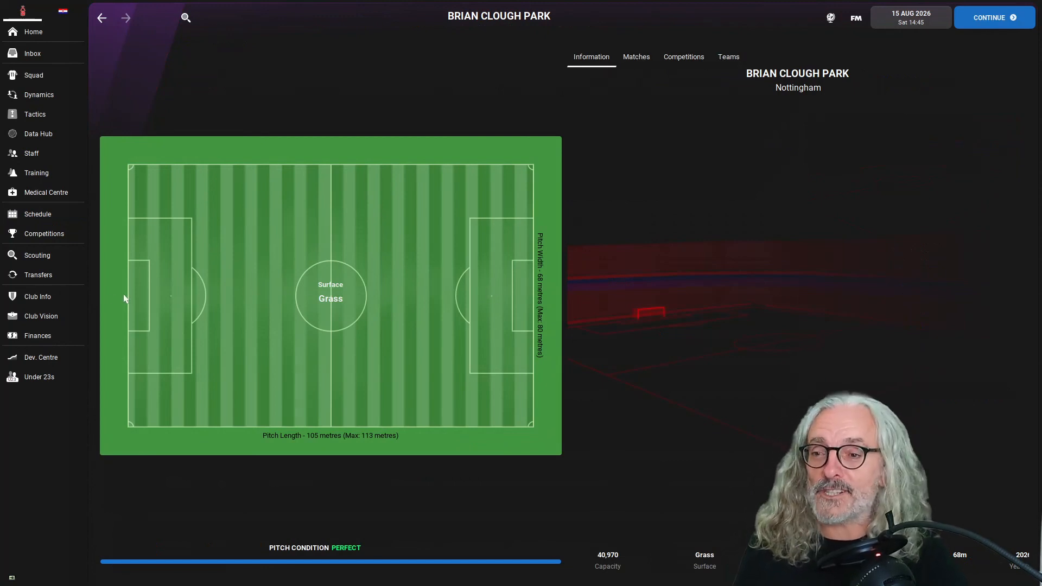
mouse_move(46, 326)
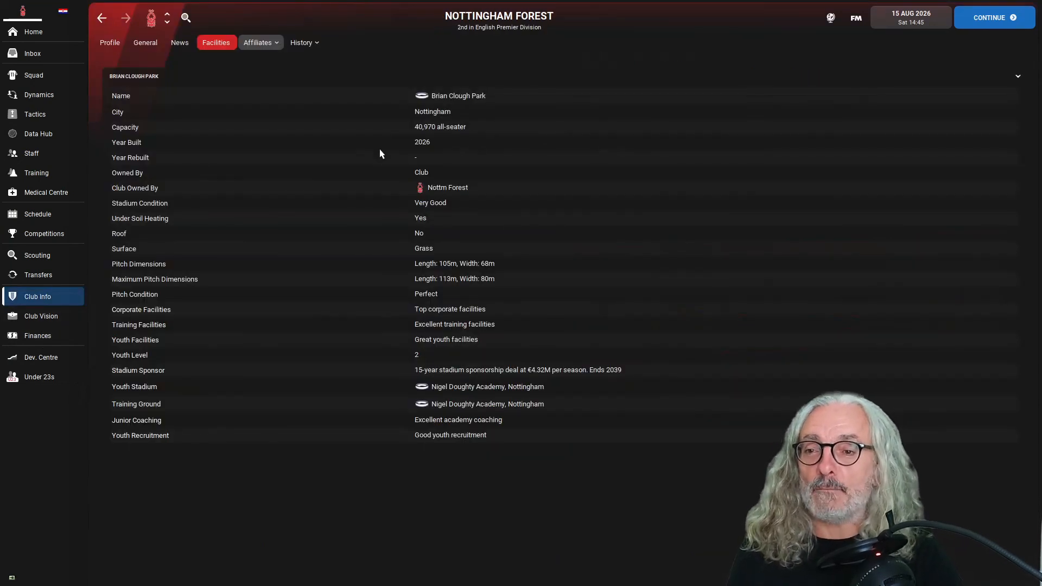
mouse_move(494, 136)
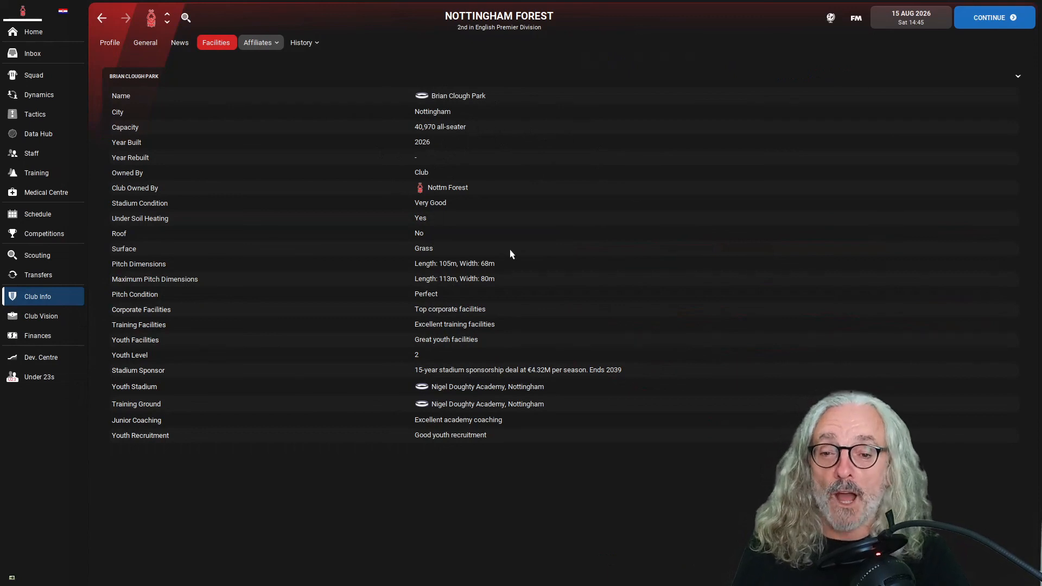
mouse_move(469, 185)
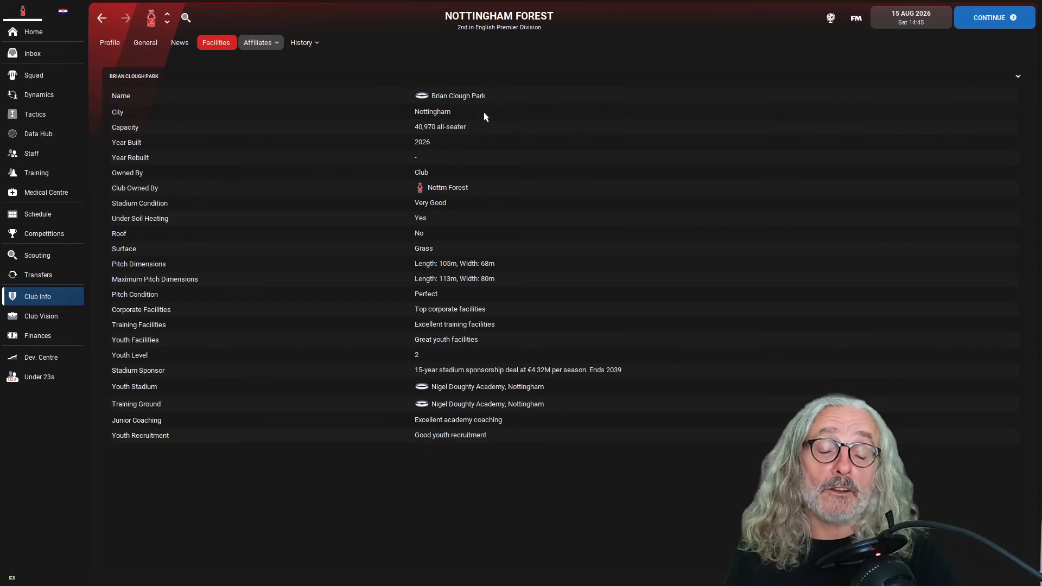
mouse_move(463, 274)
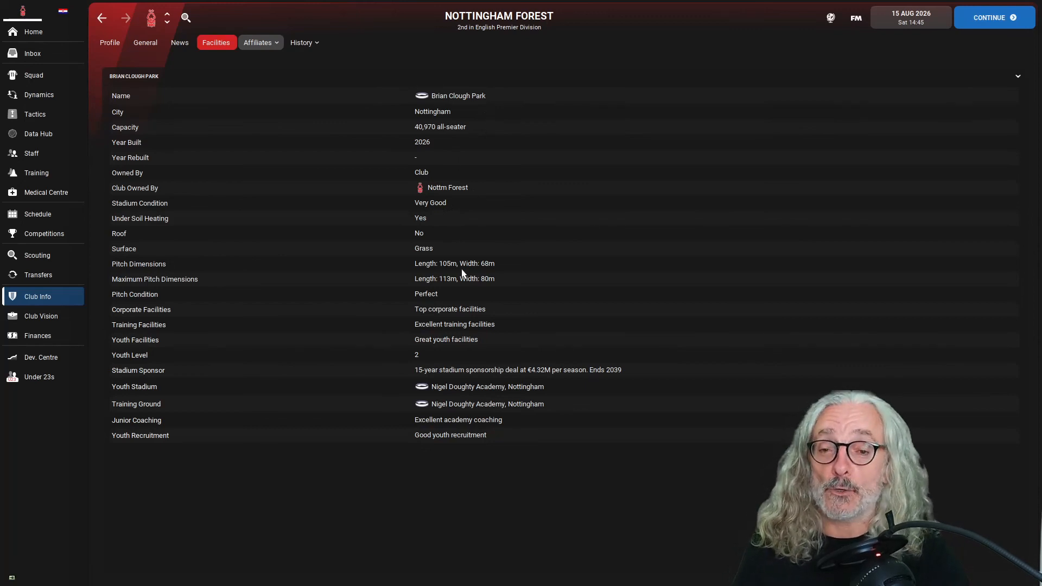